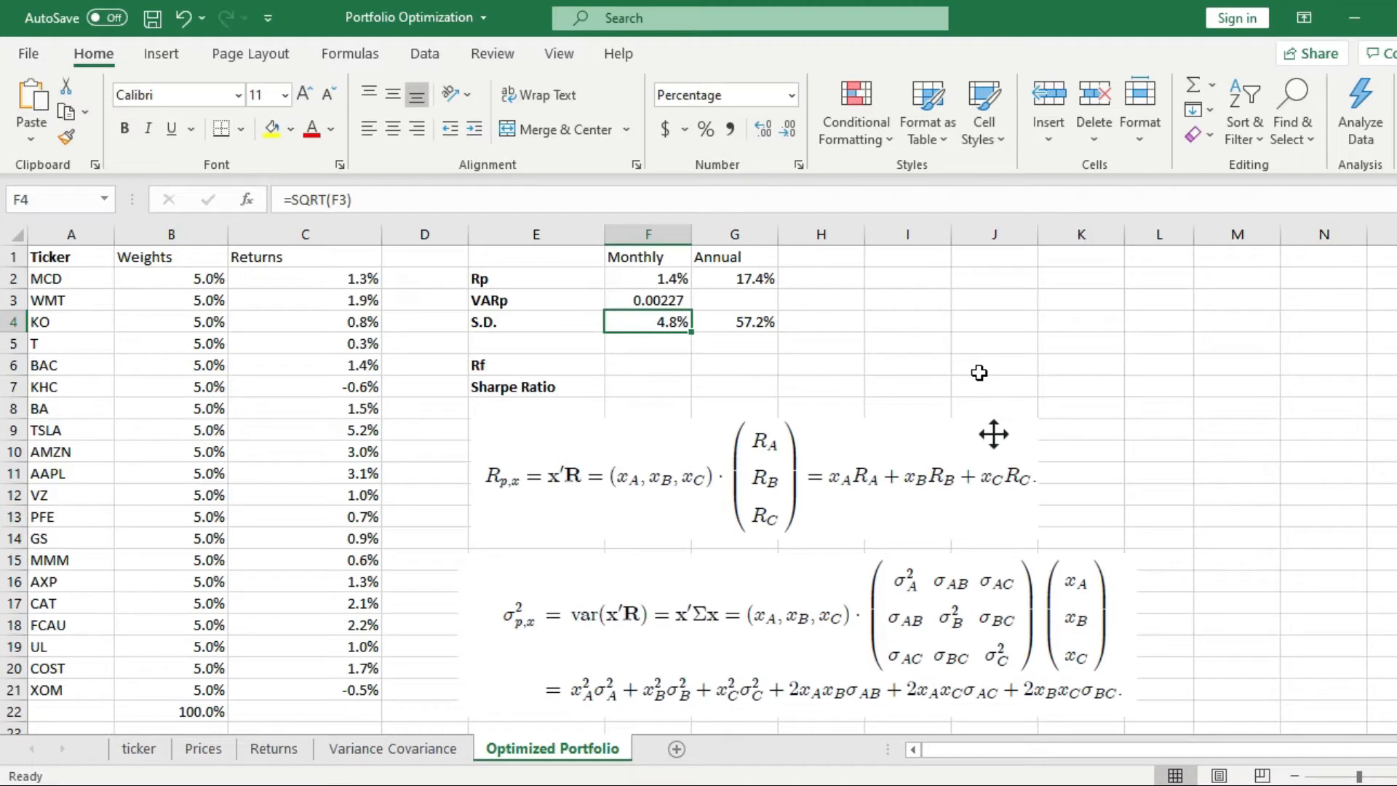
Step: Enter =2.21%/12 in F6 beside Rf, giving a monthly risk-free rate of 0.18%
click(648, 364)
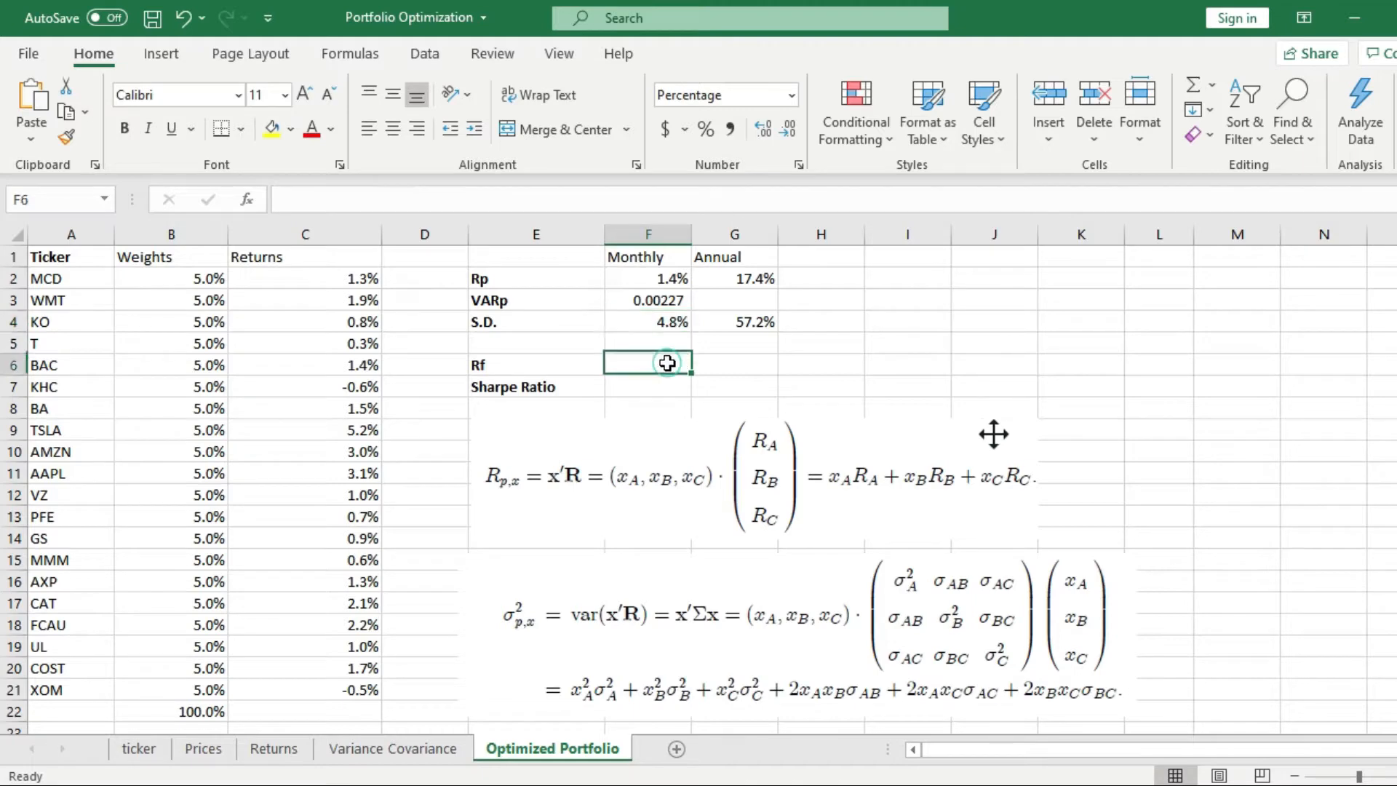
text(=)
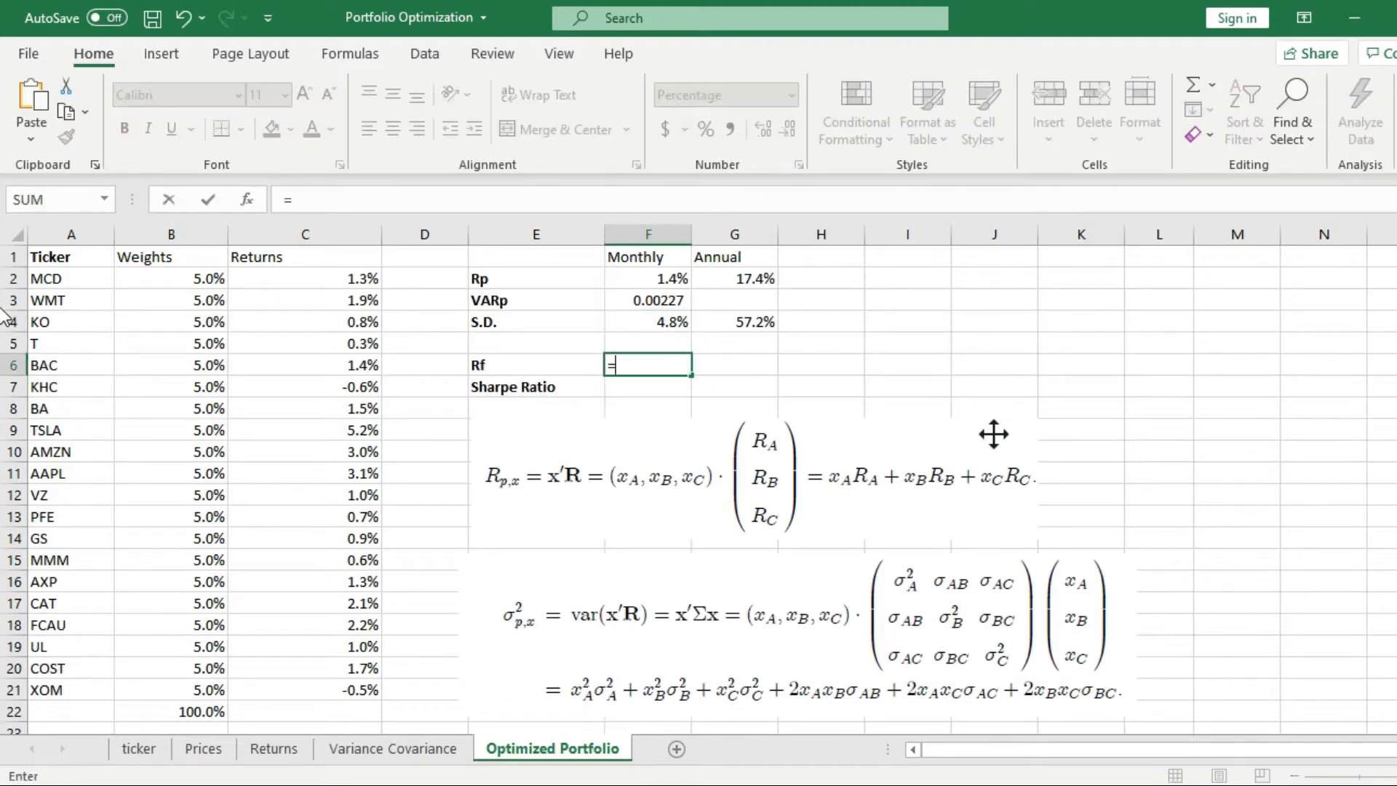
text(2.2)
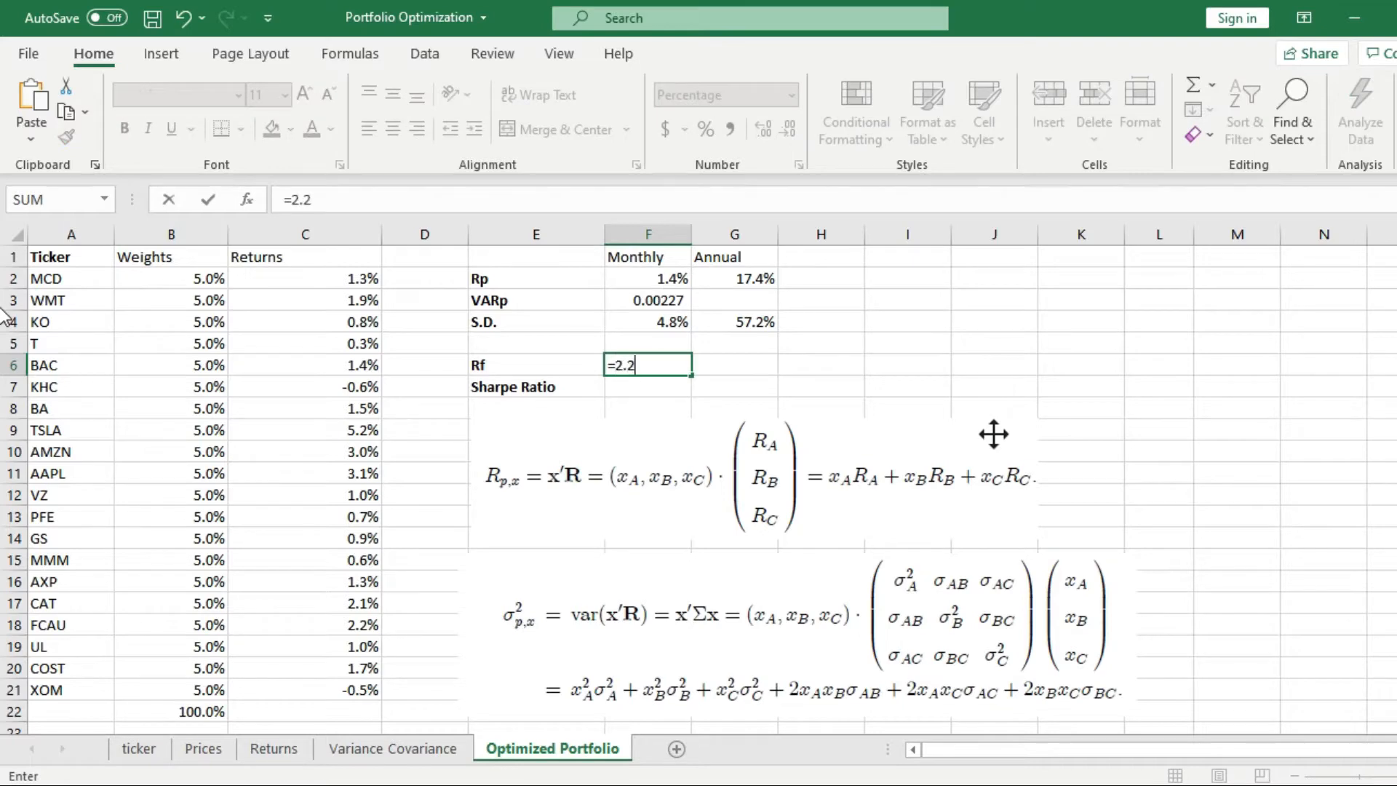
text(1%)
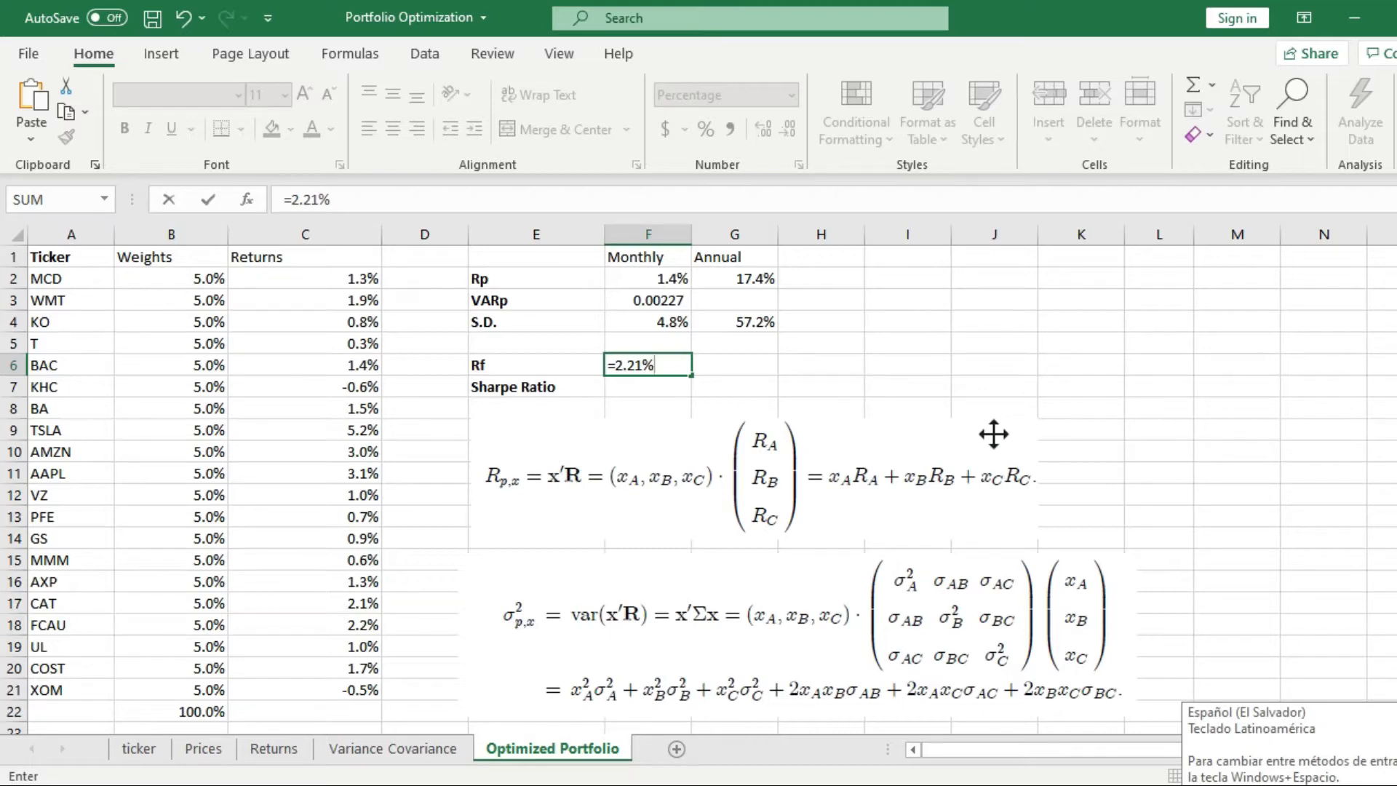
text(/1)
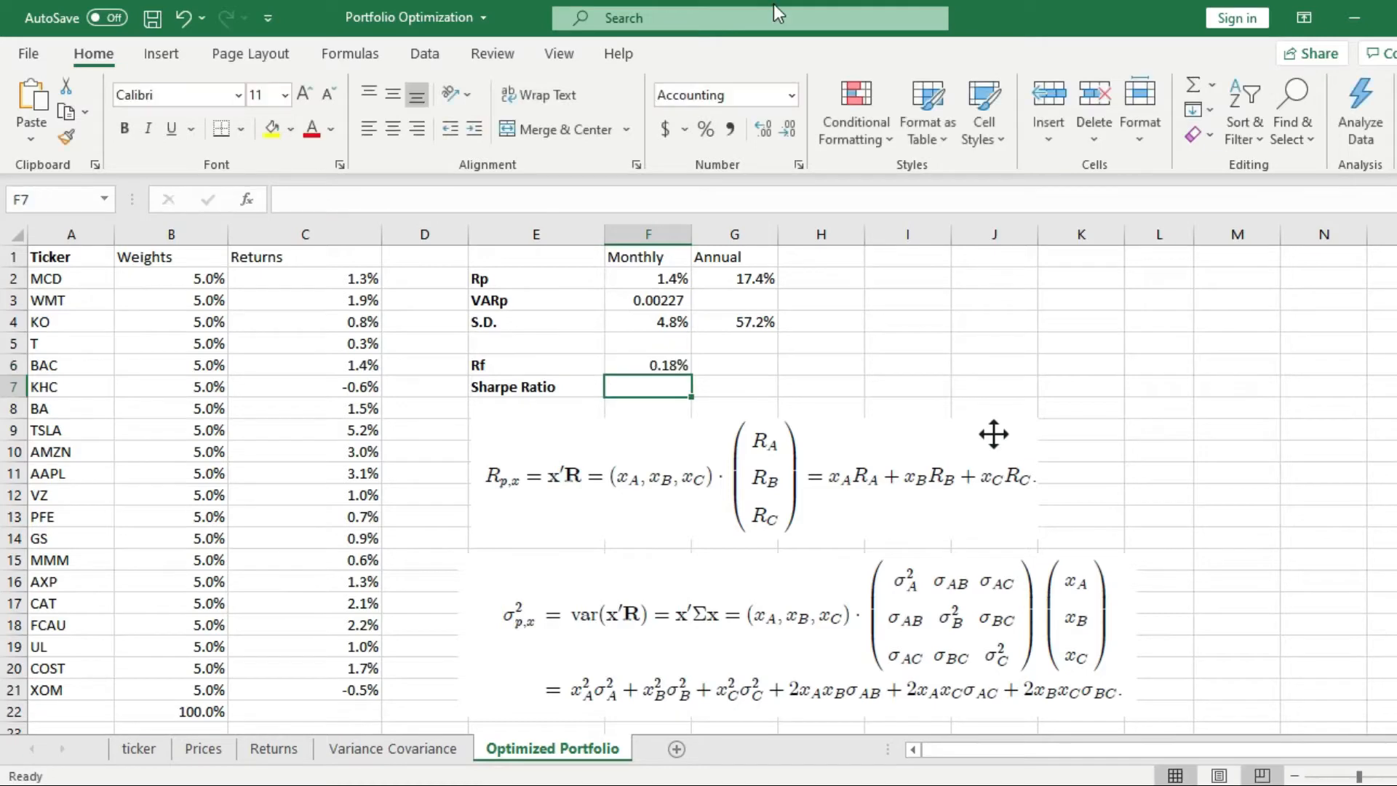
mouse_move(635, 398)
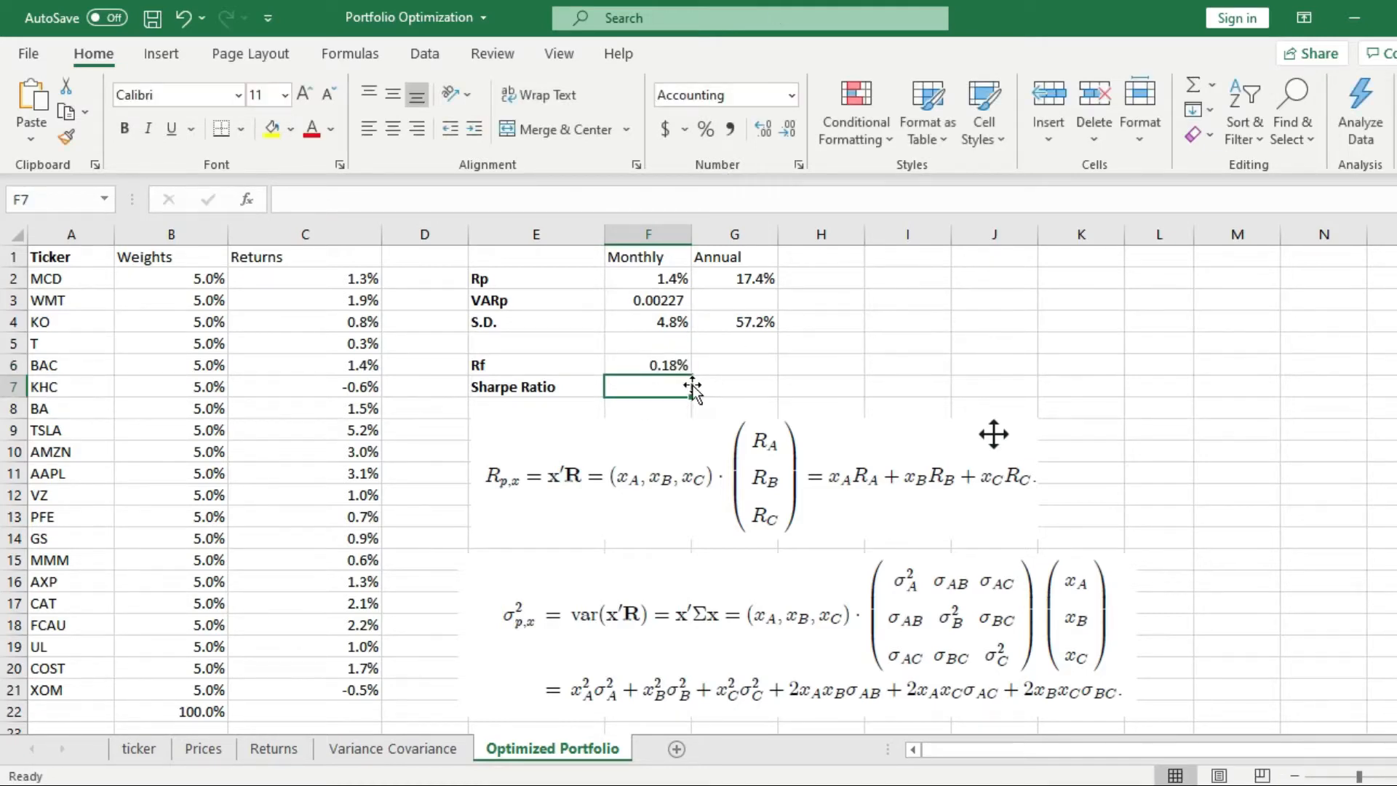
mouse_move(909, 338)
text(=)
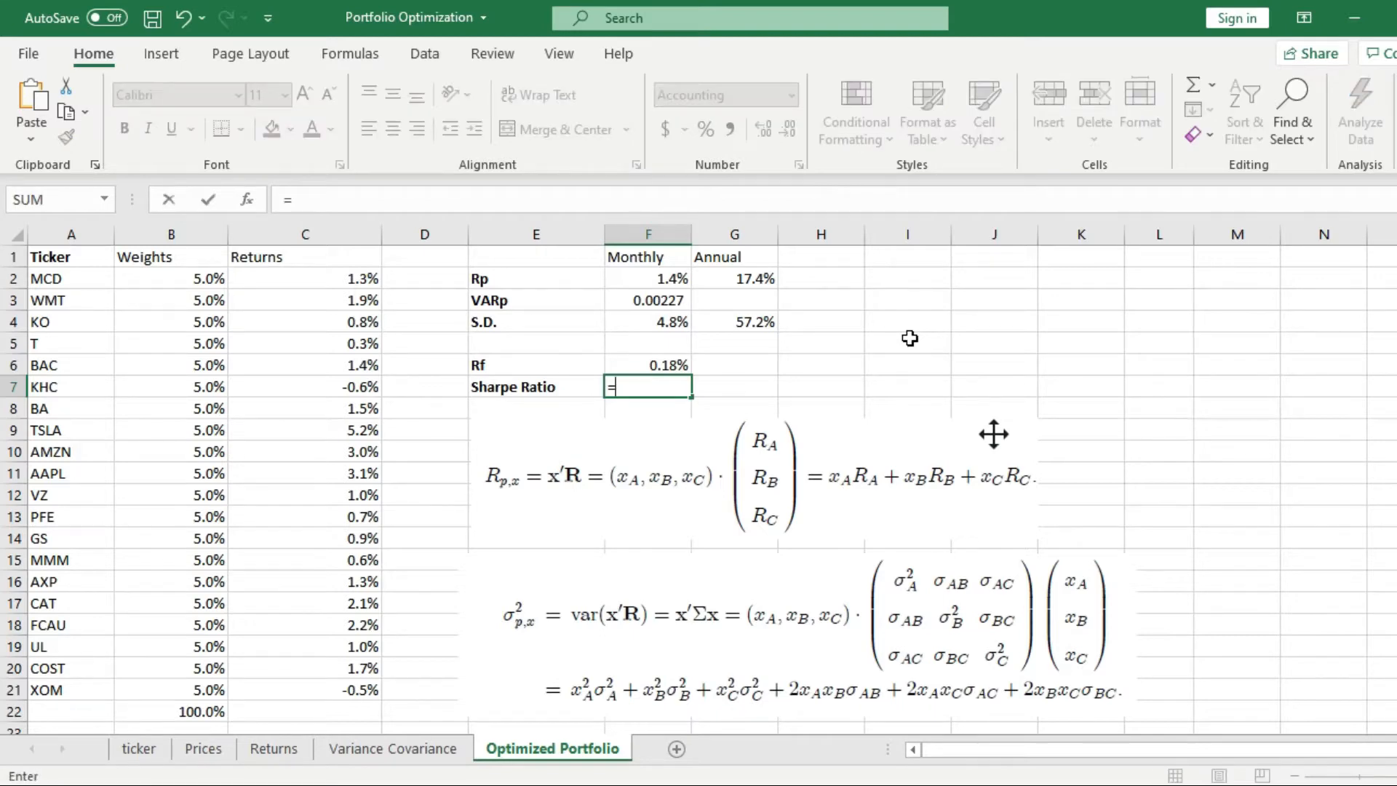
Step: Enter =(F2-F6)/F4 in F7 to get a Sharpe Ratio of 0.26
text(()
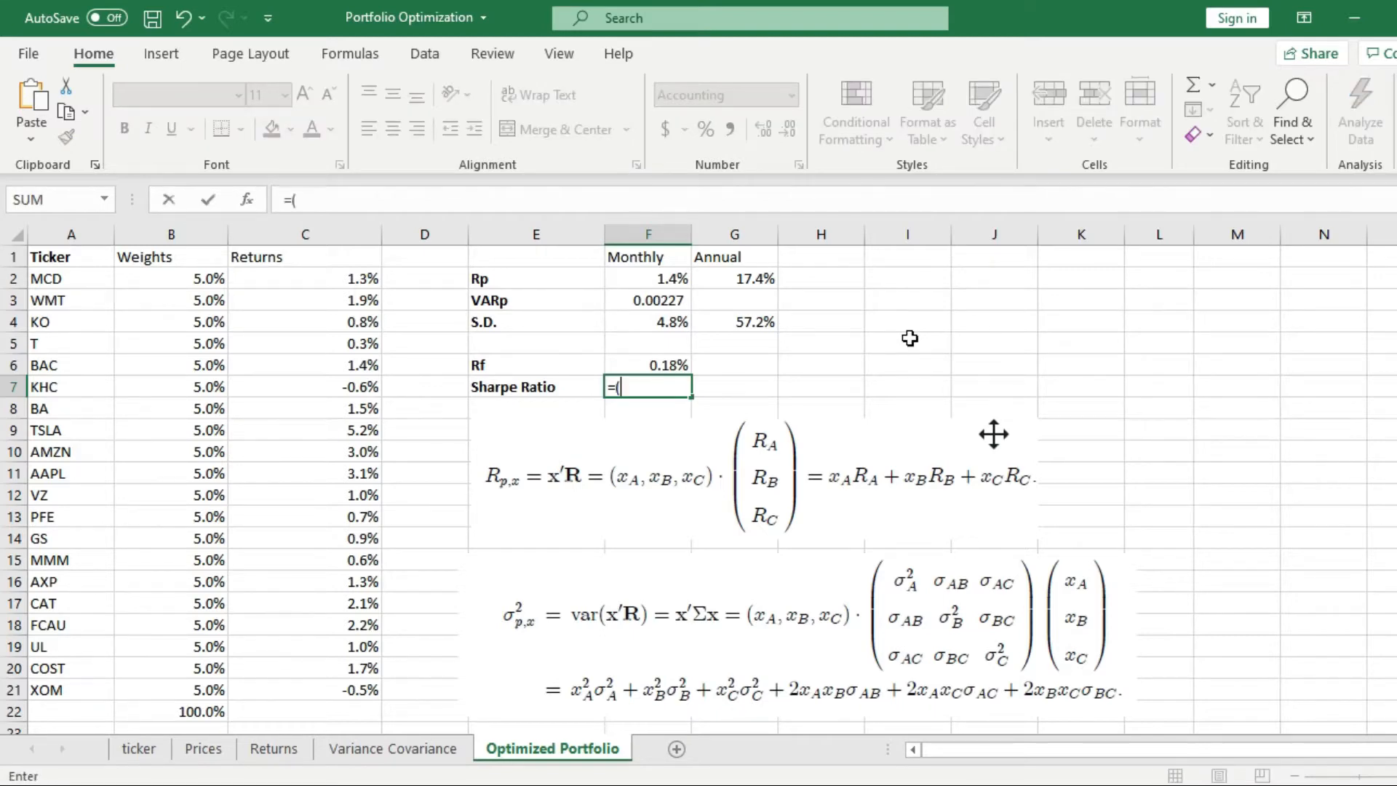
click(647, 278)
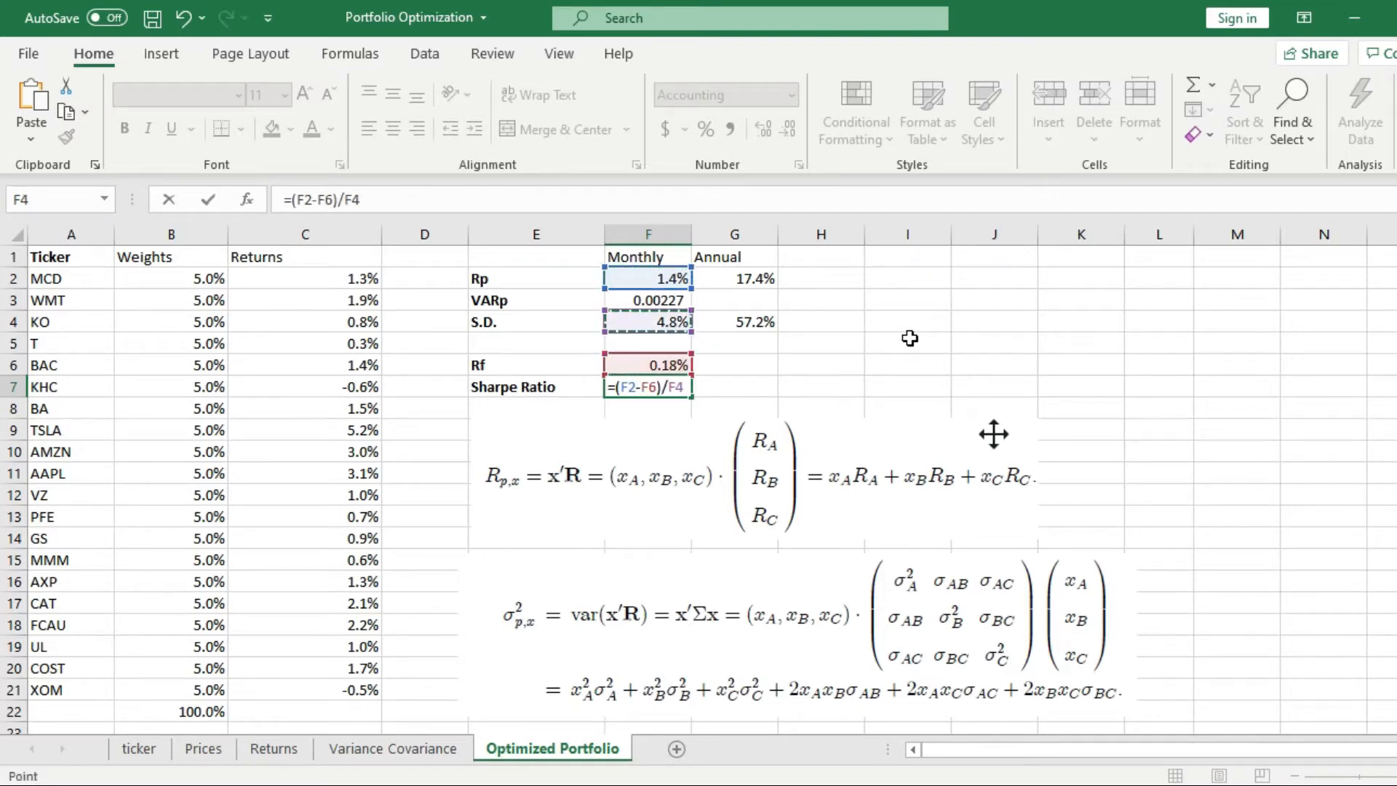
key(enter)
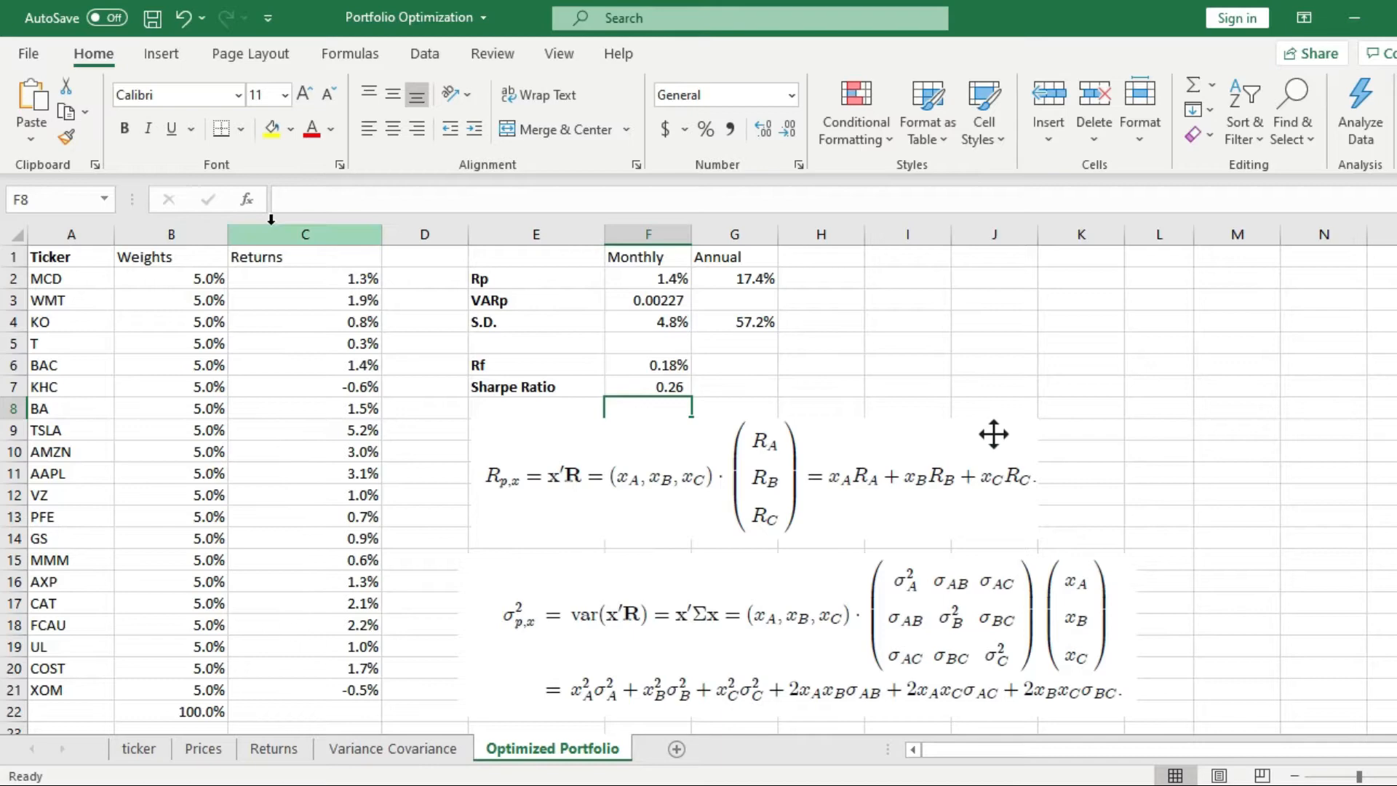
mouse_move(798, 448)
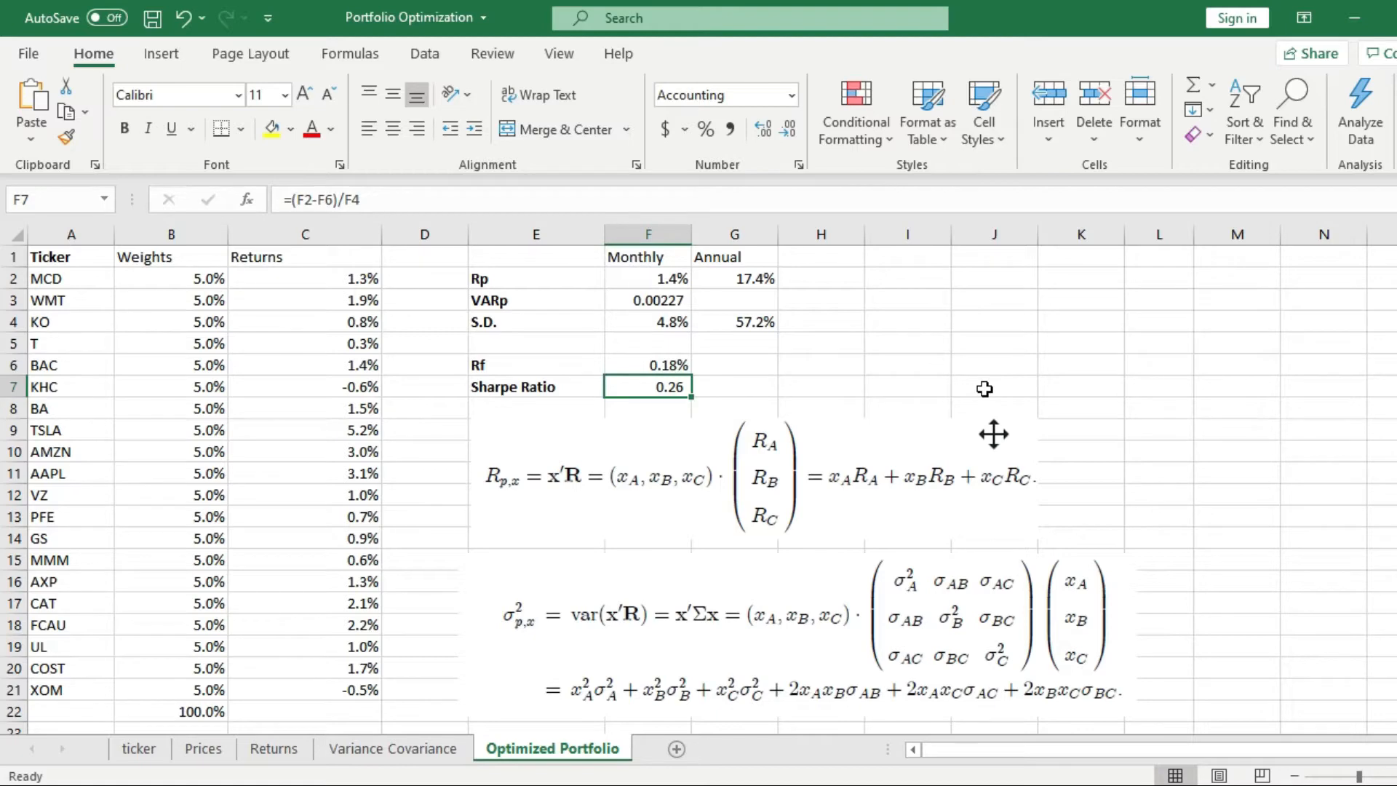
mouse_move(1087, 380)
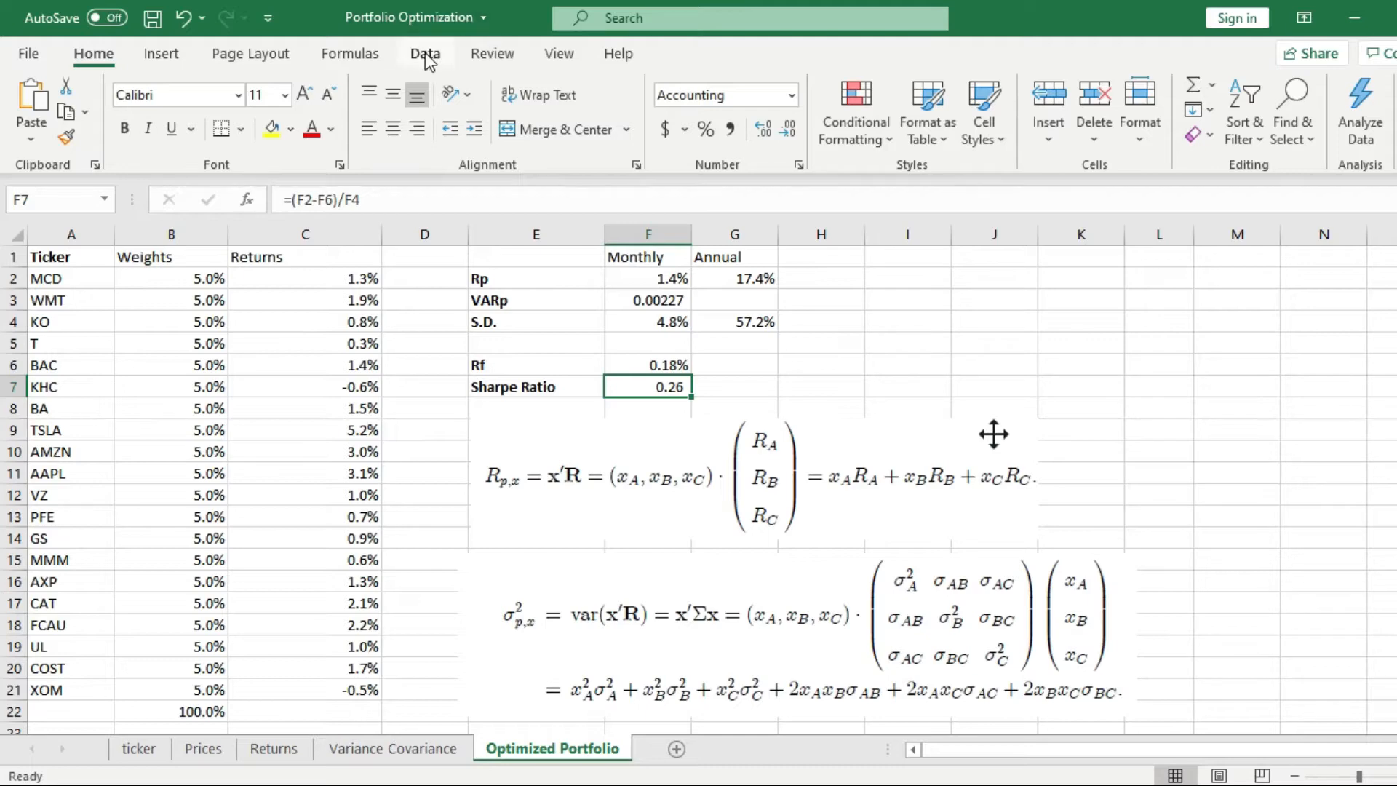
Step: Open Solver from the Data tab and Reset All its previous settings
click(424, 53)
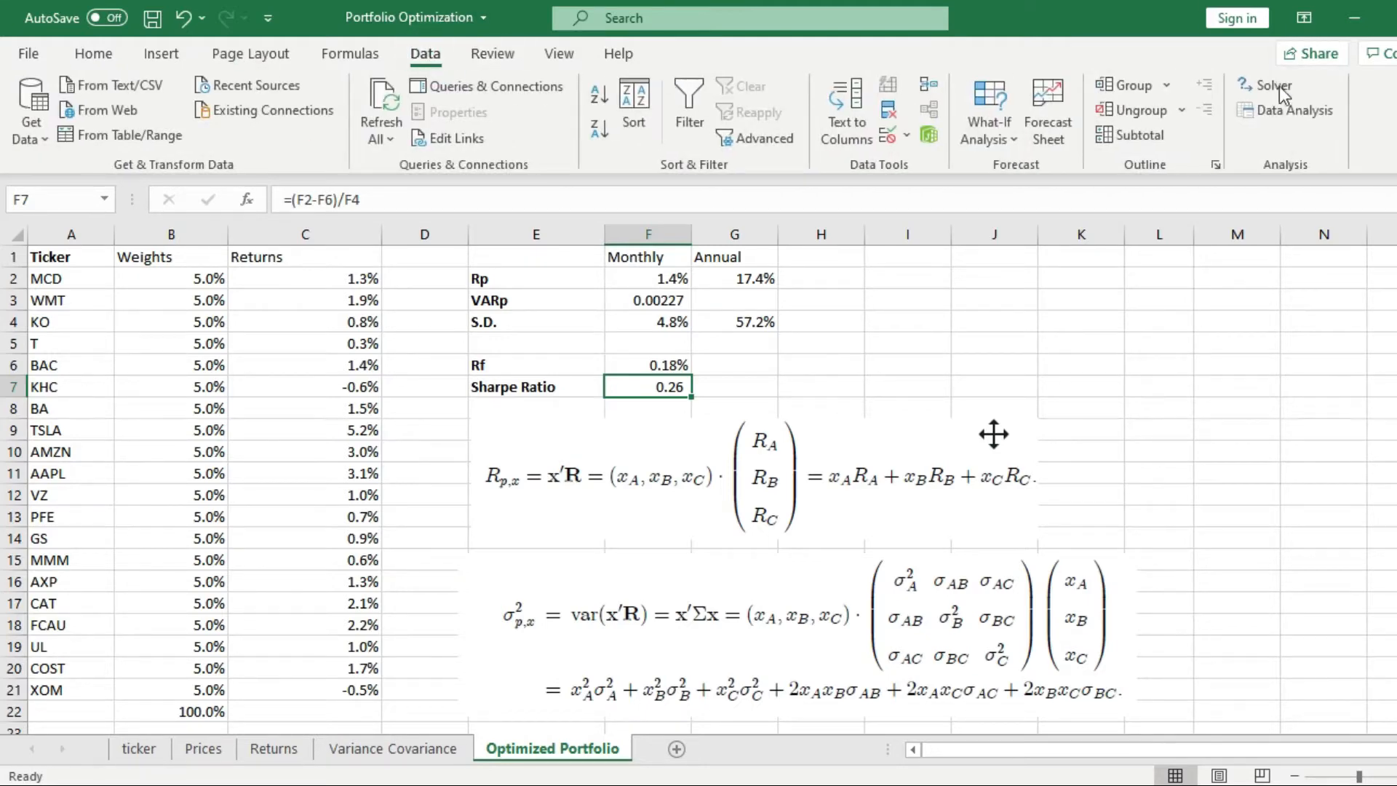
mouse_move(1267, 85)
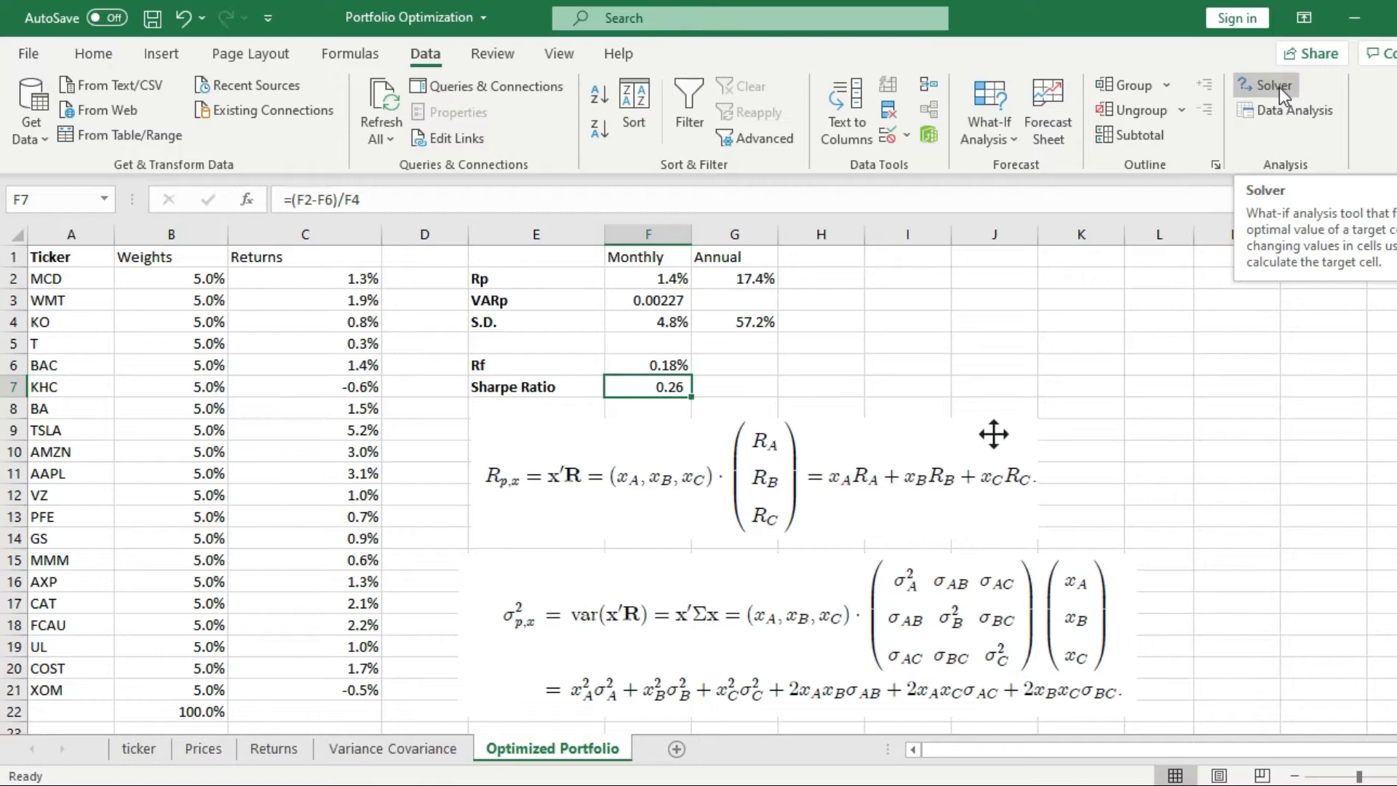
click(1266, 84)
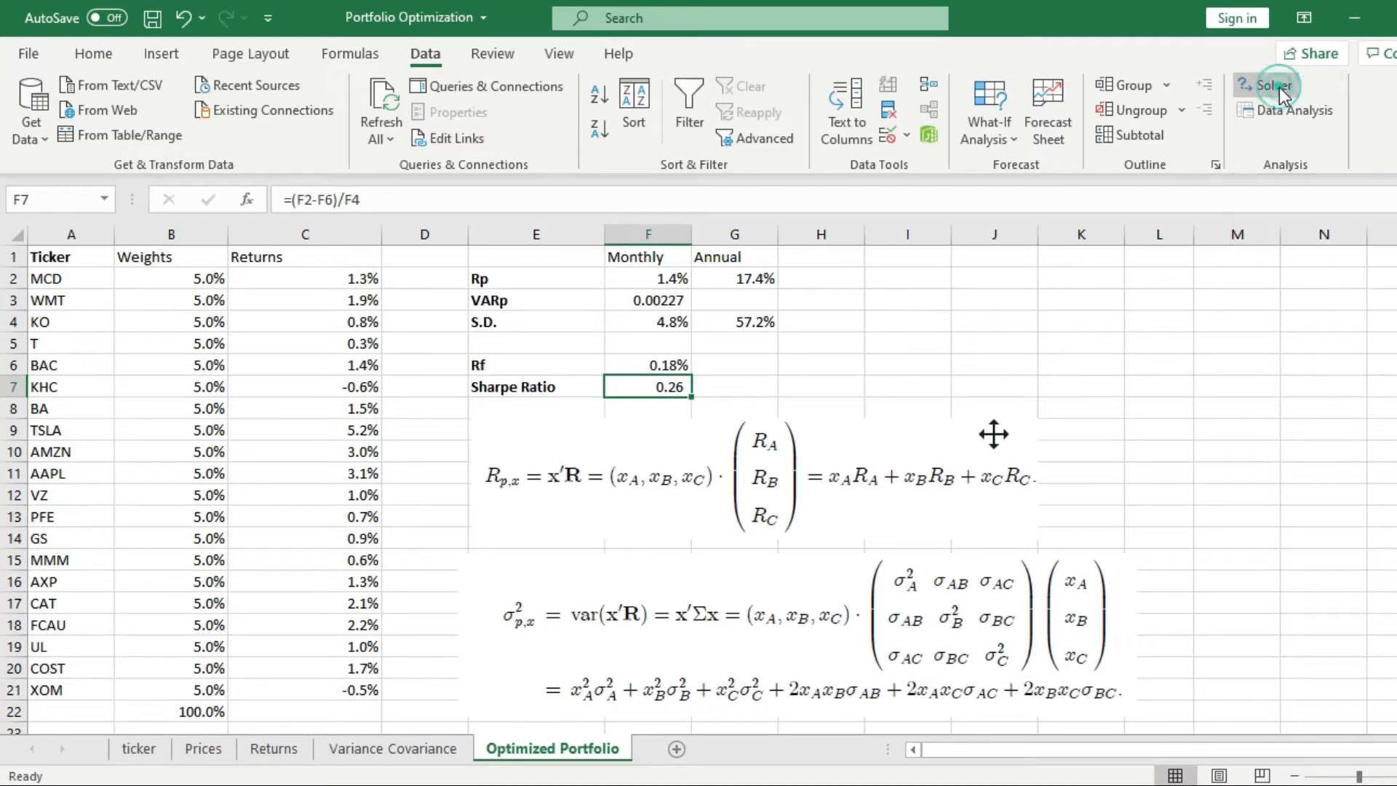
click(1269, 86)
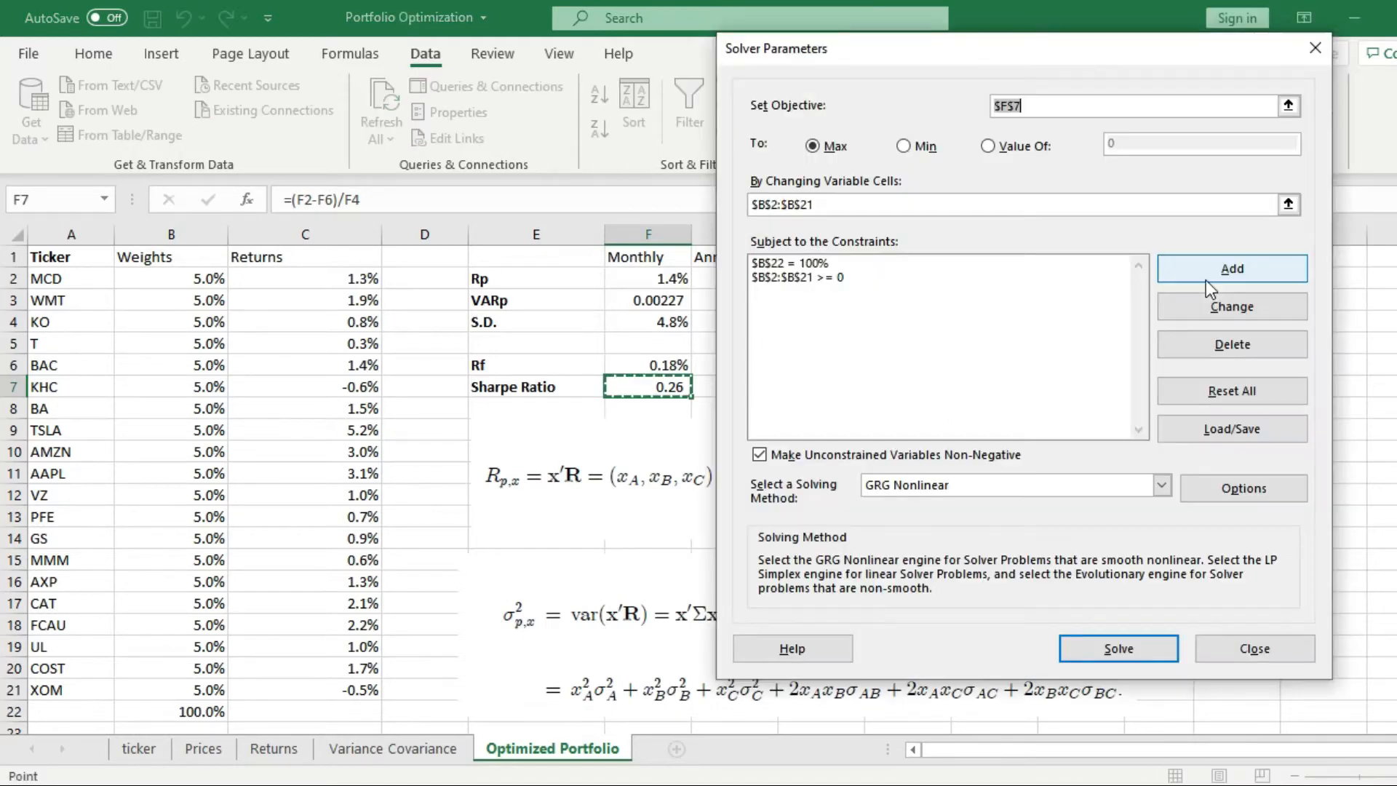
mouse_move(1232, 391)
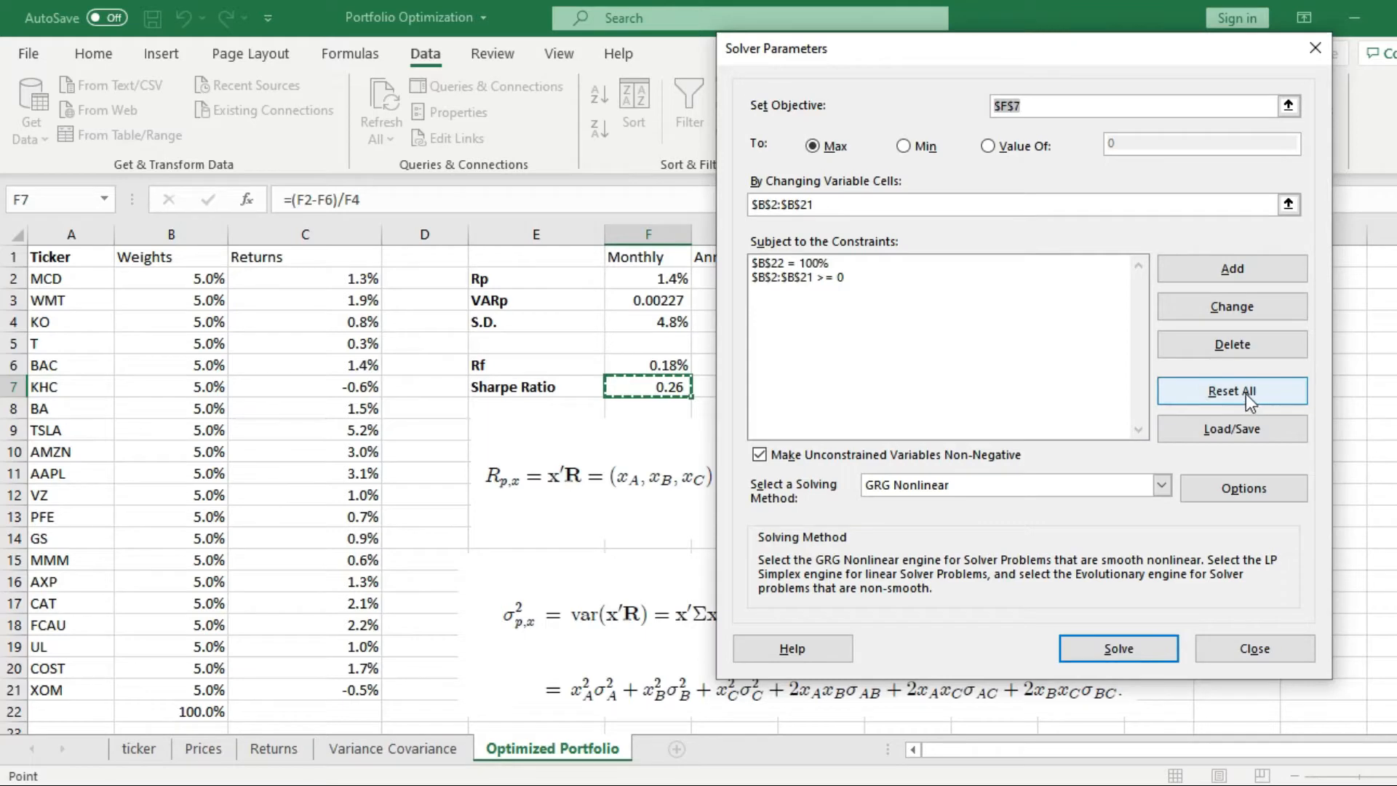
click(1231, 392)
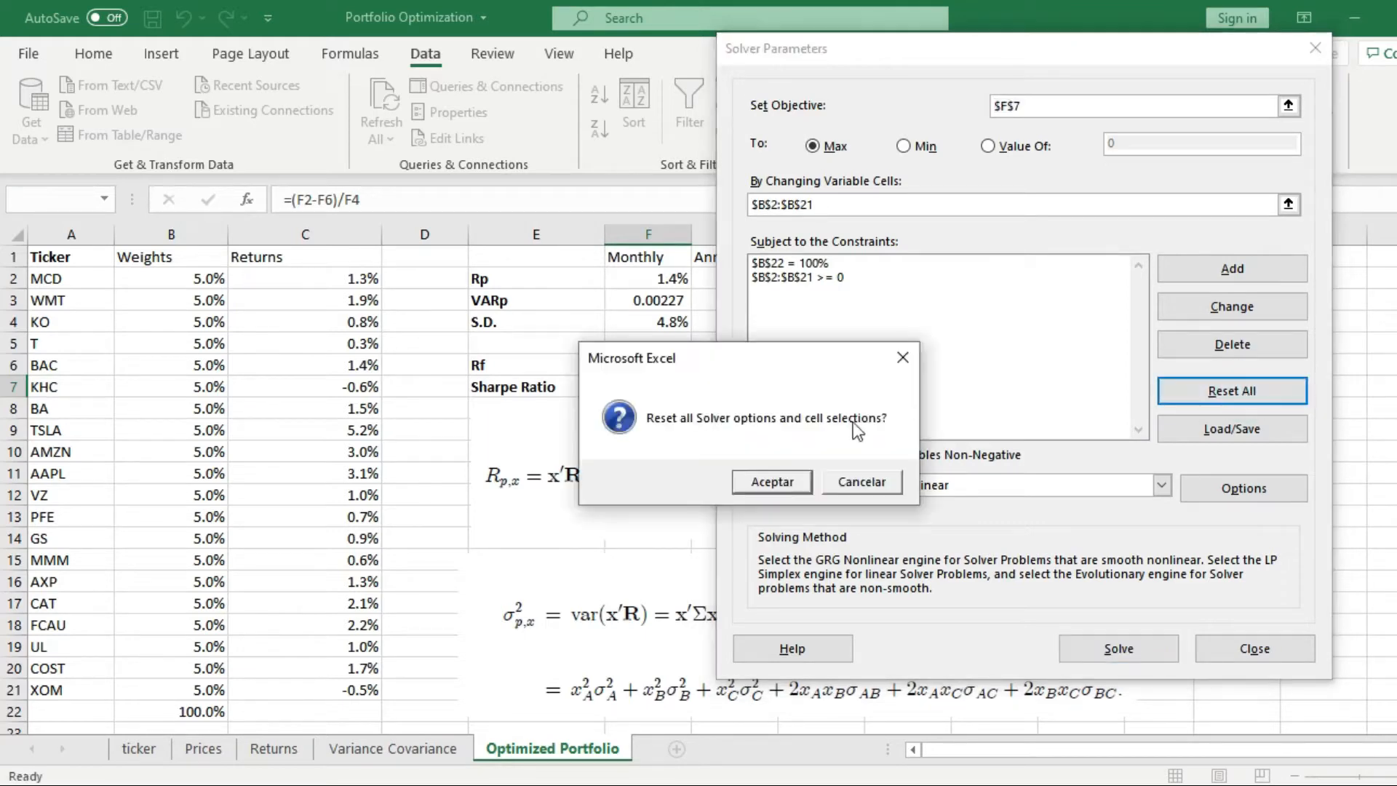
click(770, 481)
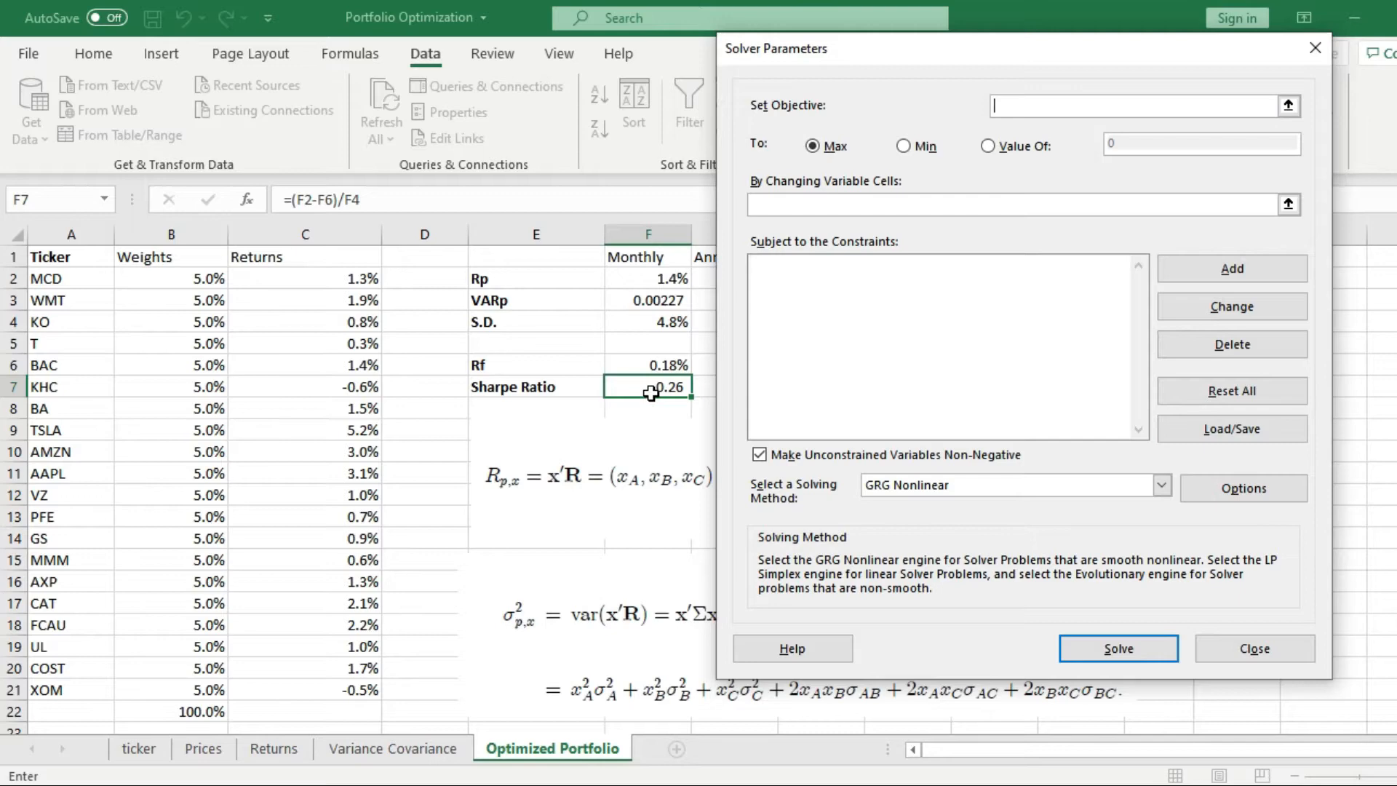
Step: Set Solver to maximise $F$7 by changing weight cells $B$2:$B$21
click(648, 385)
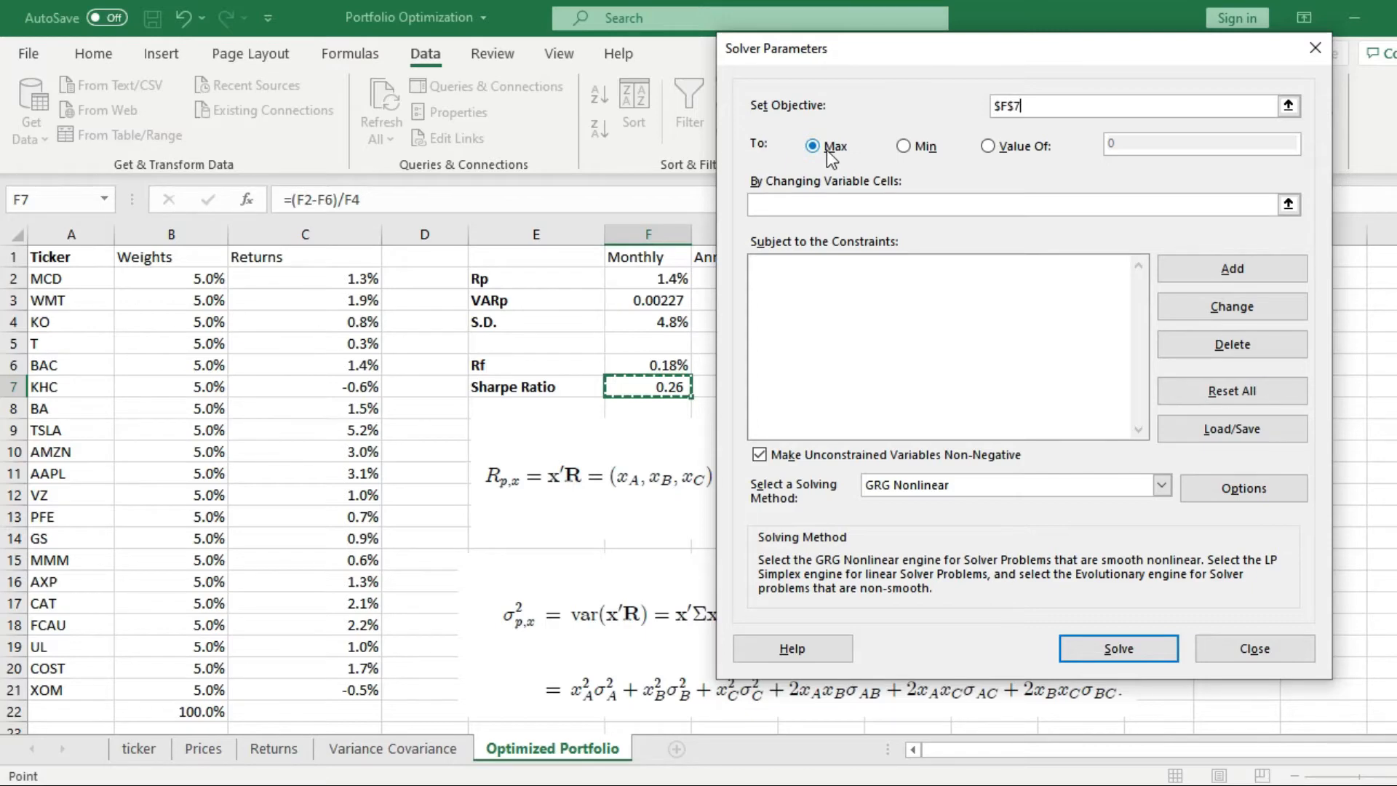
mouse_move(821, 167)
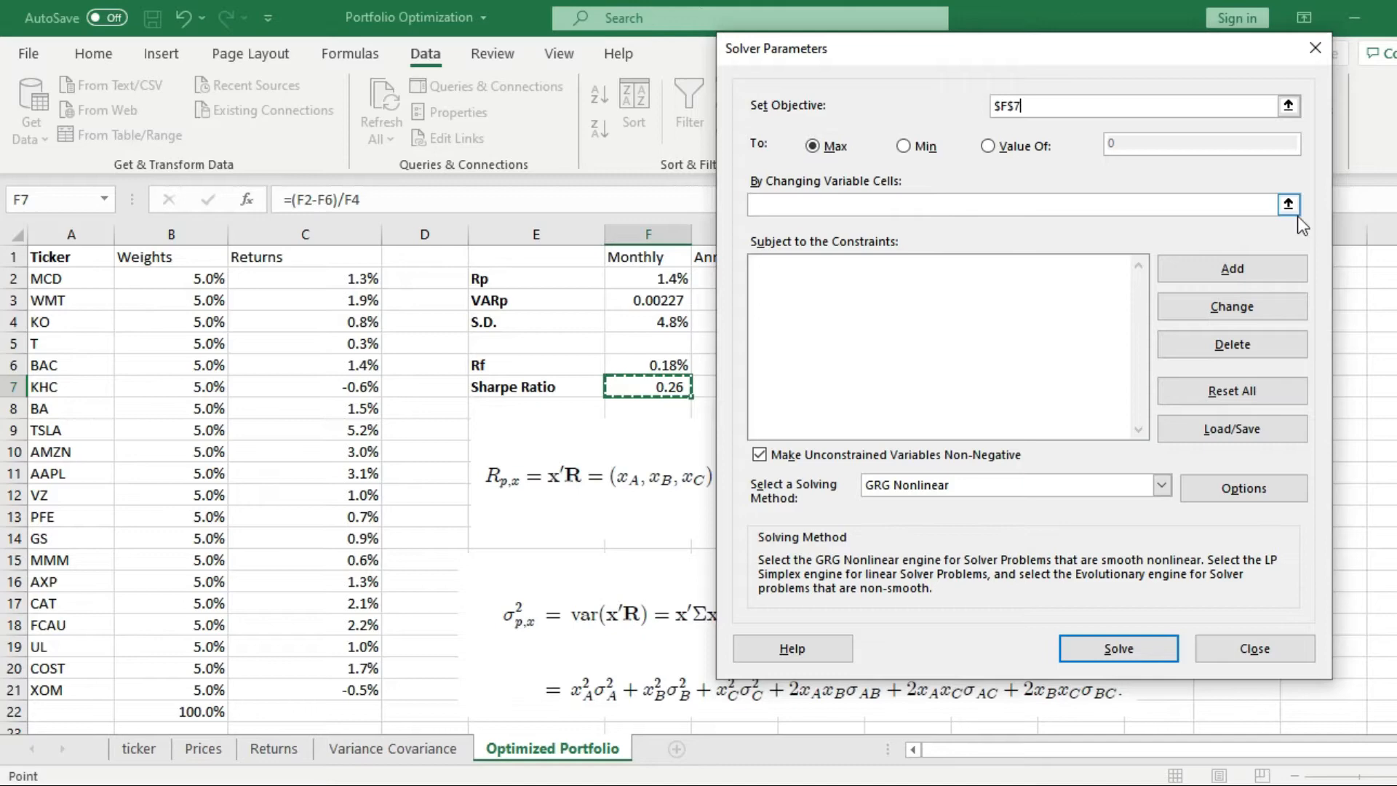
click(1287, 204)
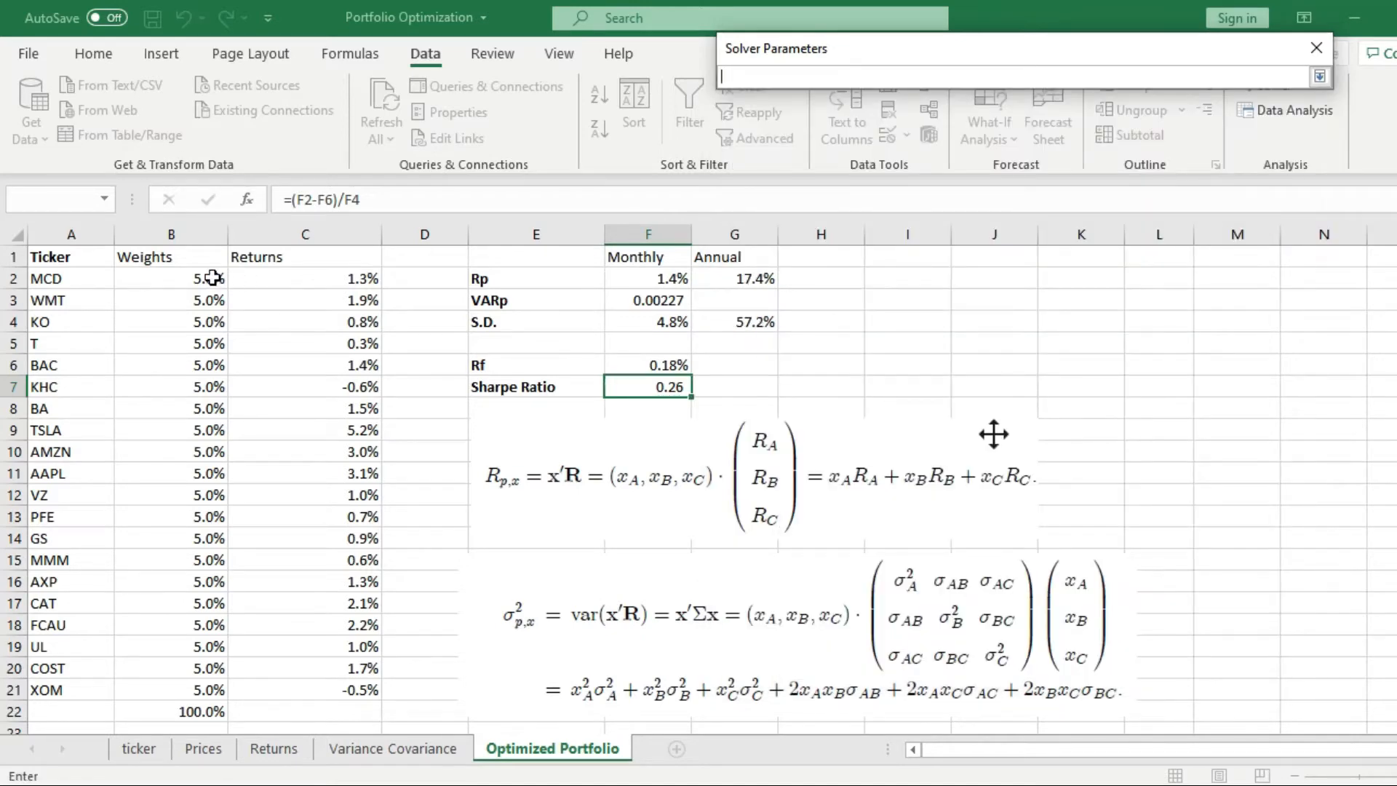
drag(171, 278, 171, 300)
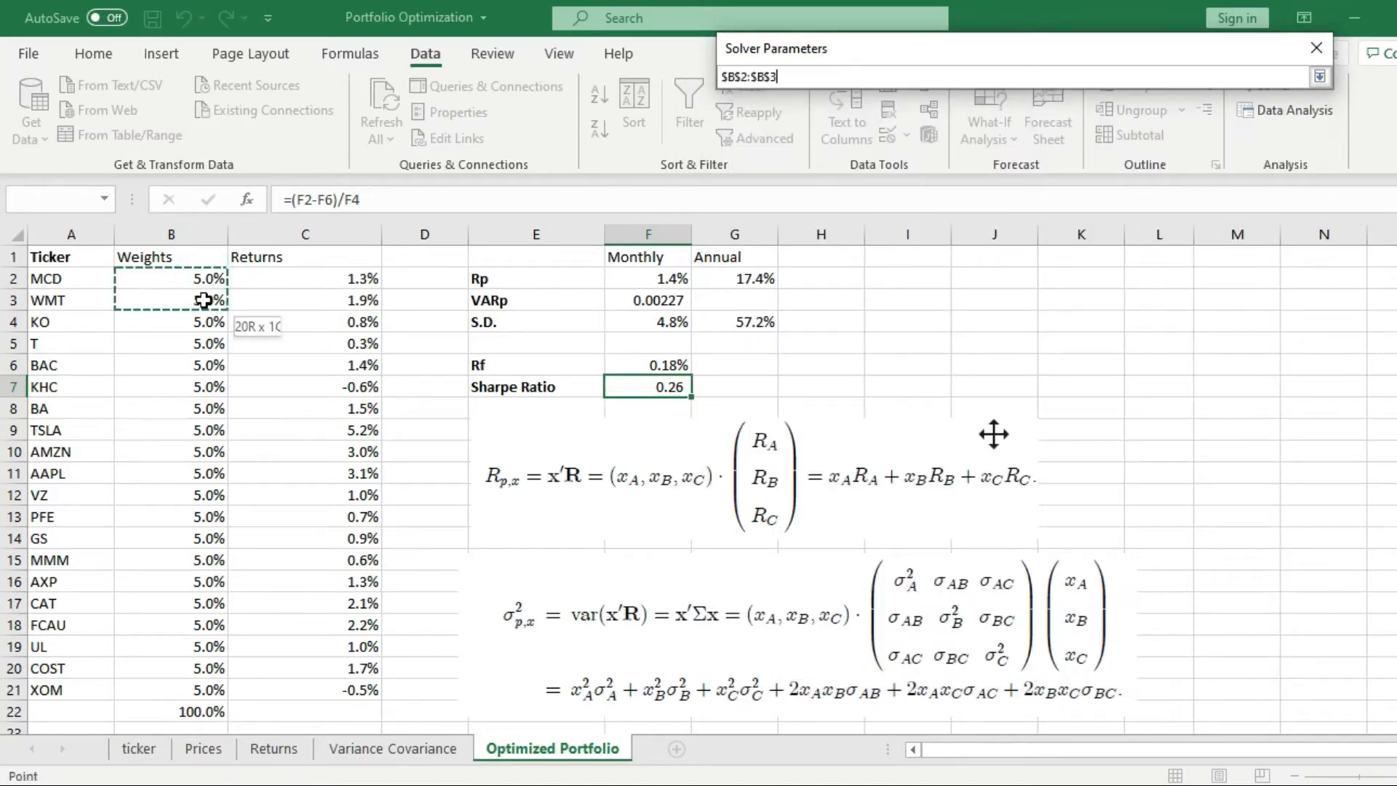
drag(201, 298, 207, 513)
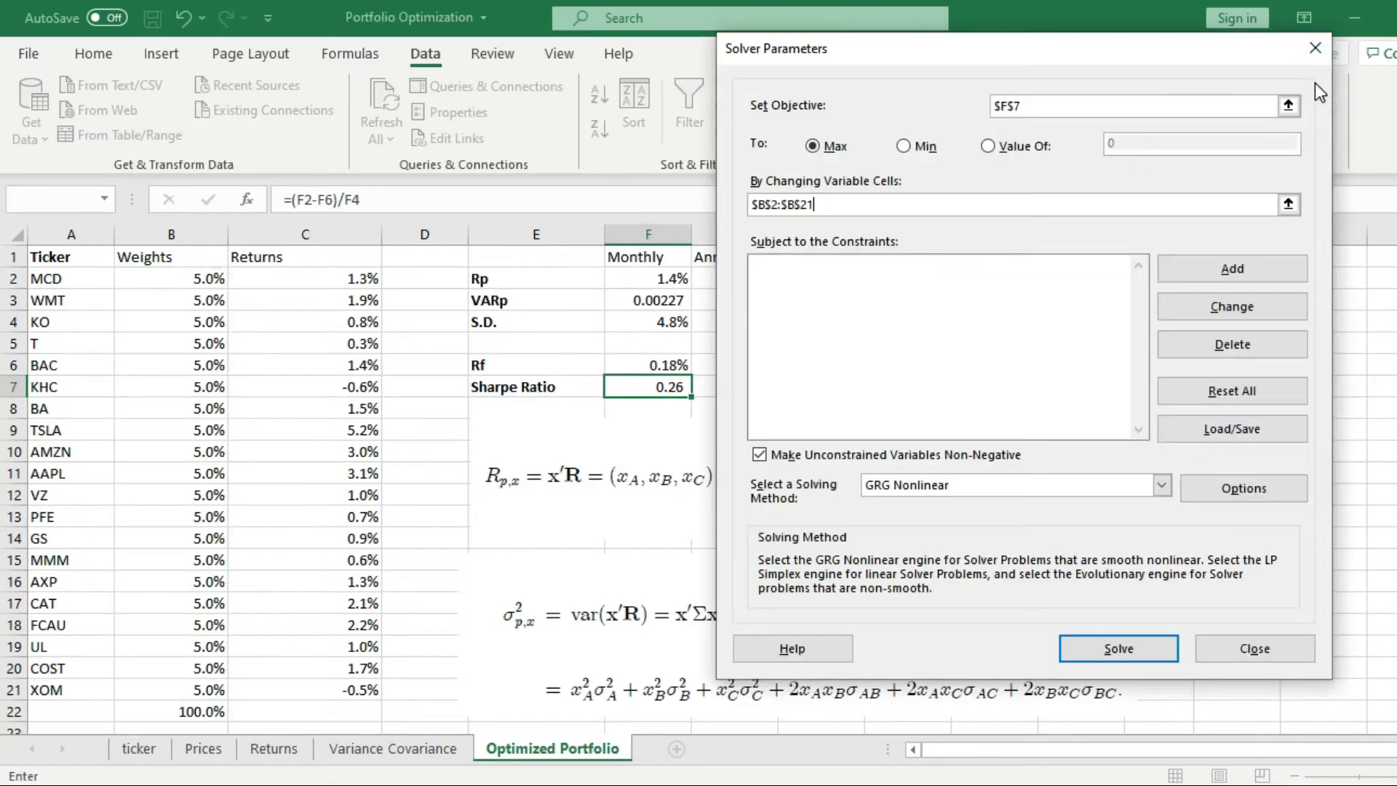
mouse_move(905, 254)
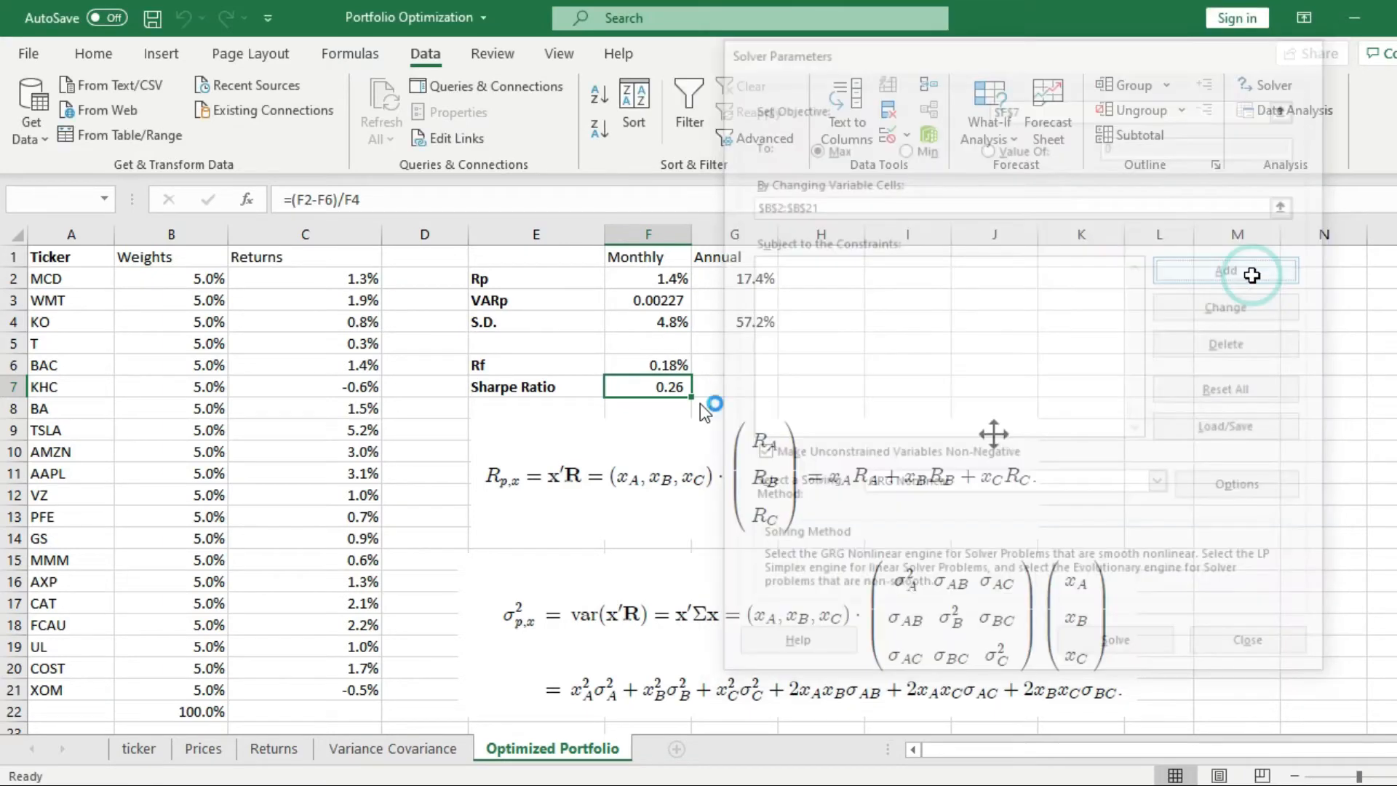
Step: Add constraints for weights summing to 1 and non-negative, then run Solver
click(1224, 271)
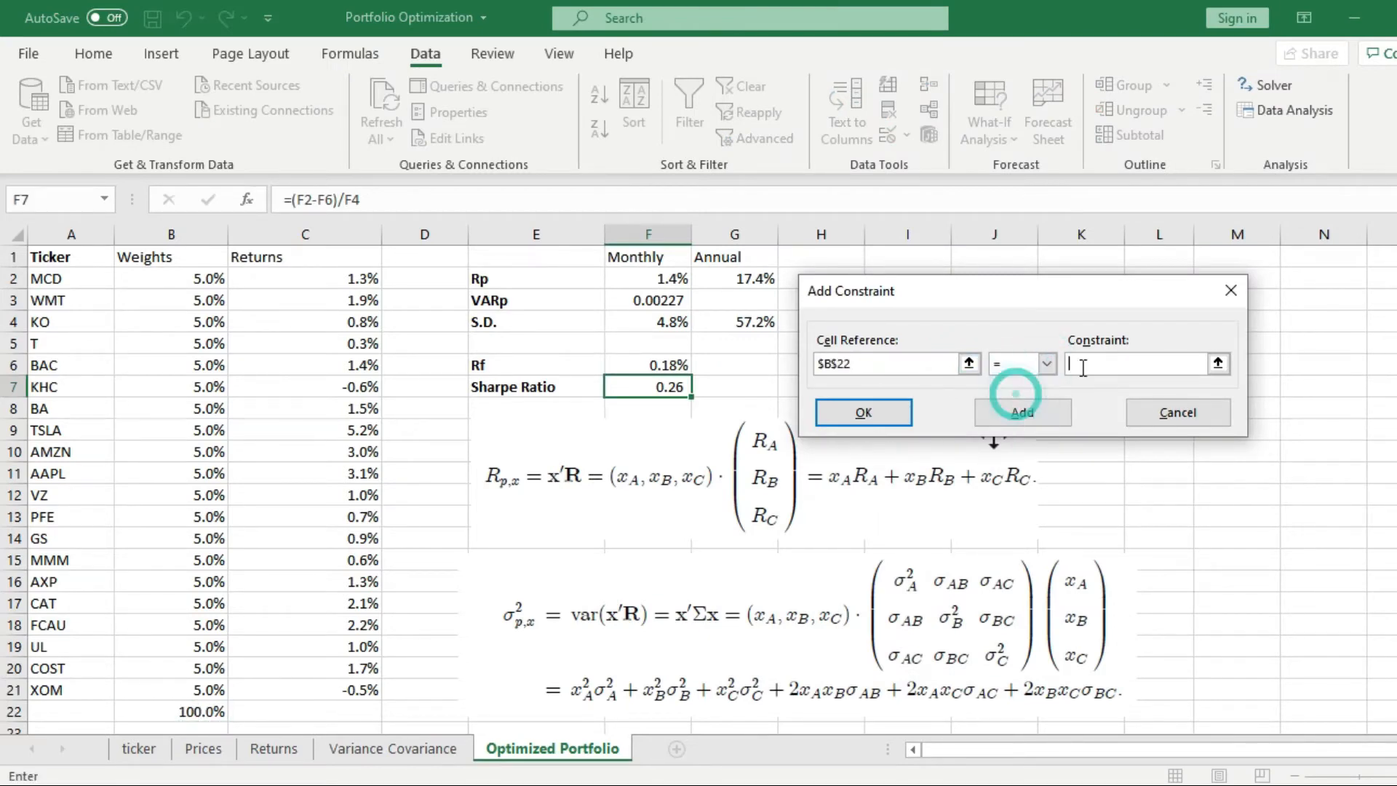
text(1)
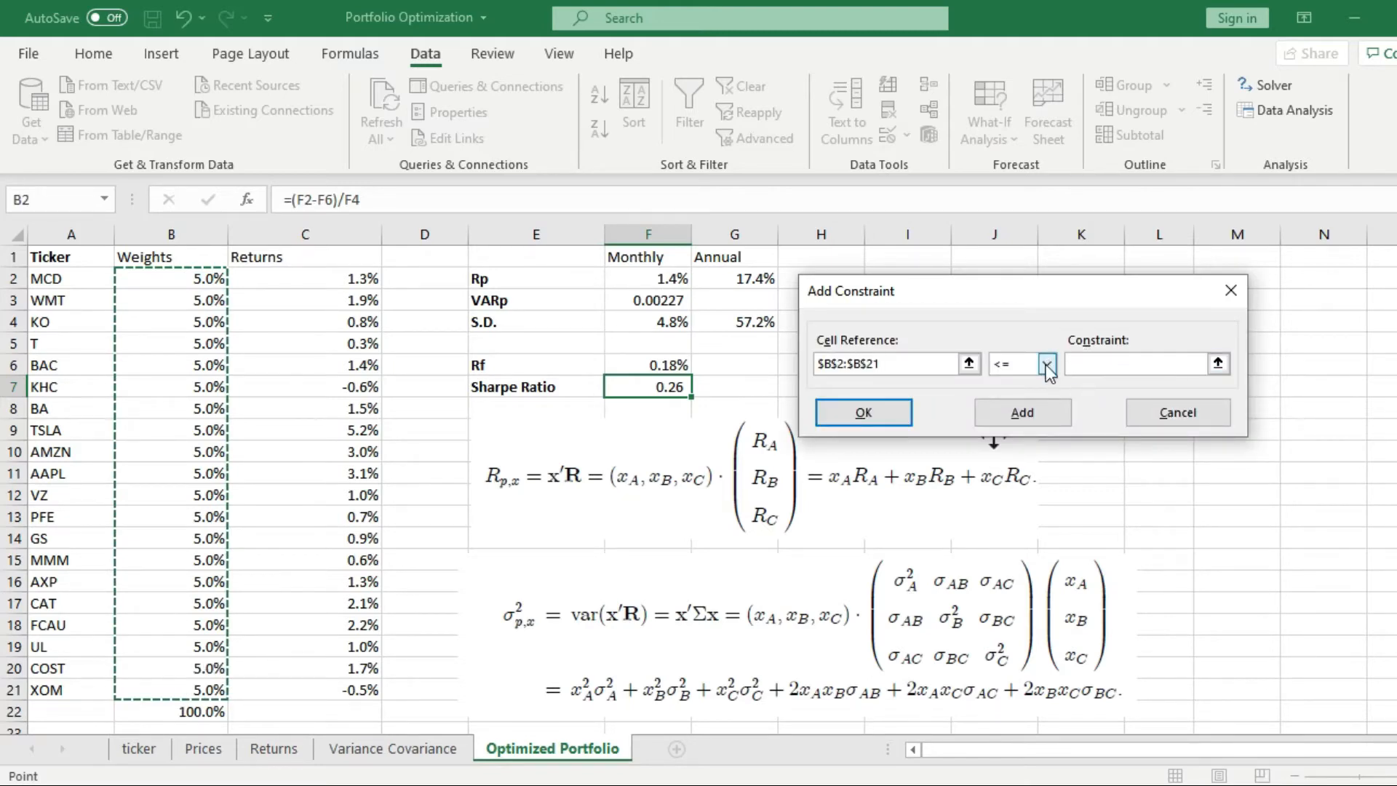
click(1046, 364)
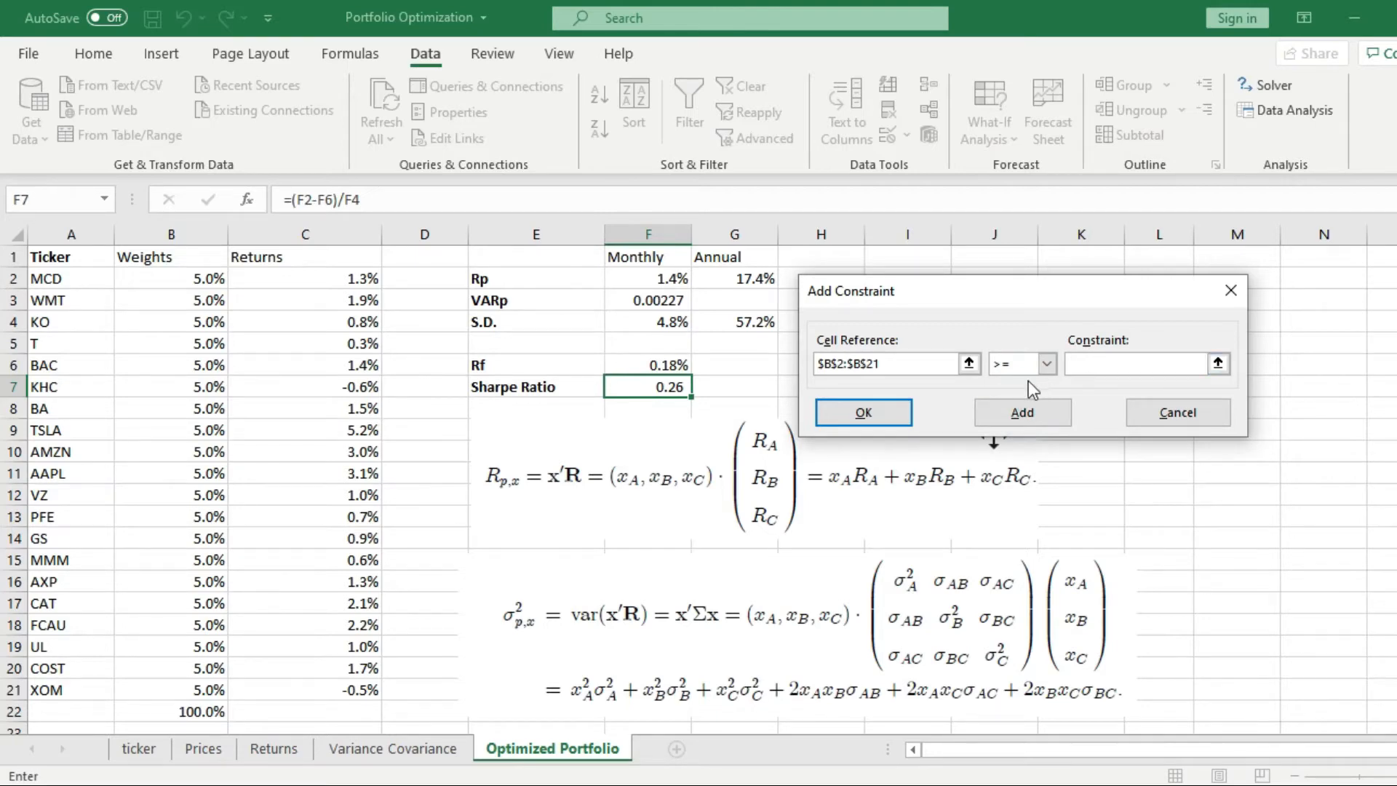
text(0)
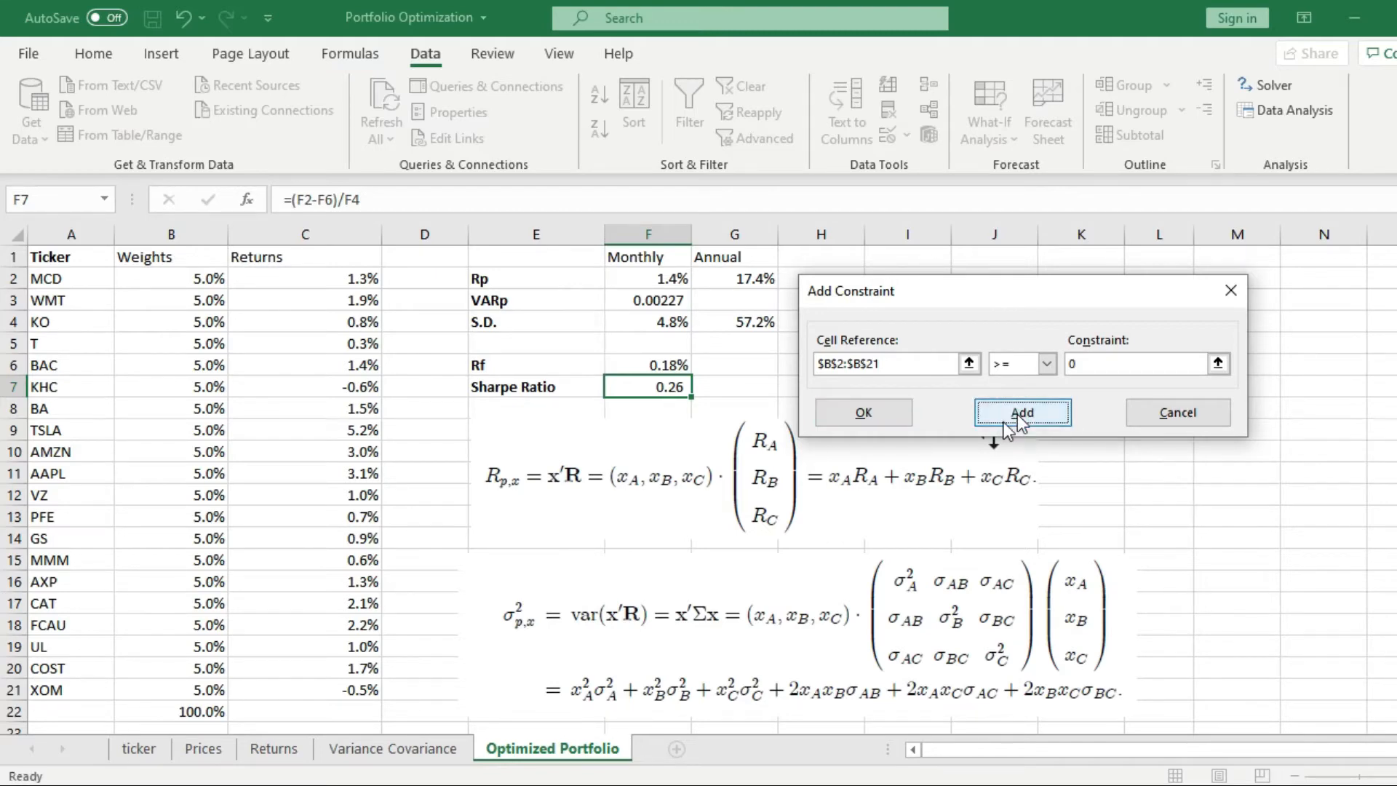
click(1021, 412)
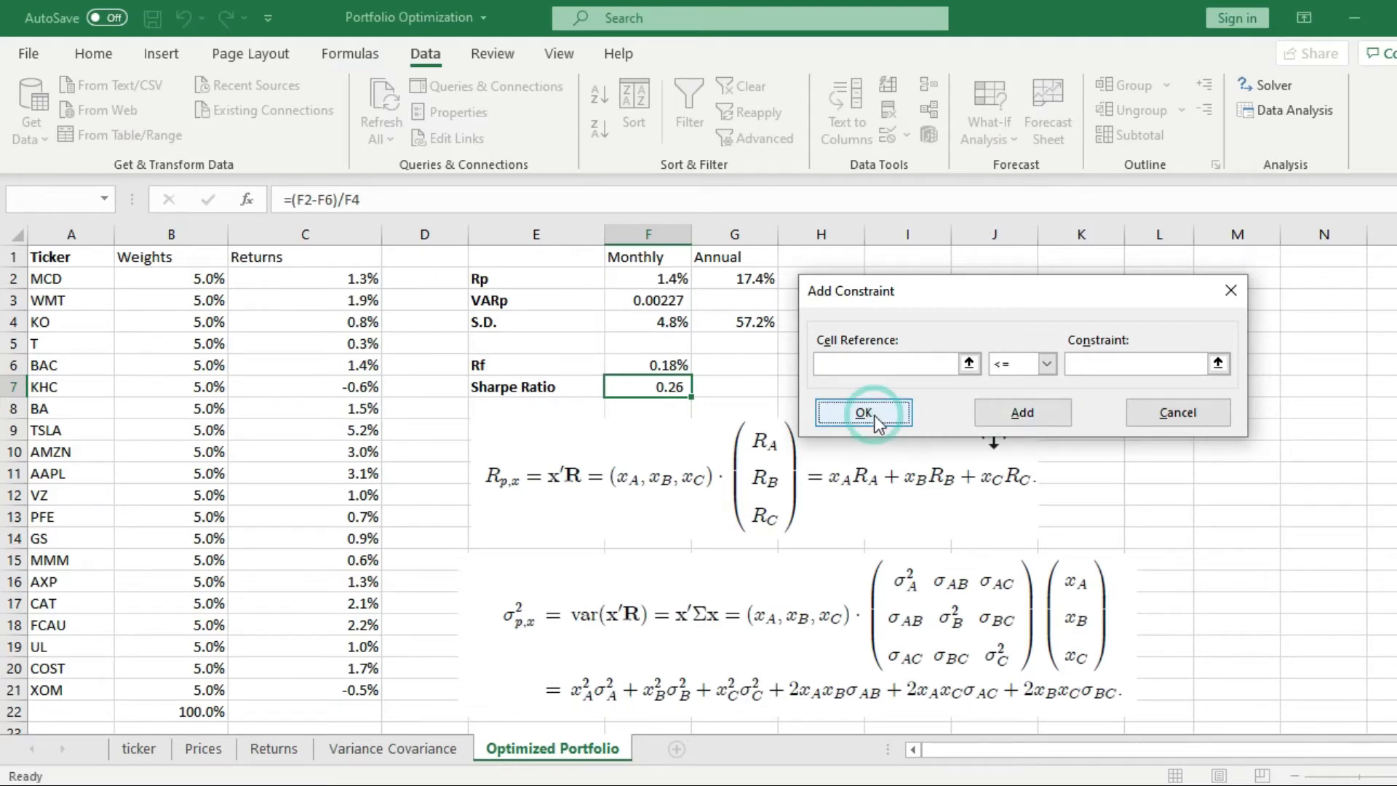
click(861, 413)
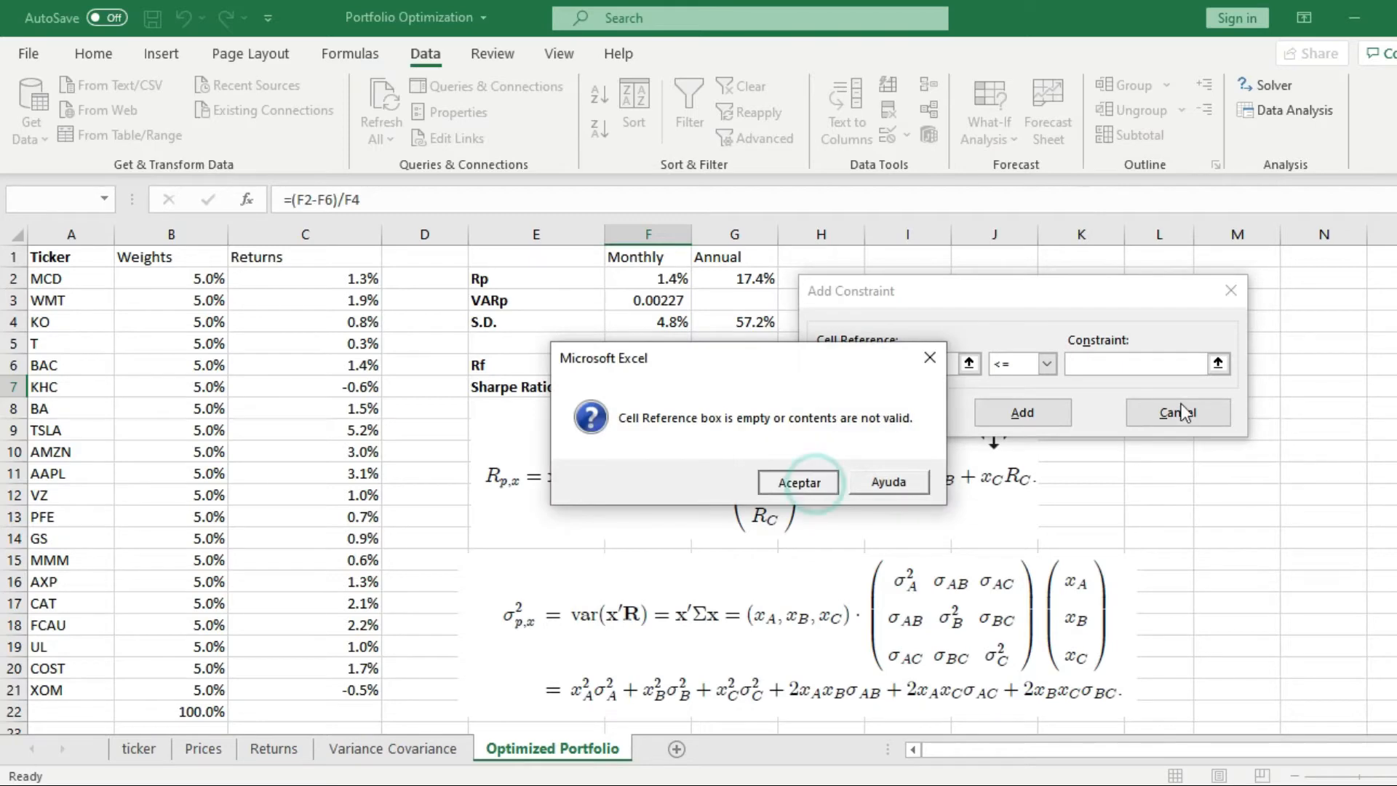
click(797, 481)
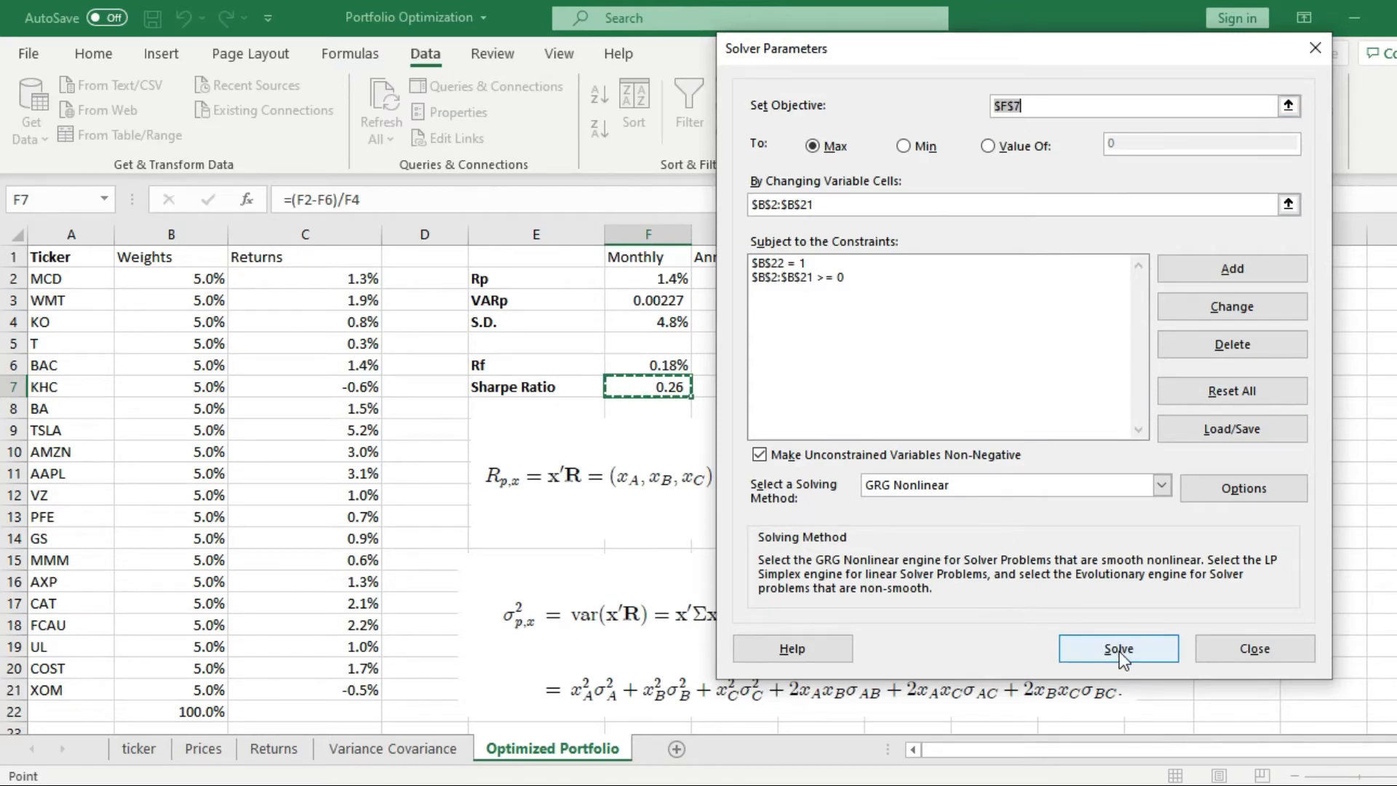
click(1117, 648)
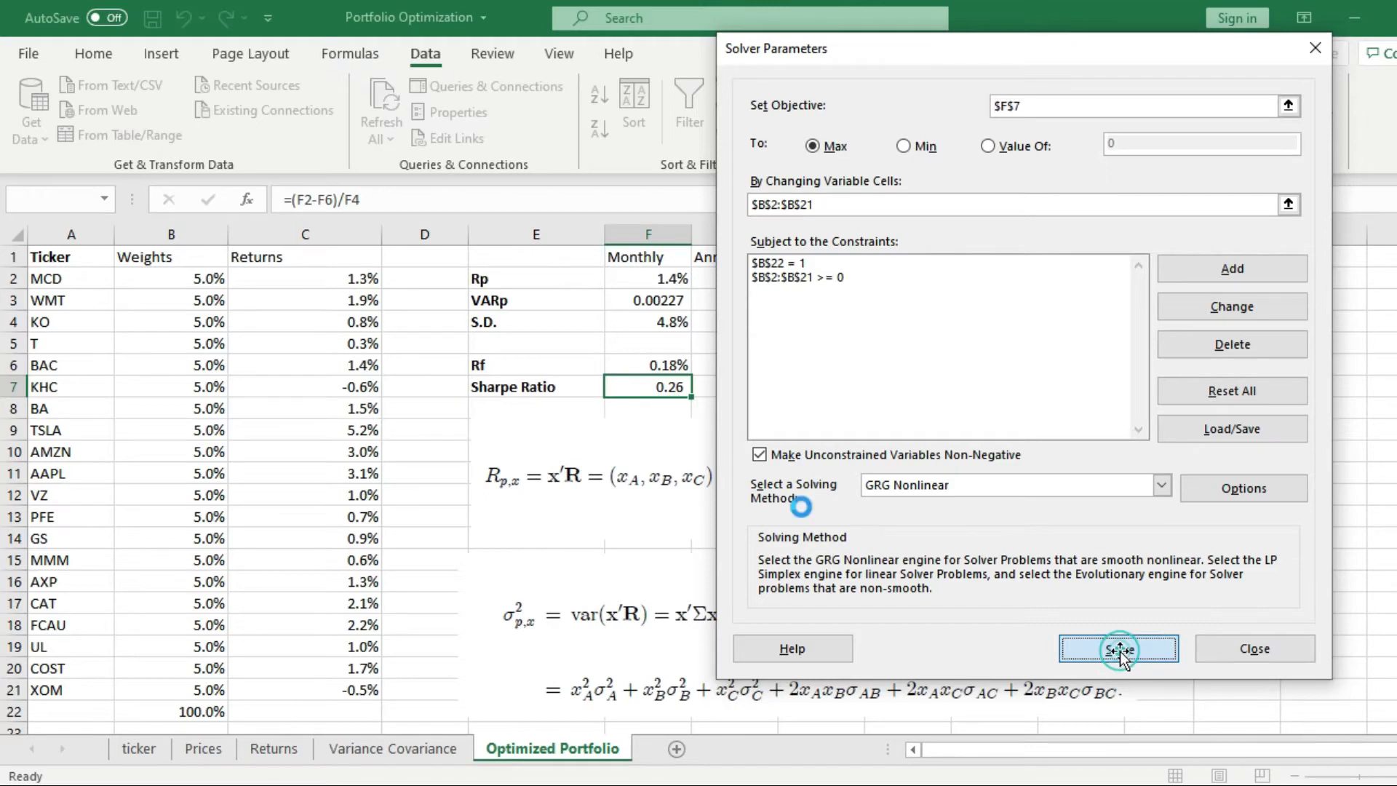
click(1117, 648)
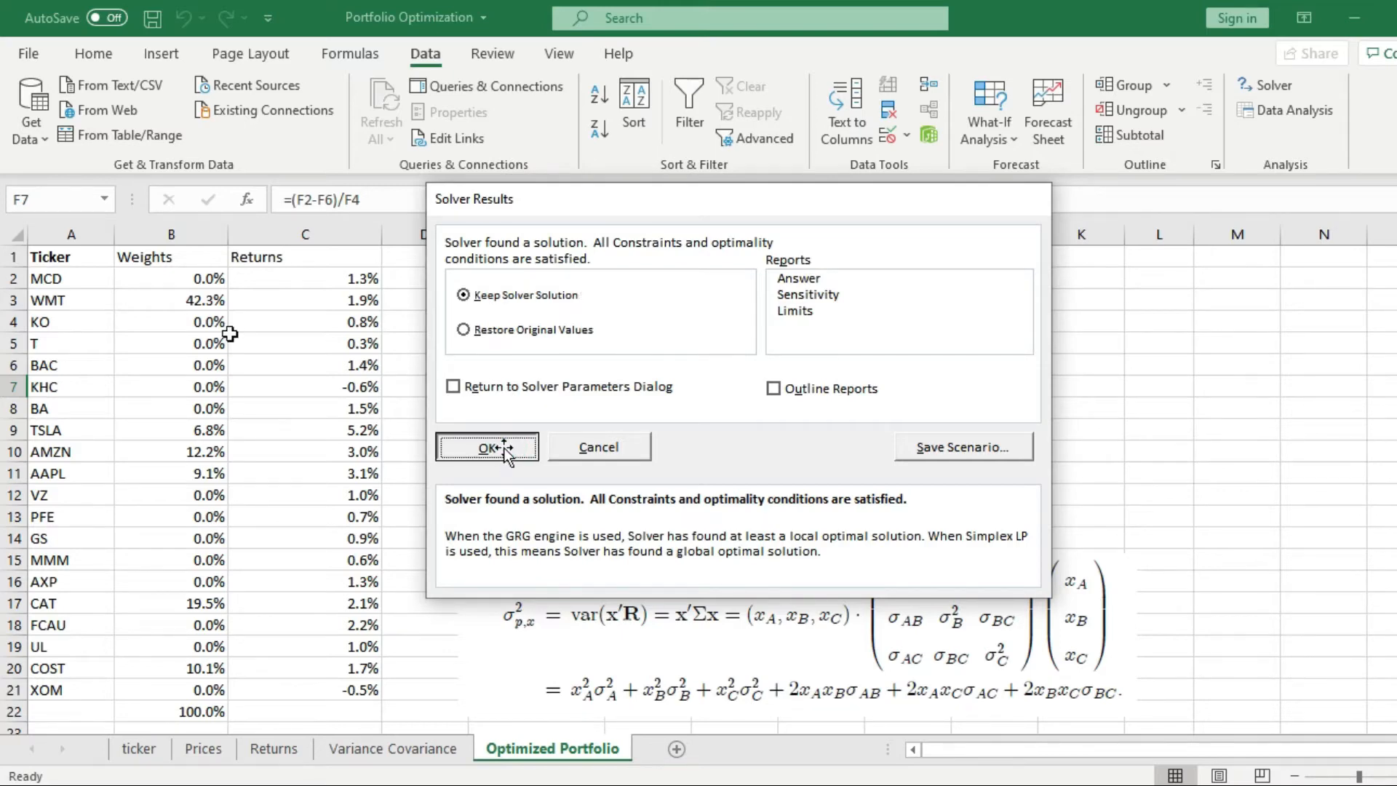
Step: Keep the Solver solution and inspect the WMT, TSLA, AMZN, AAPL, CAT and COST weights
click(486, 446)
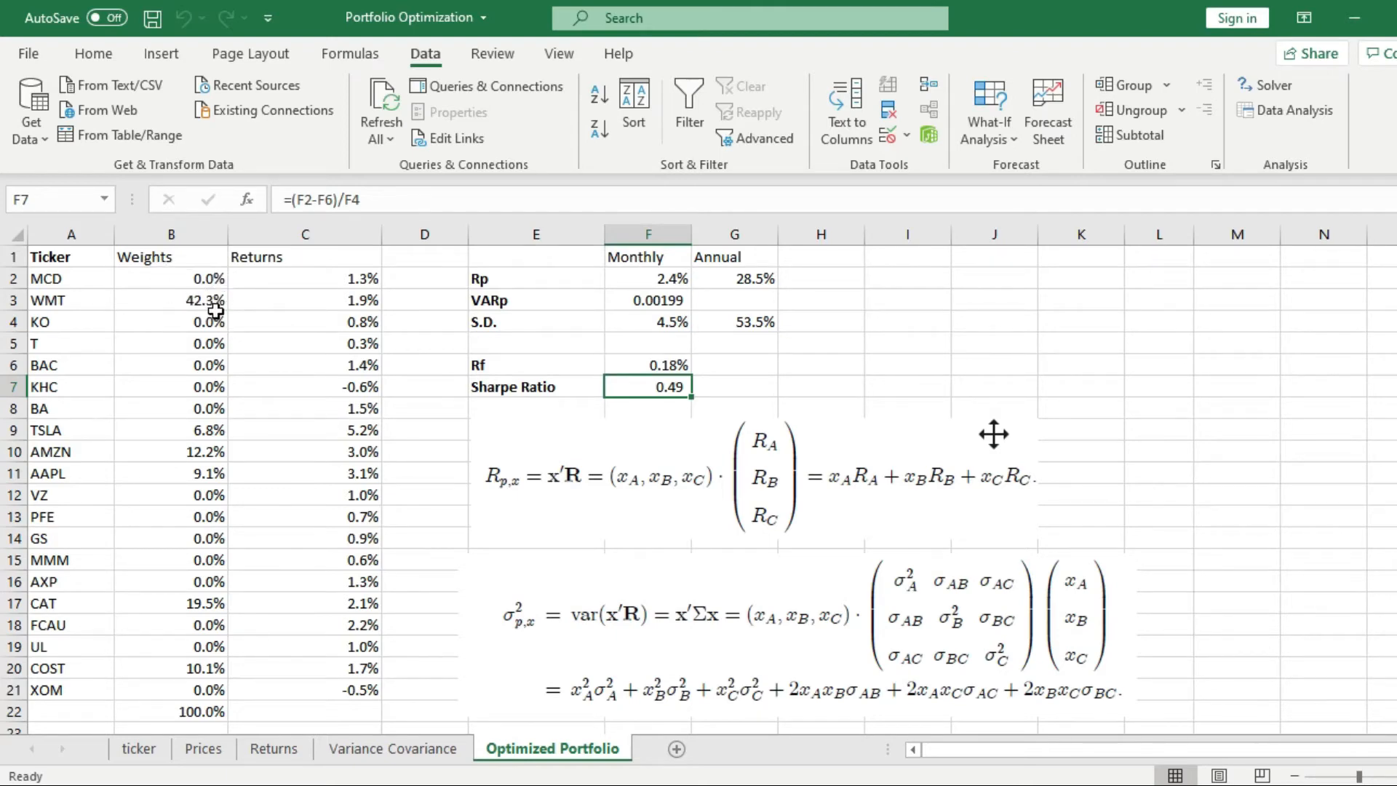
mouse_move(213, 306)
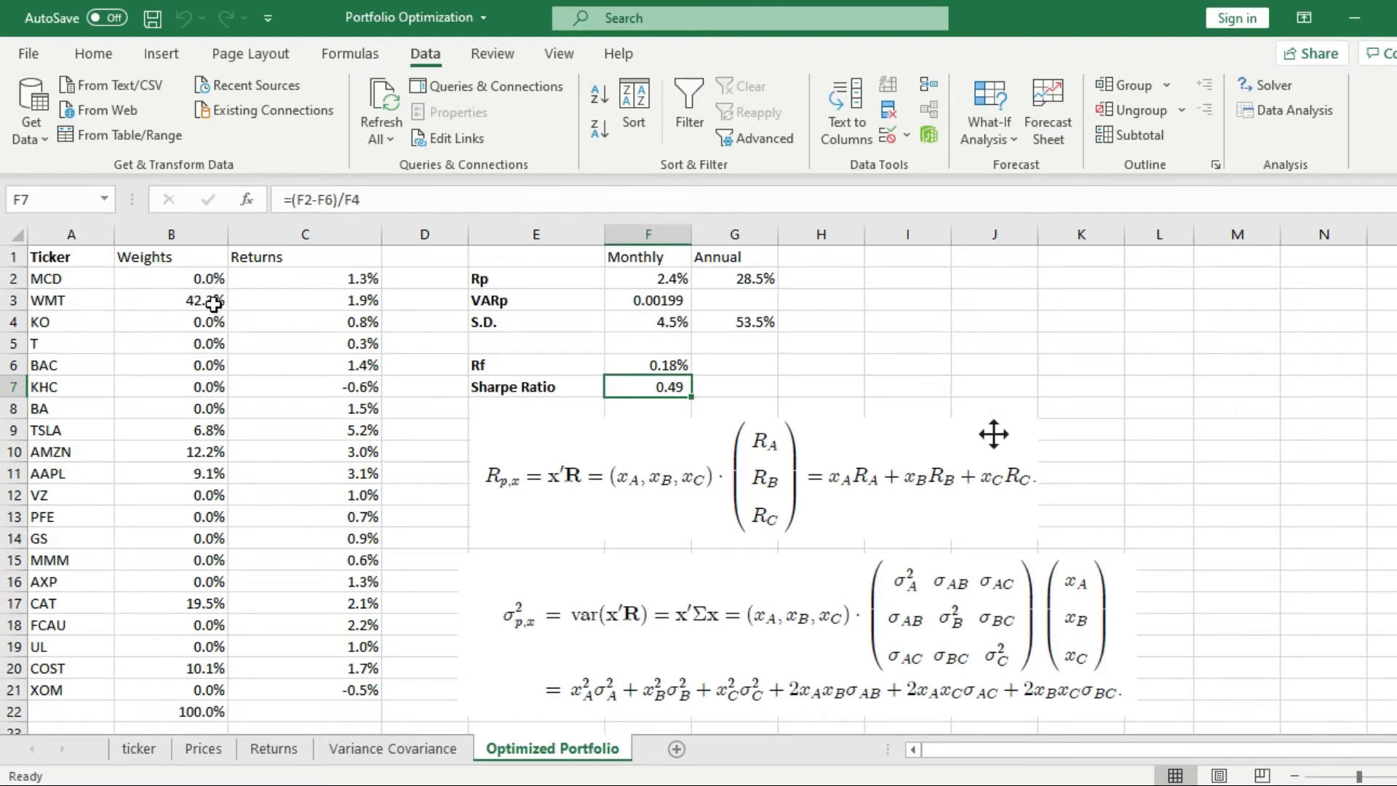
click(171, 300)
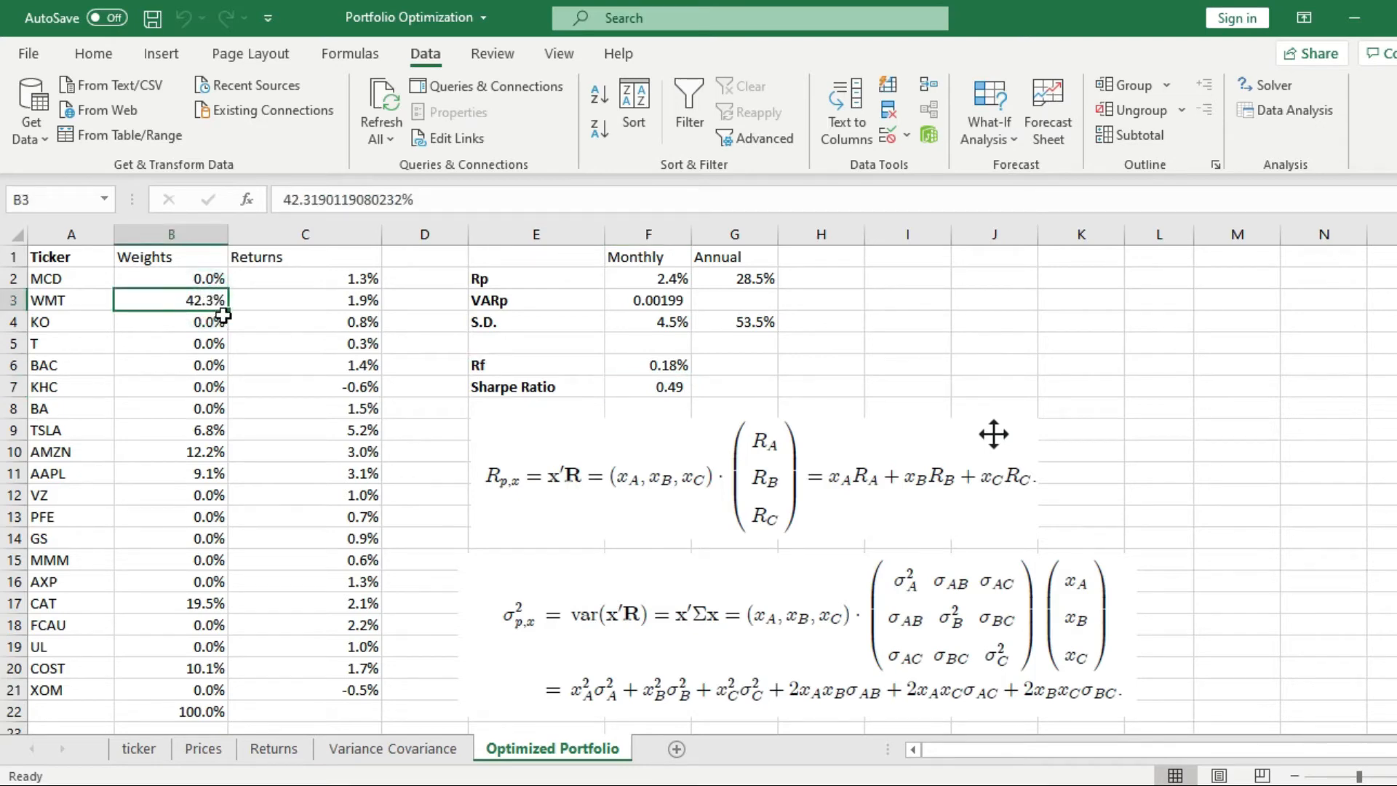
mouse_move(232, 322)
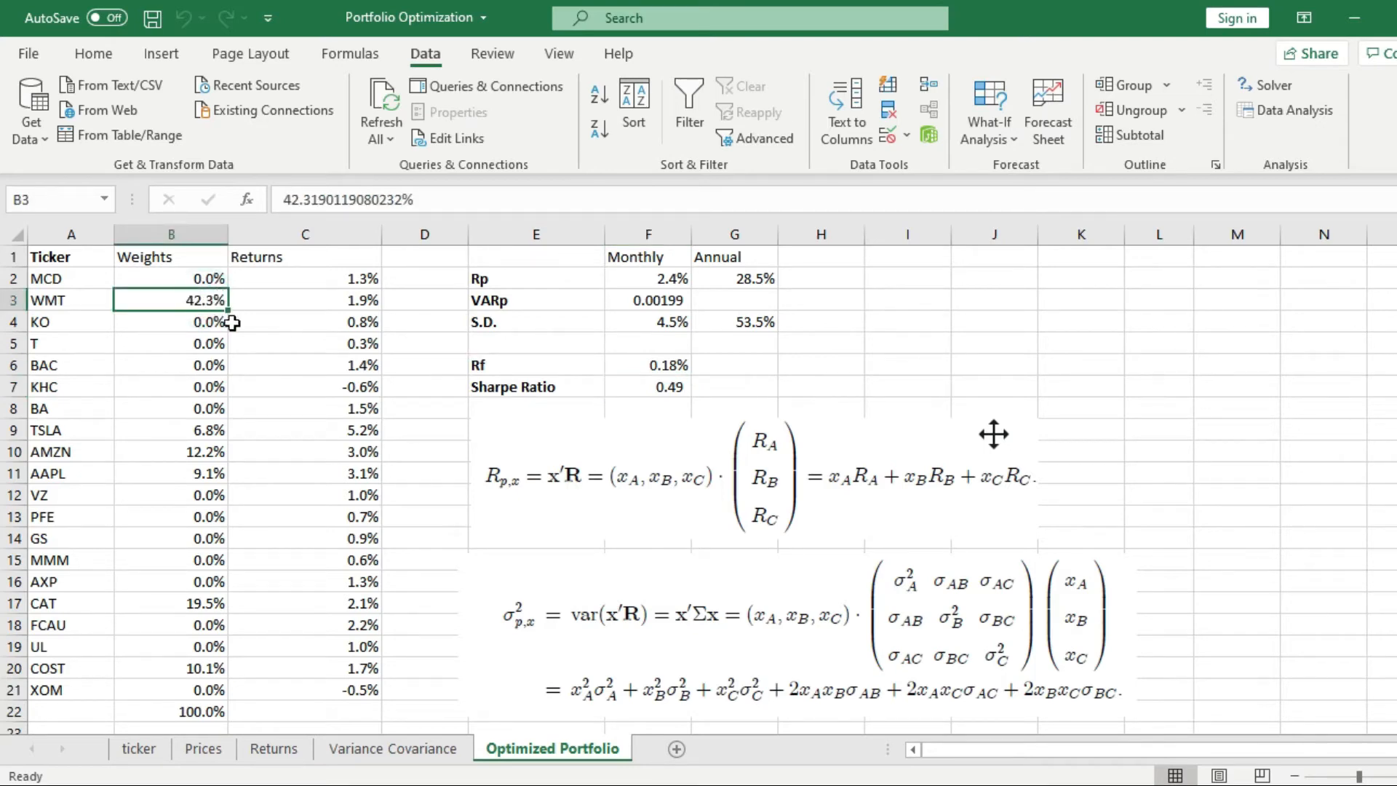
mouse_move(244, 293)
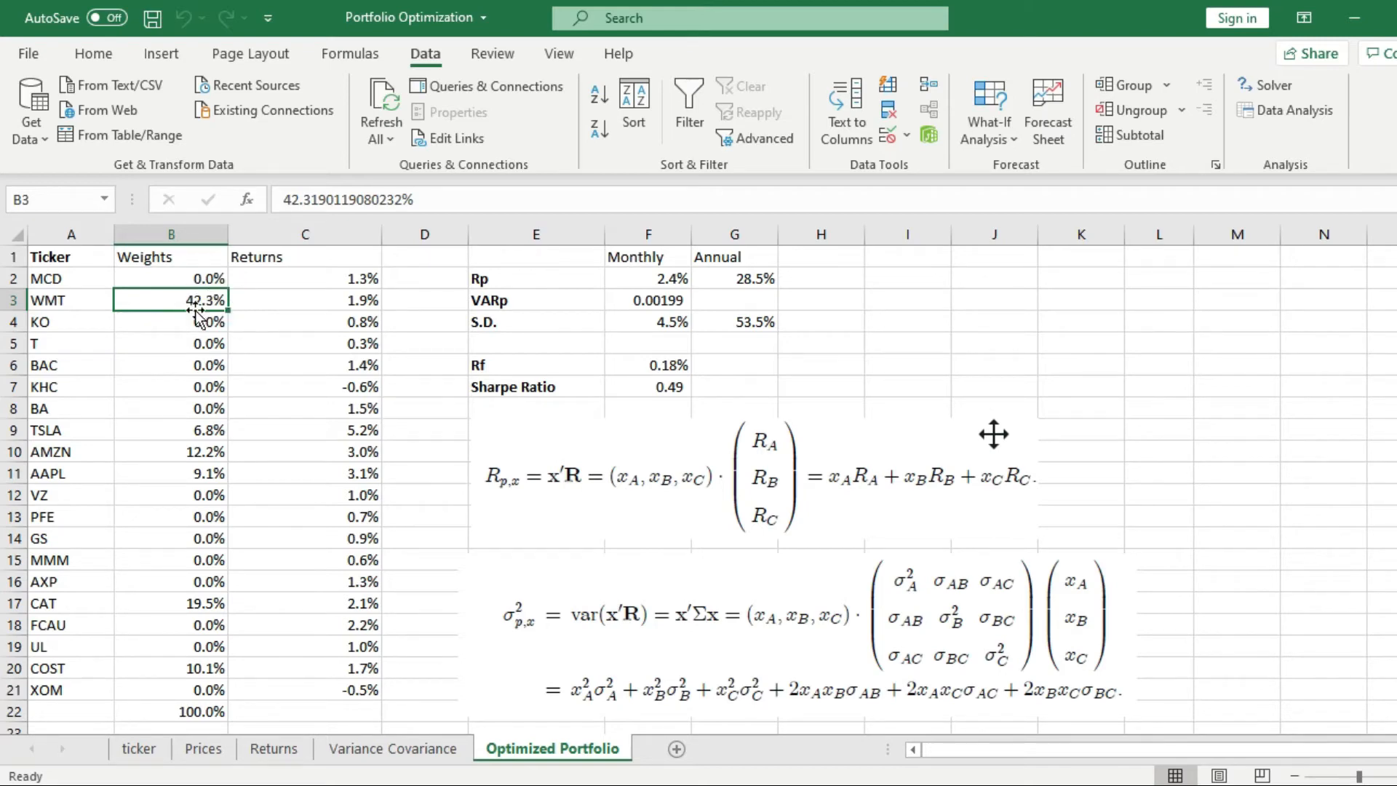
mouse_move(216, 325)
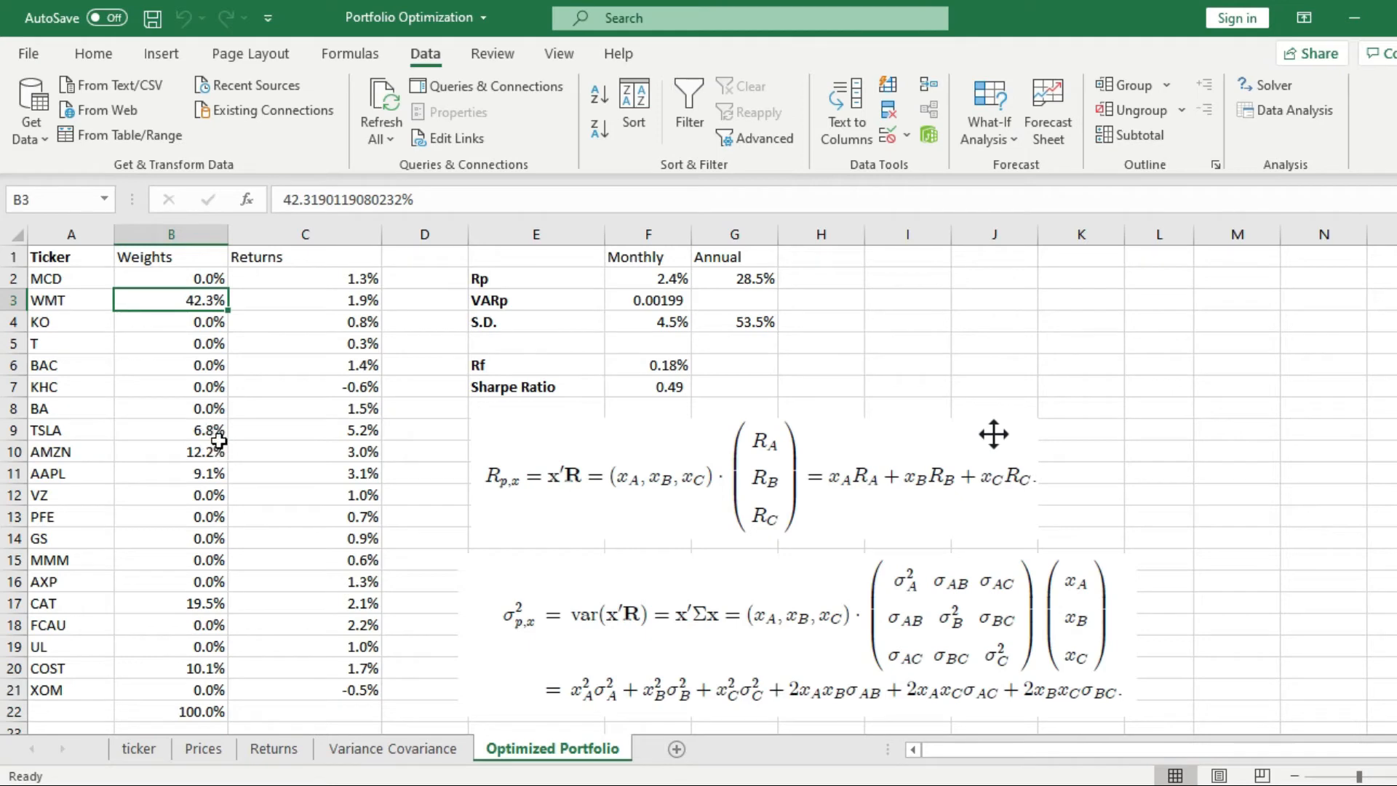
click(170, 429)
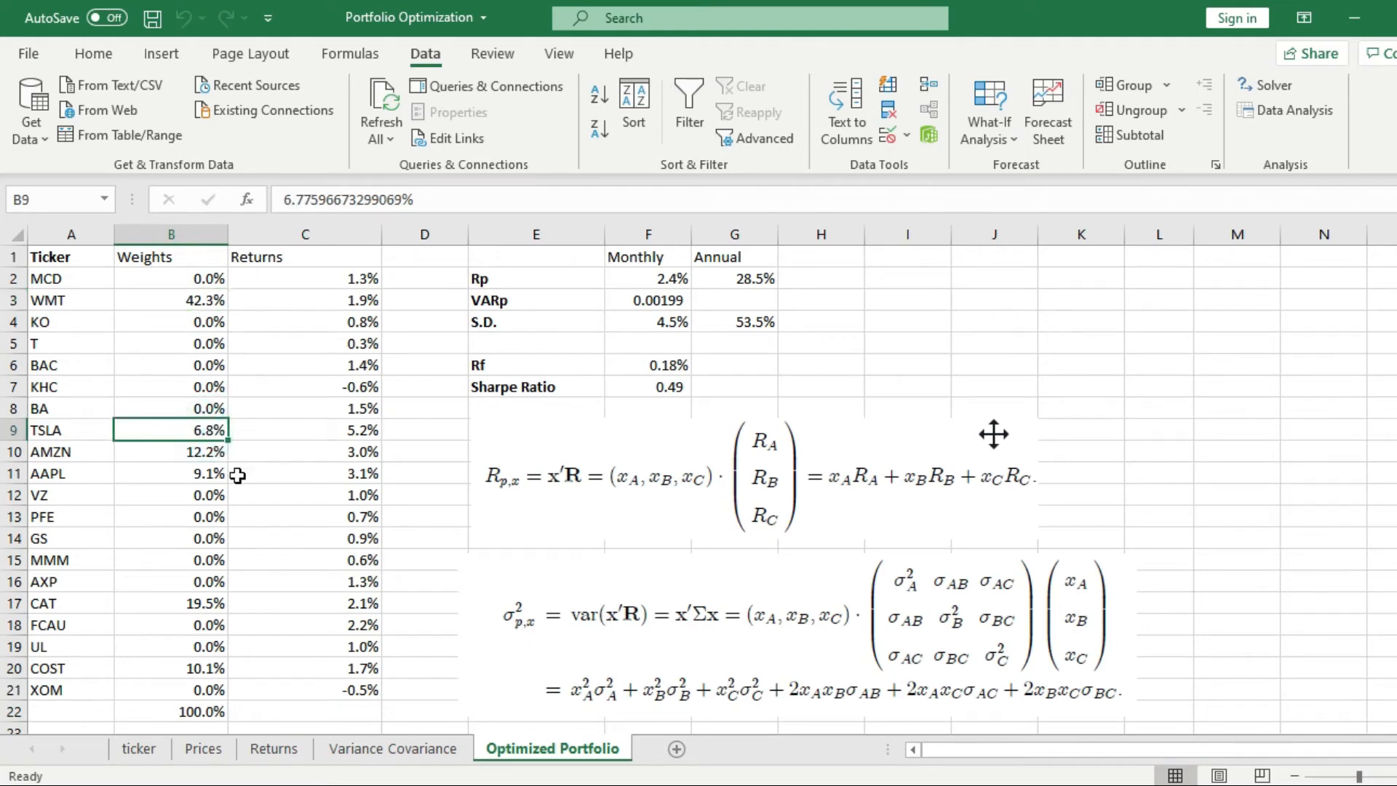
click(171, 451)
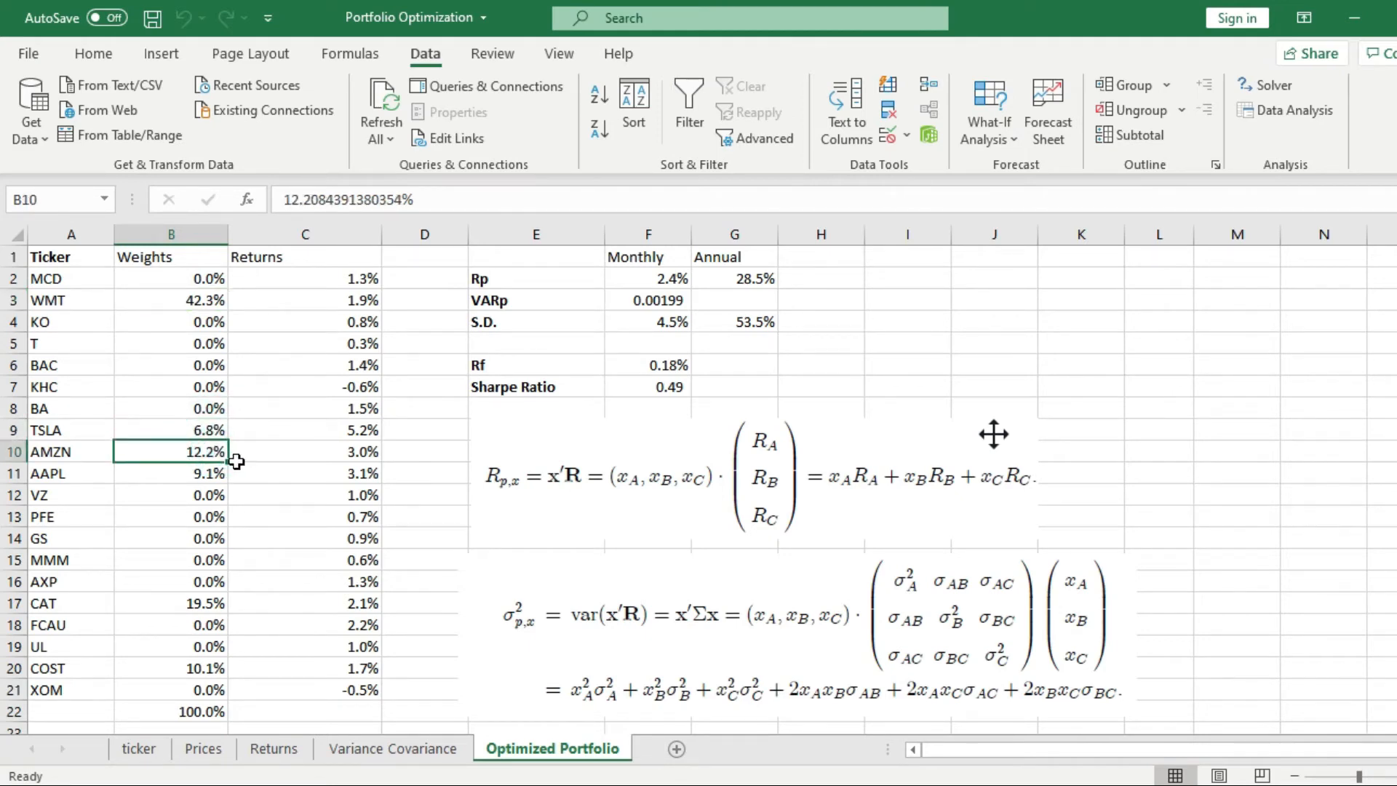
click(171, 472)
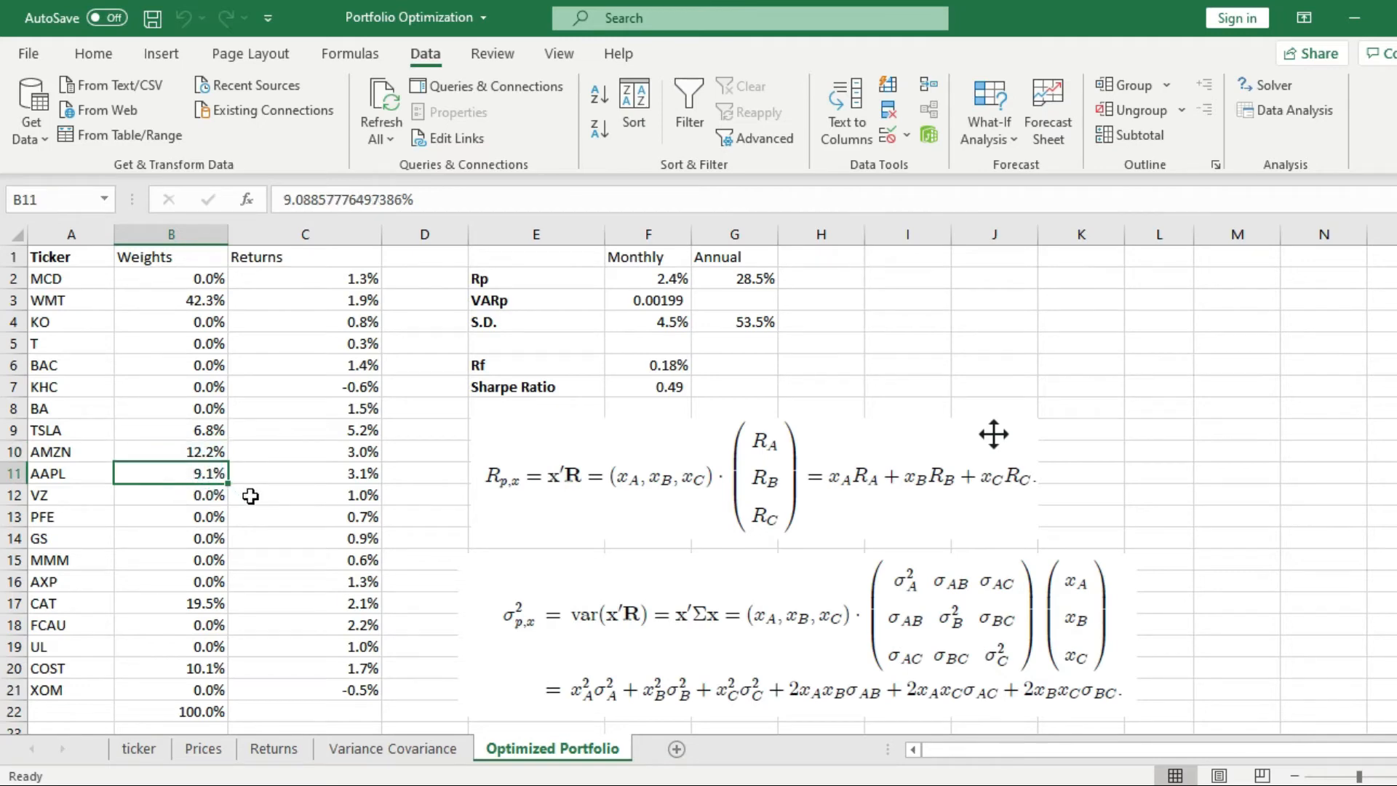
click(172, 602)
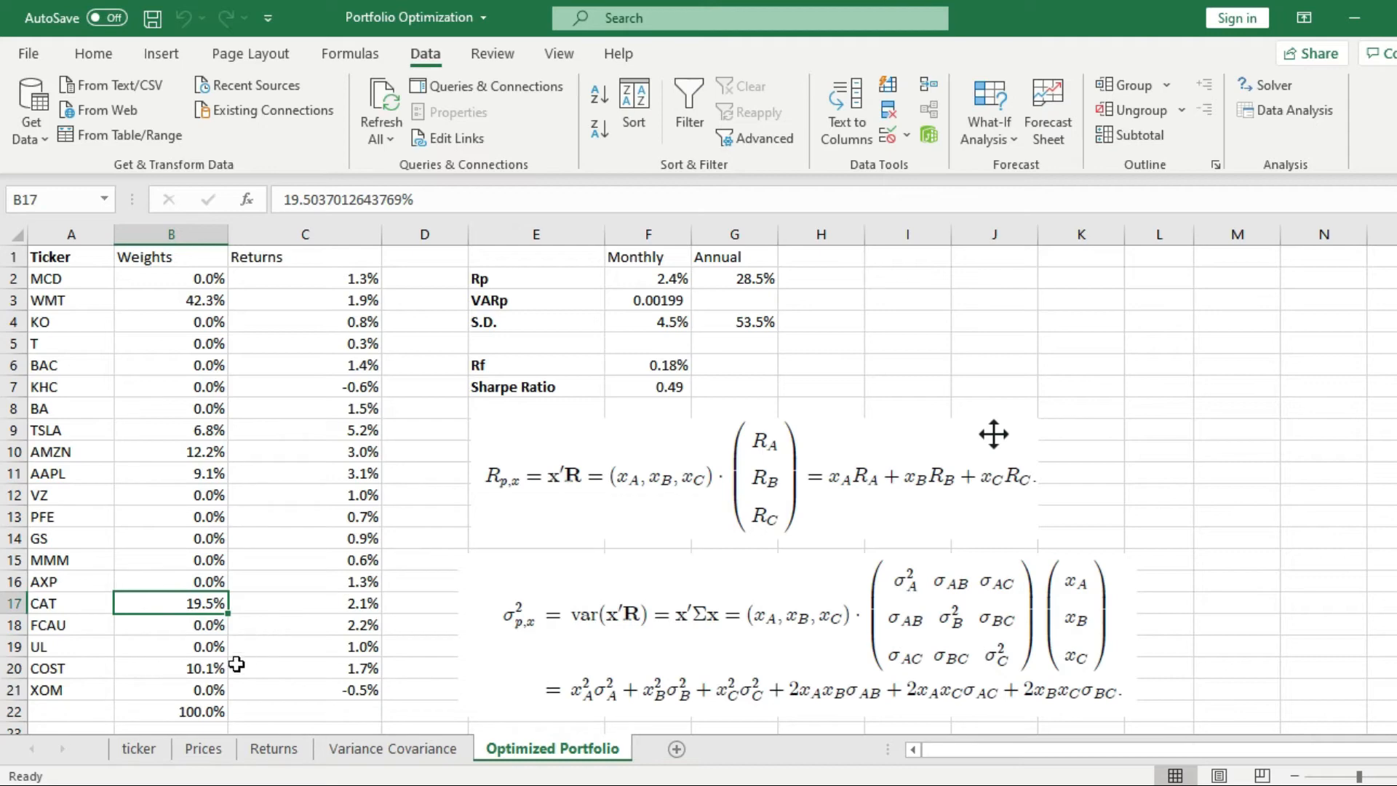
click(171, 668)
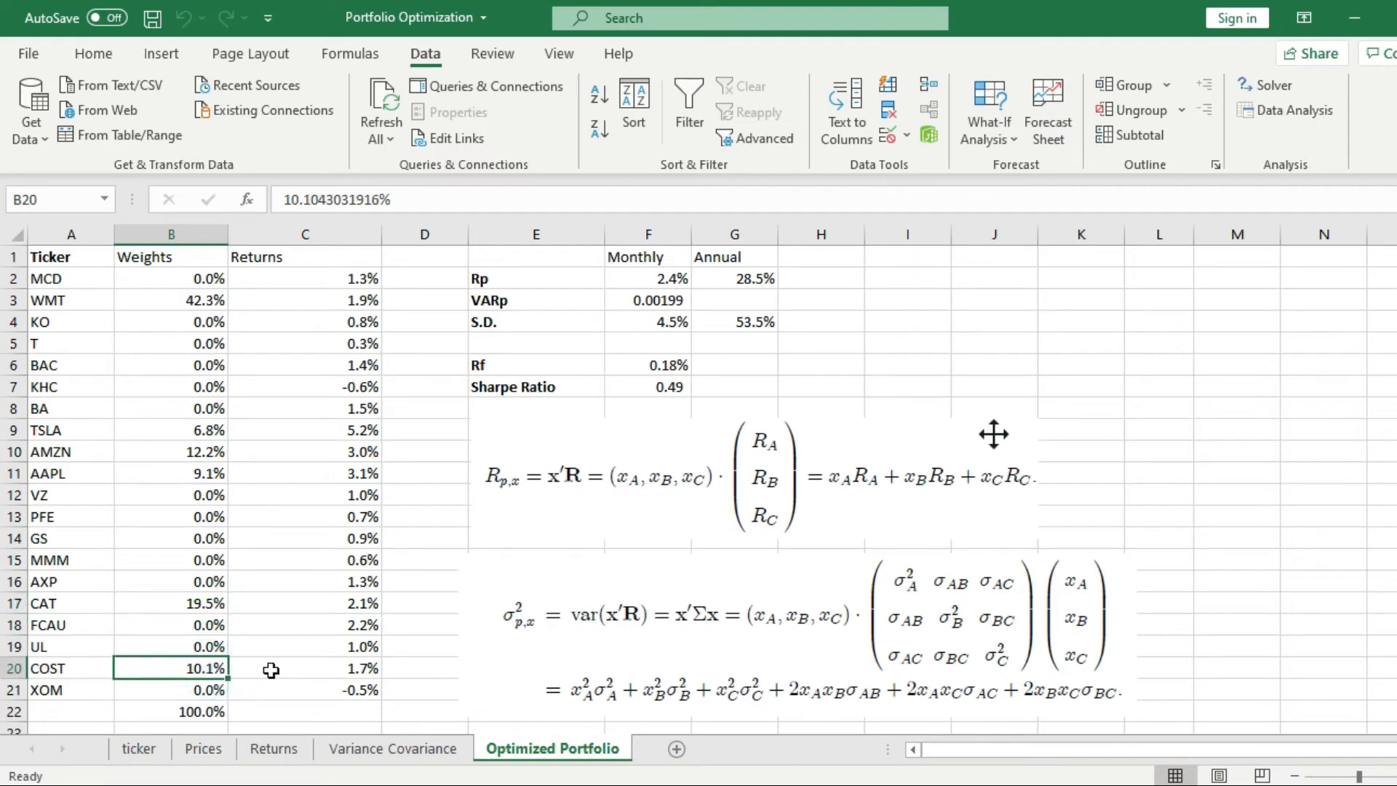
mouse_move(225, 711)
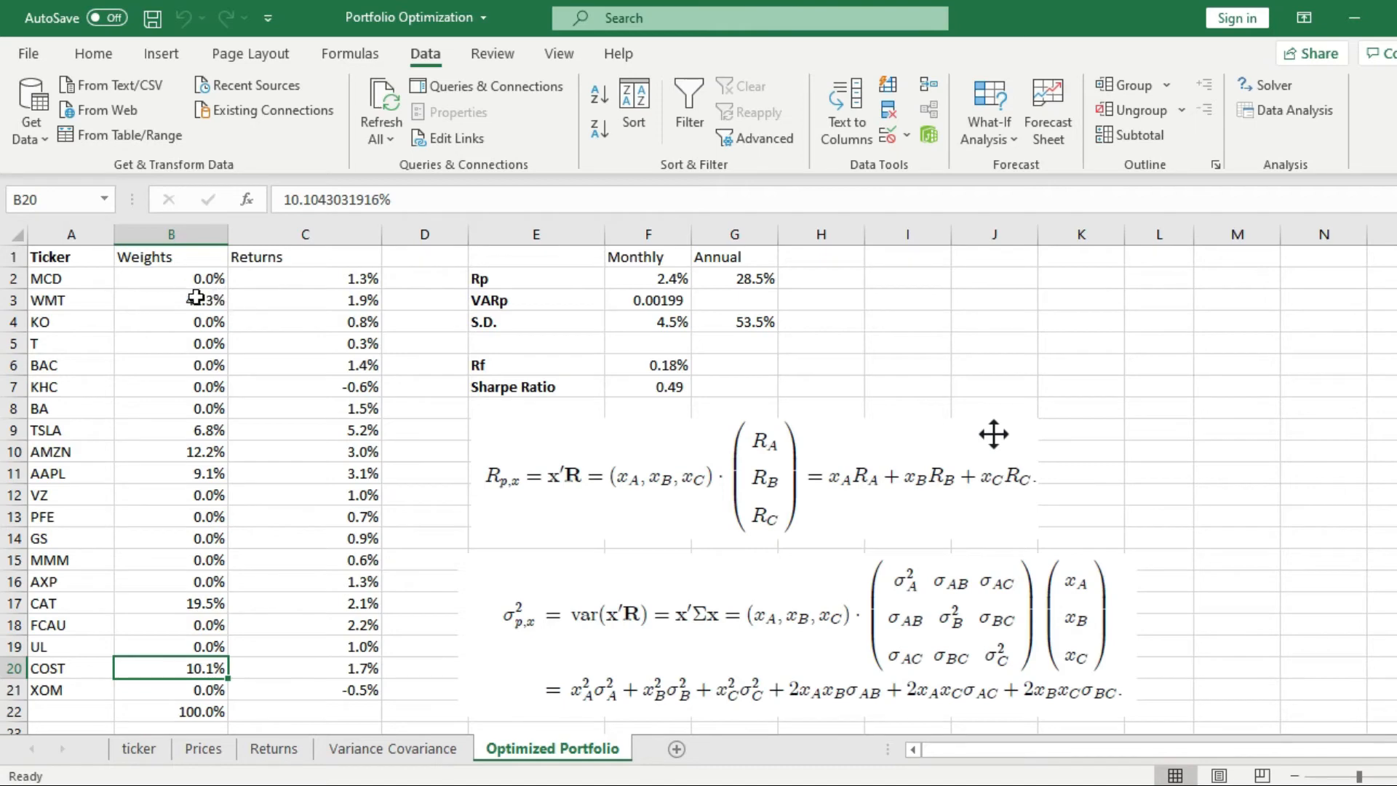
Step: Recheck the WMT and COST weights and view the COST return formula
click(170, 301)
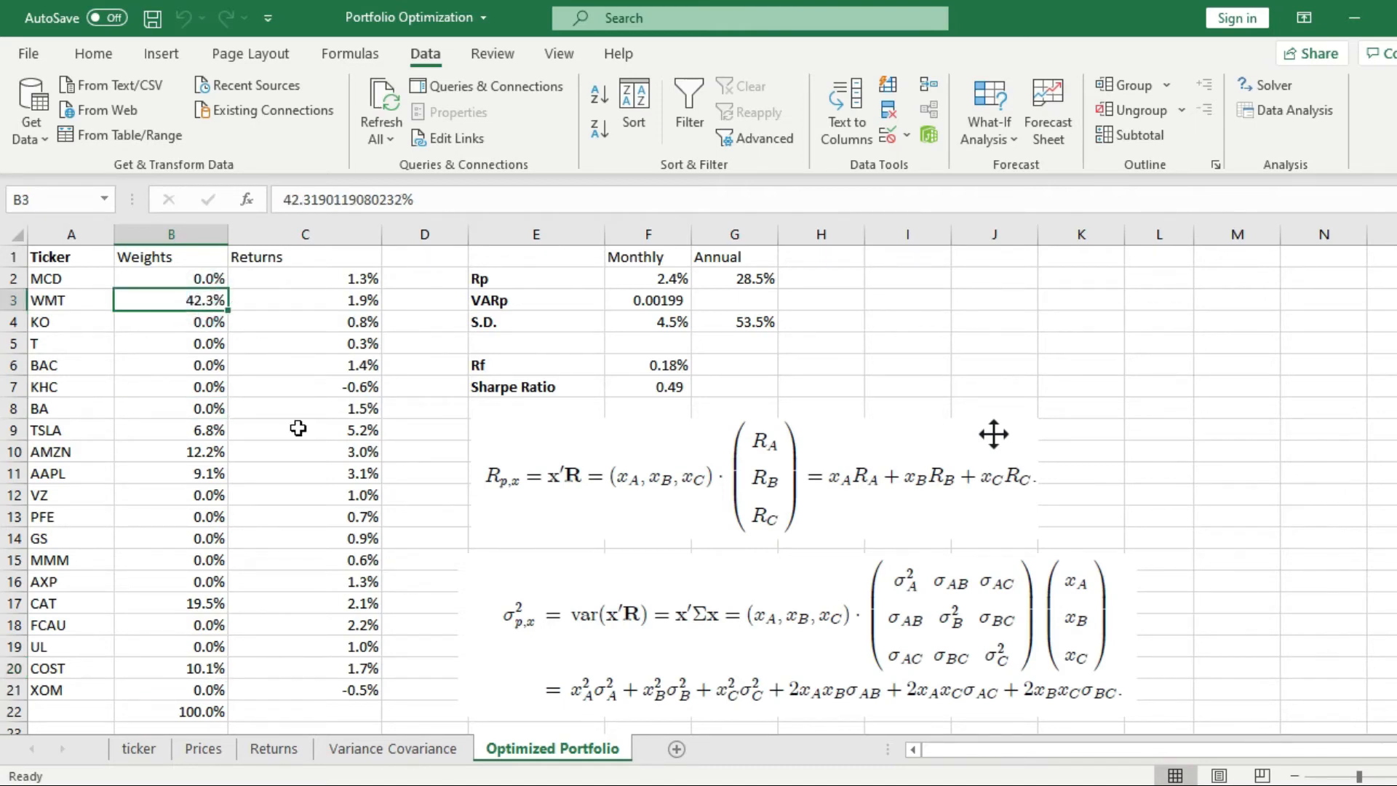
click(171, 667)
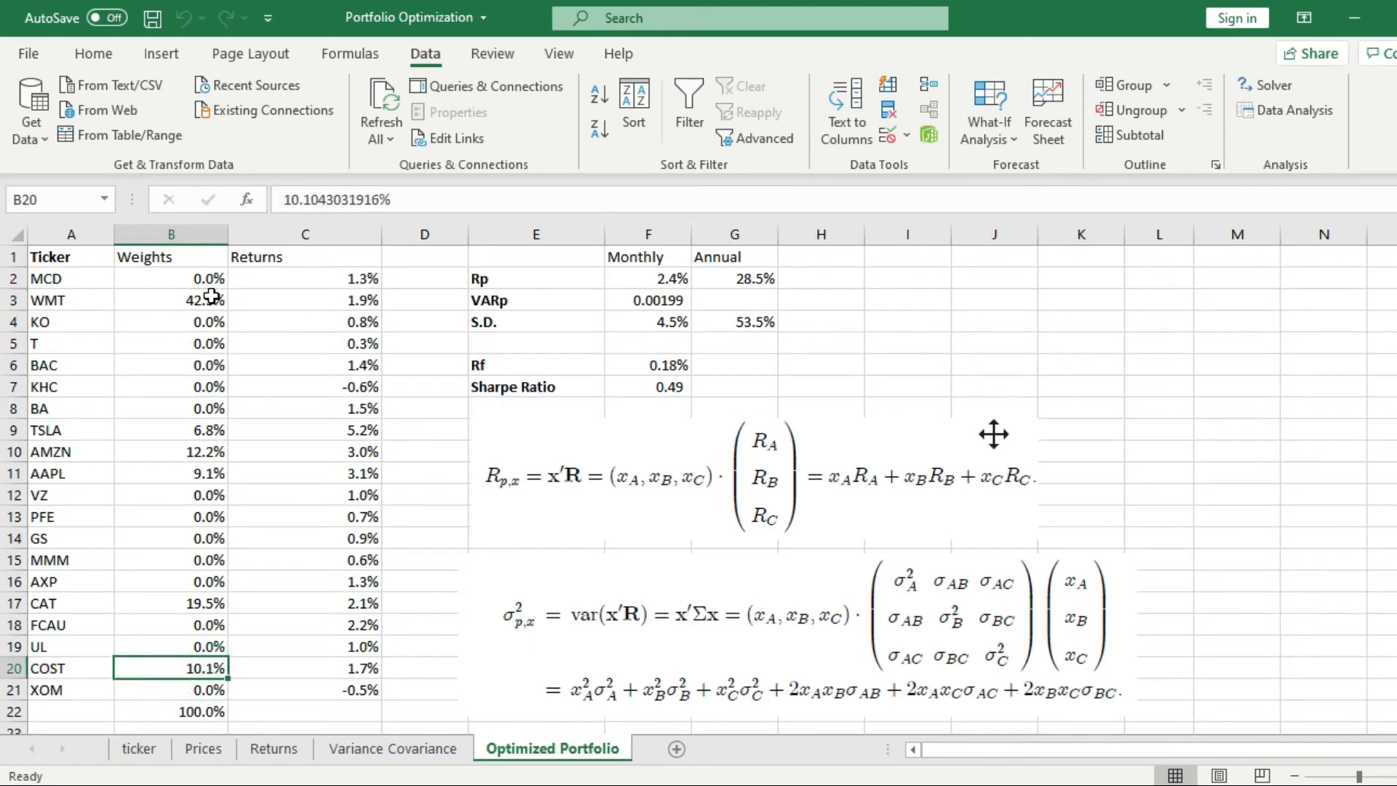
click(171, 300)
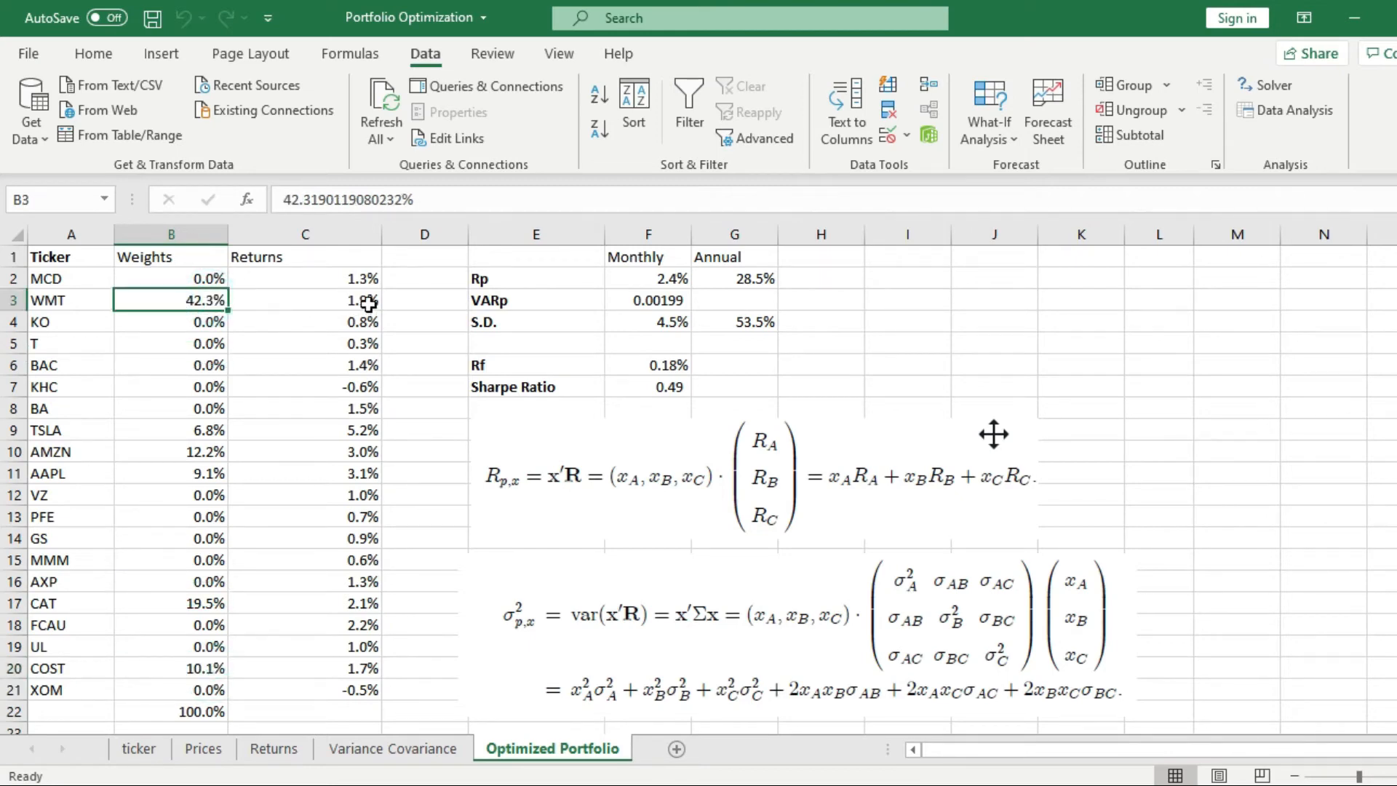
click(305, 299)
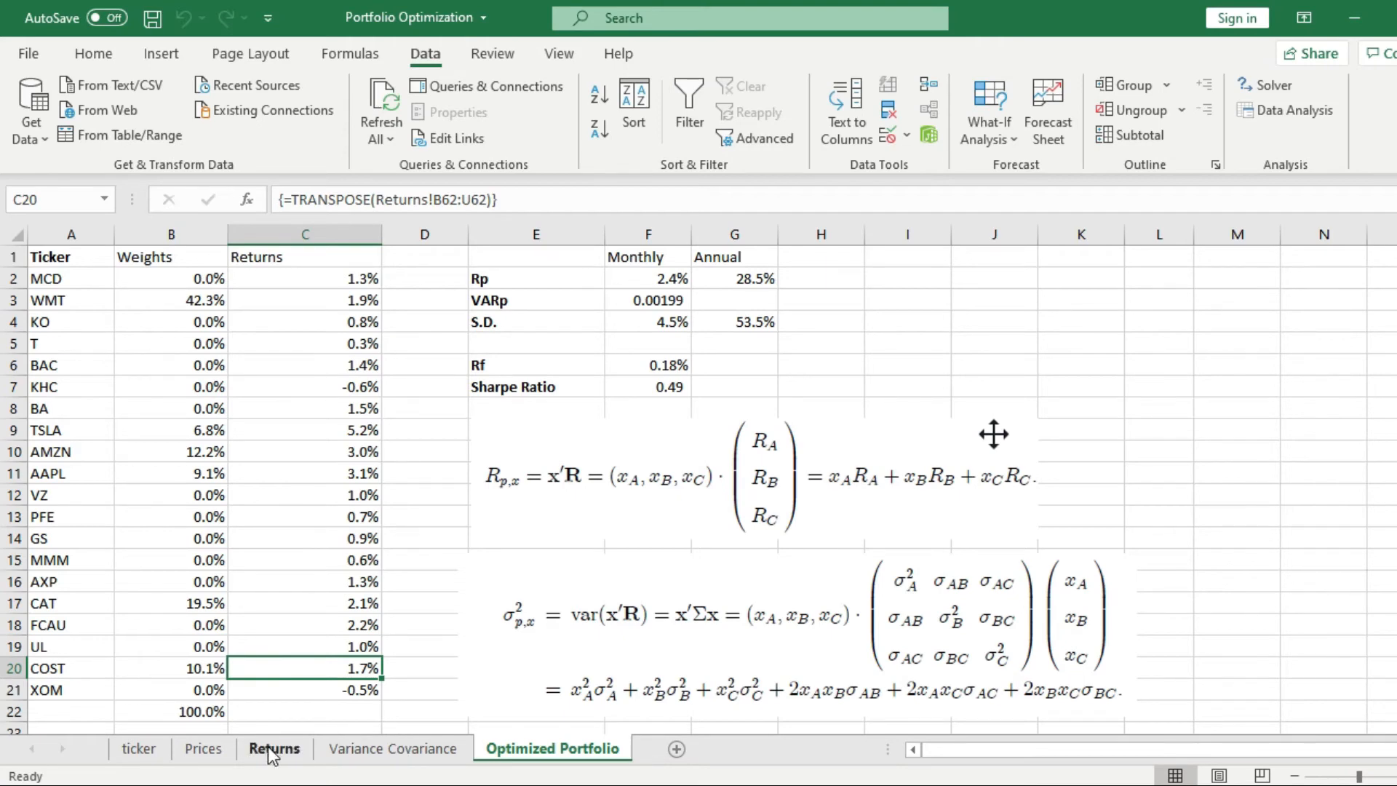
click(274, 749)
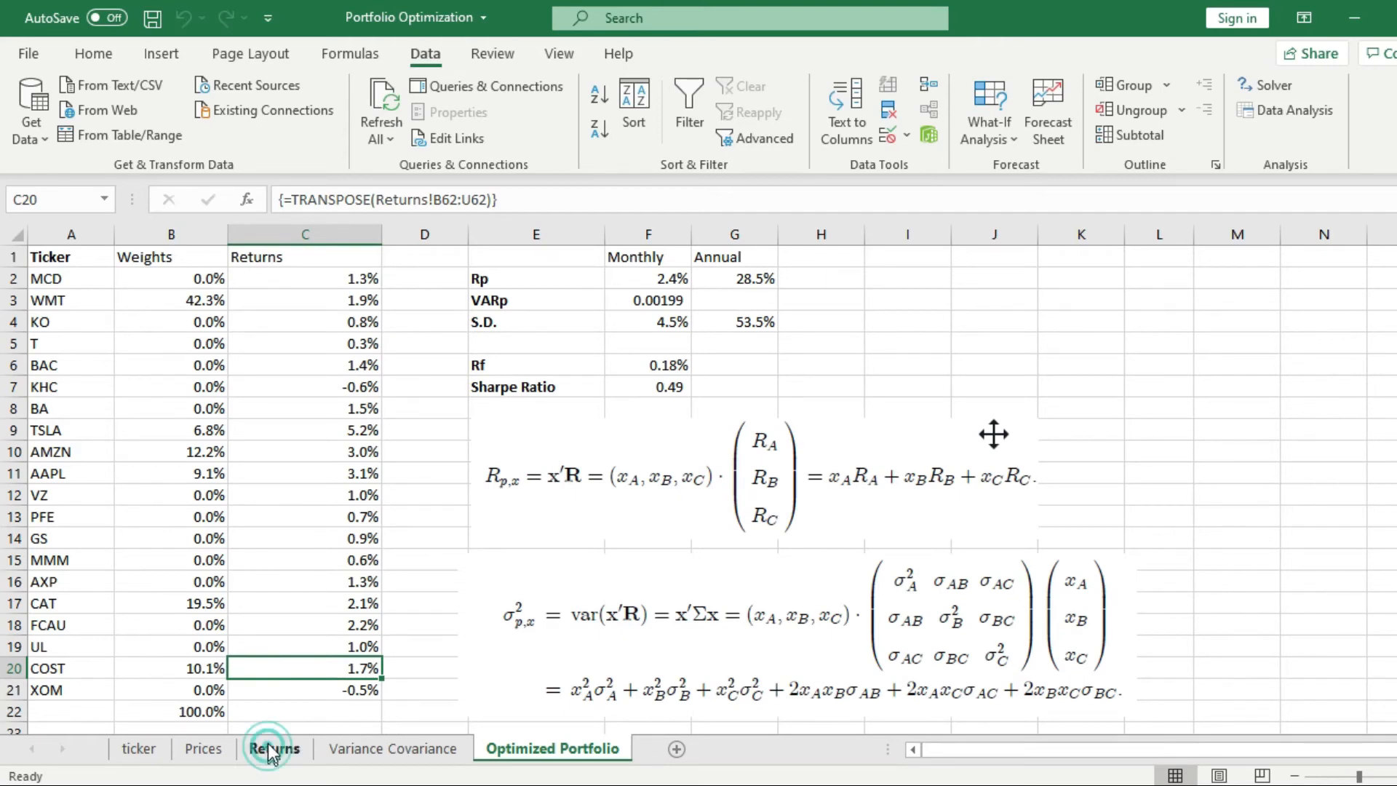
click(274, 748)
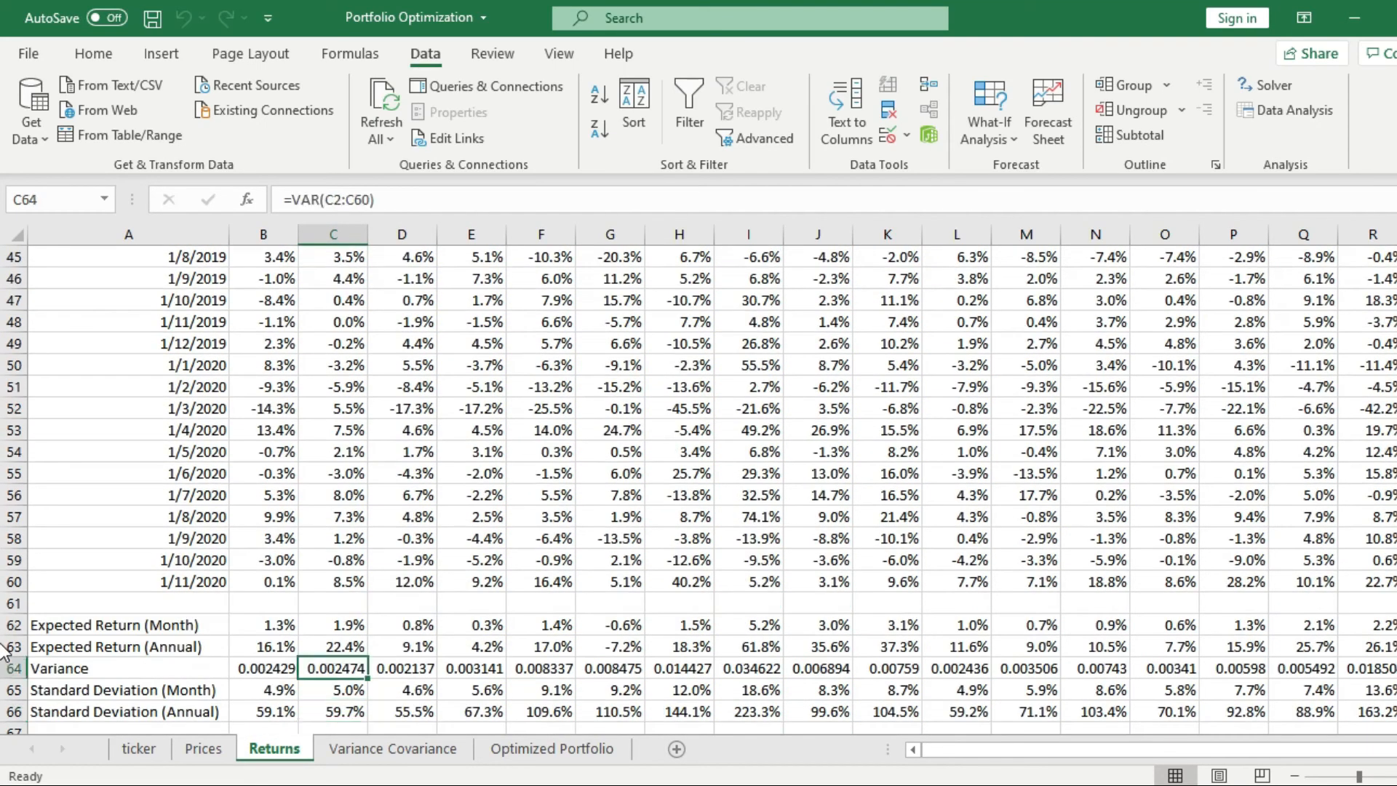
click(333, 711)
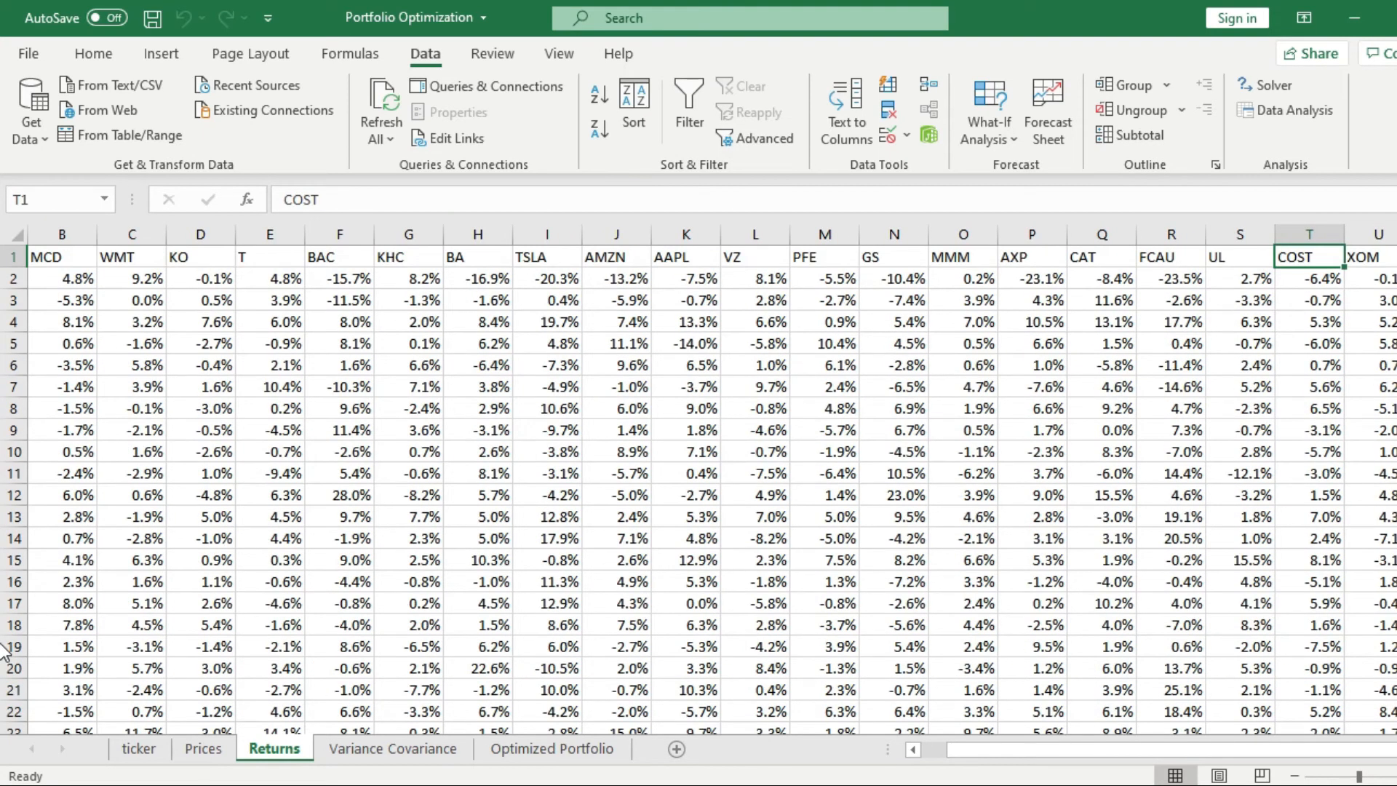
scroll(down, 3)
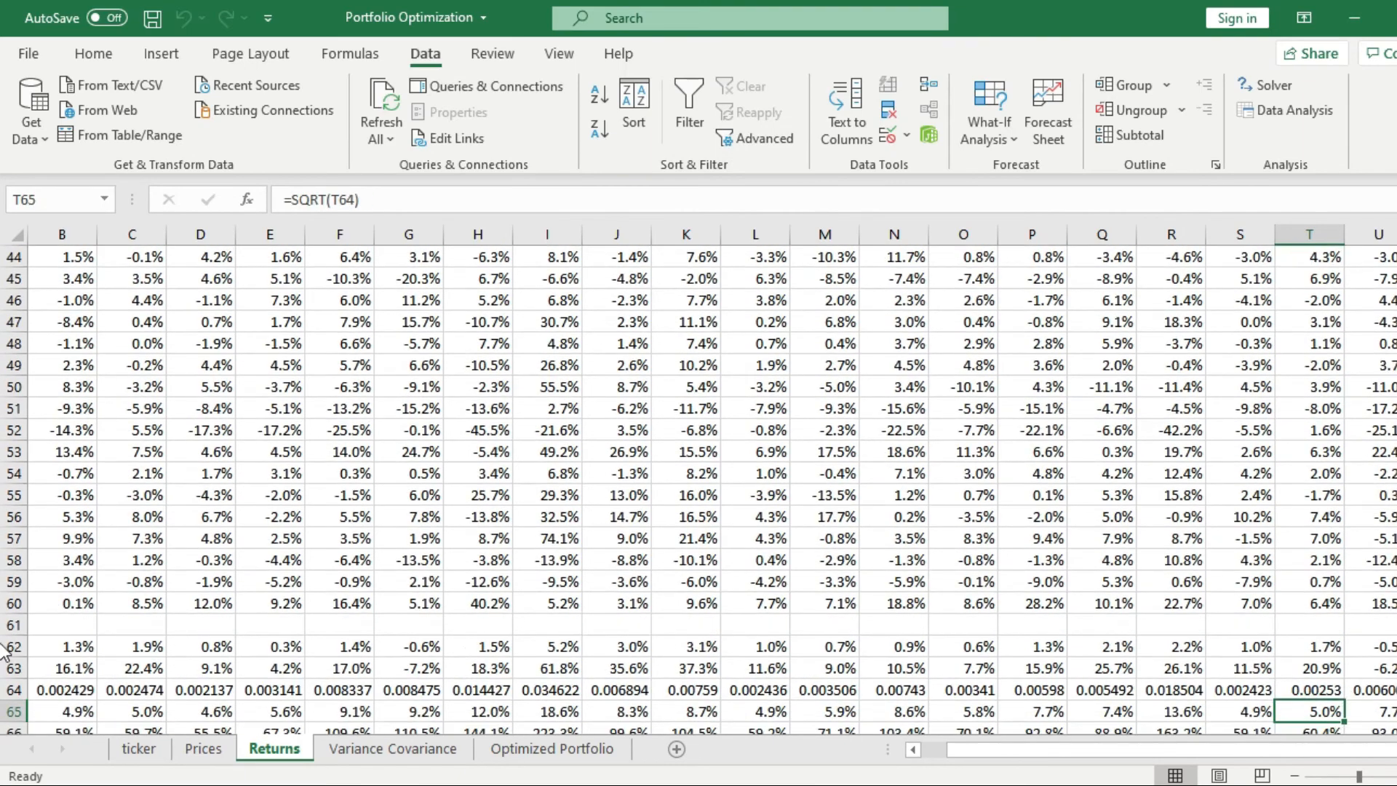
mouse_move(538, 765)
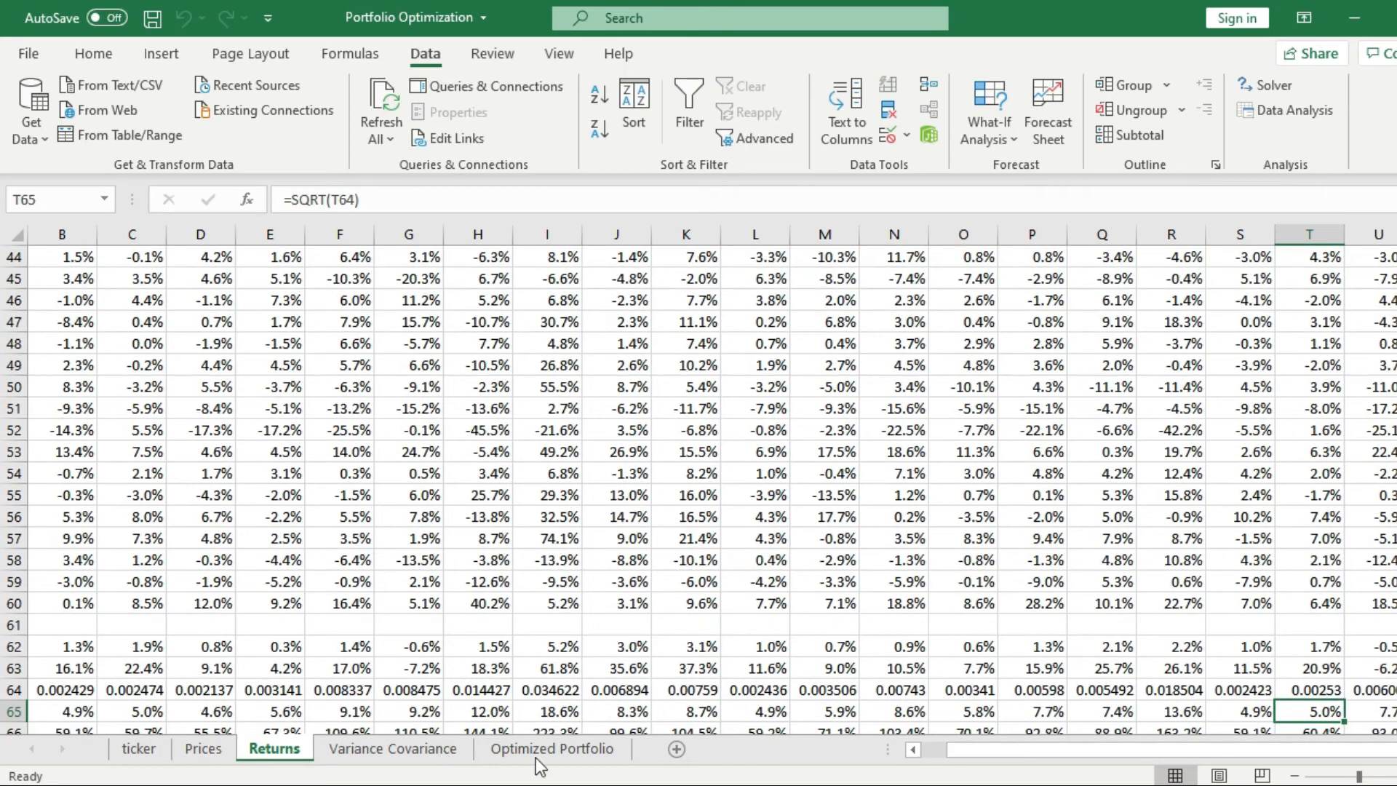
click(552, 747)
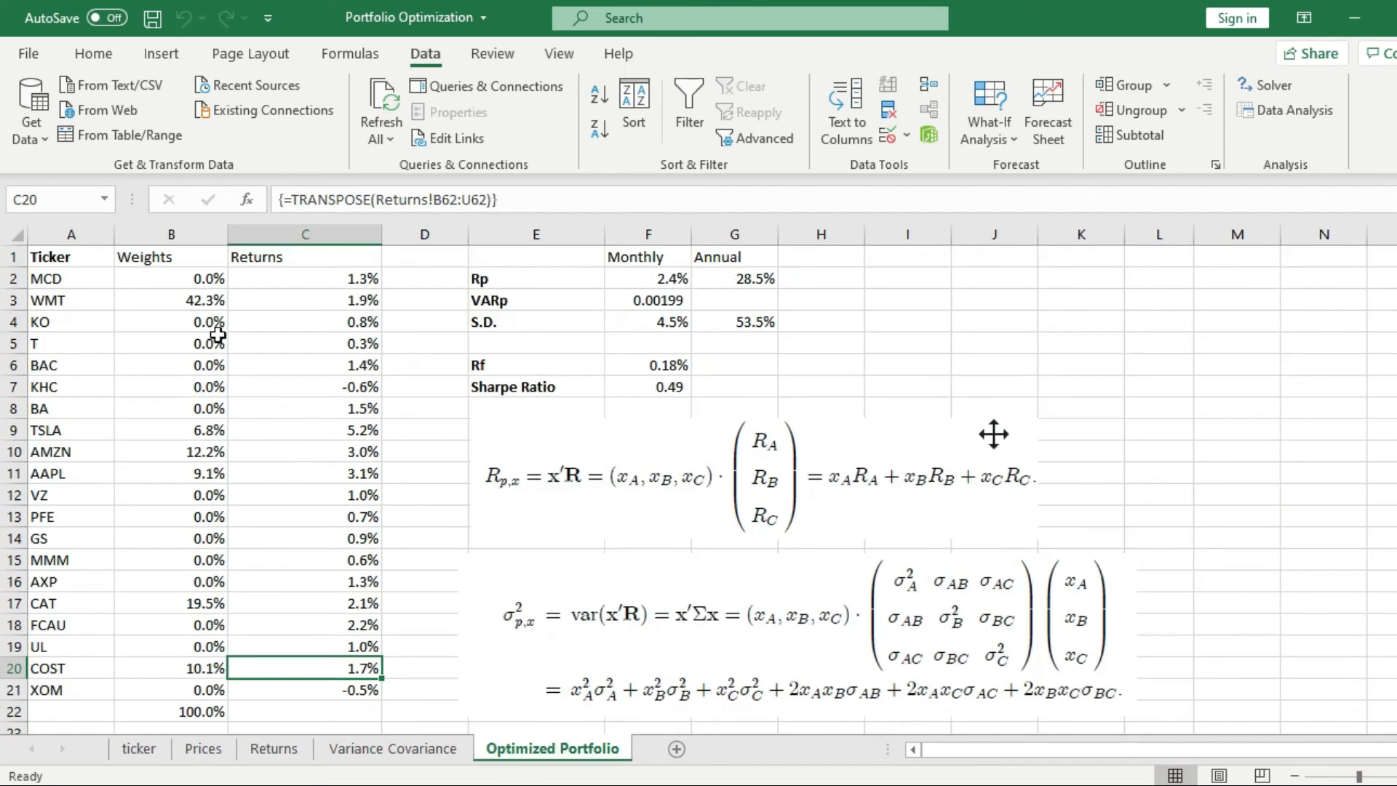
click(170, 278)
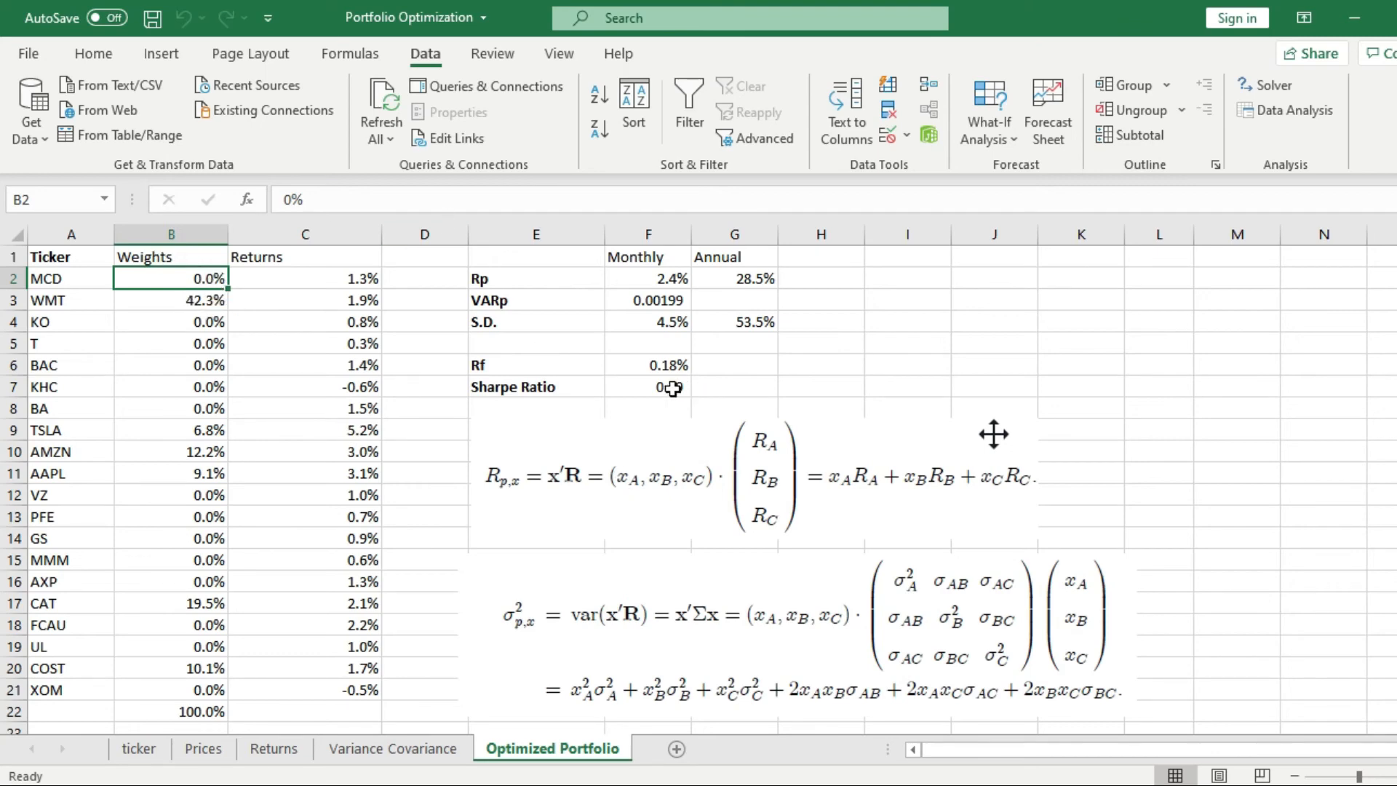
click(646, 385)
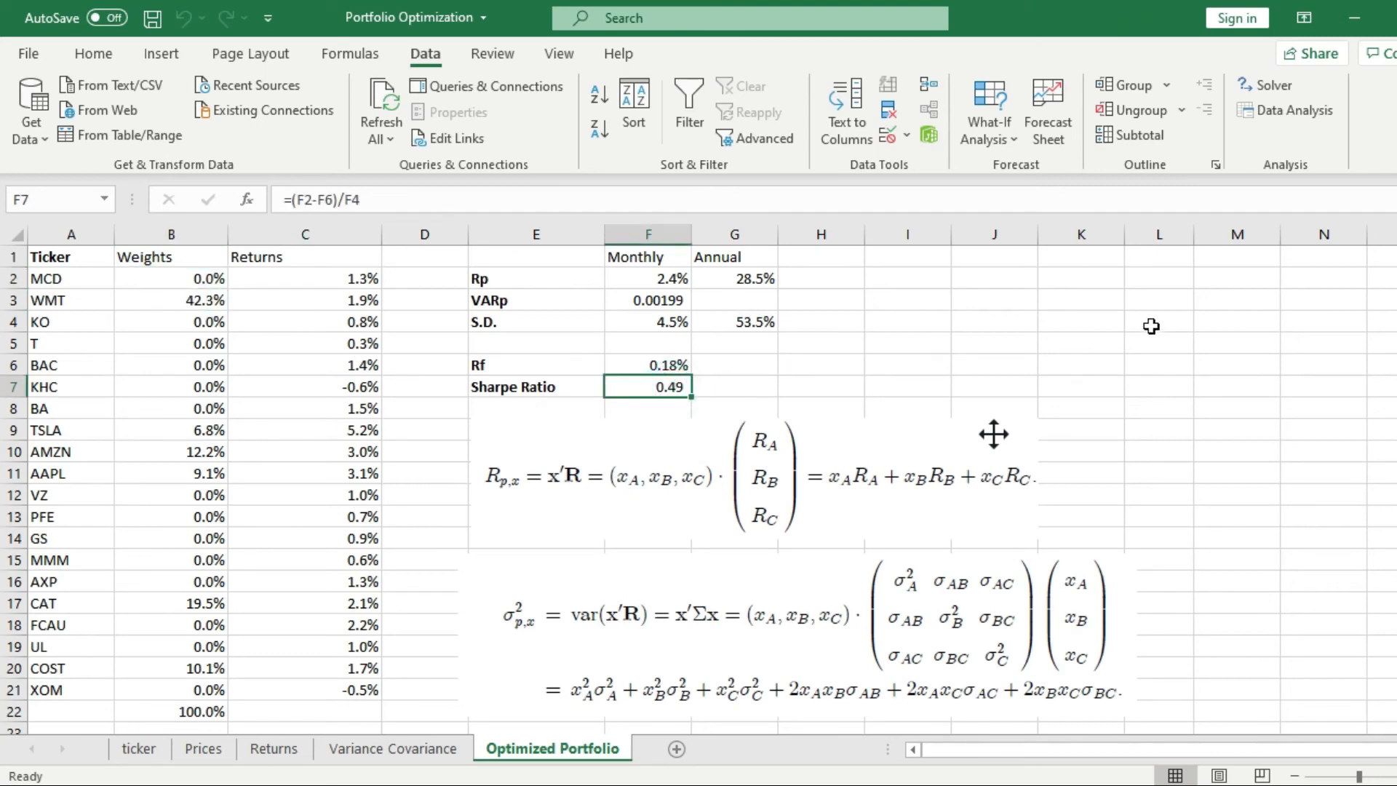
mouse_move(694, 423)
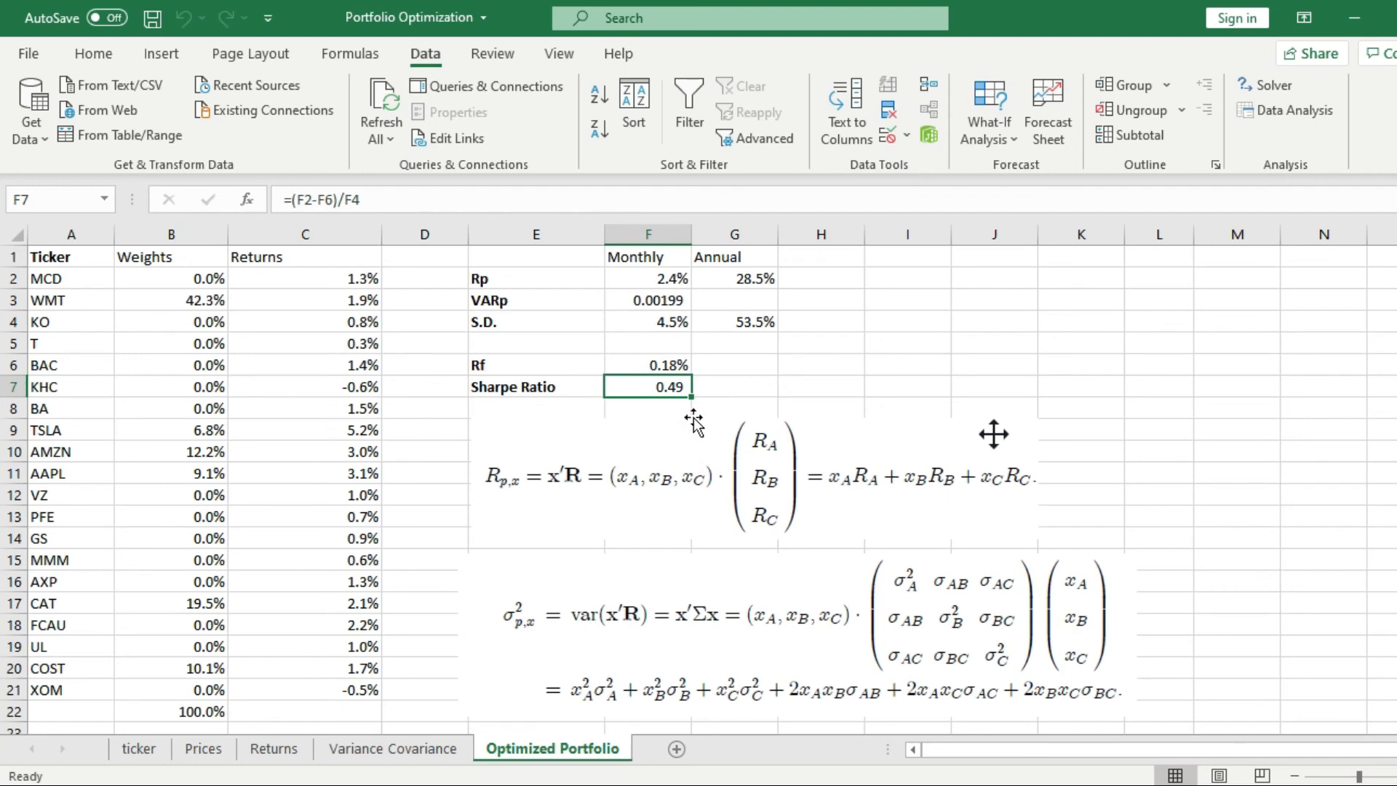
mouse_move(695, 424)
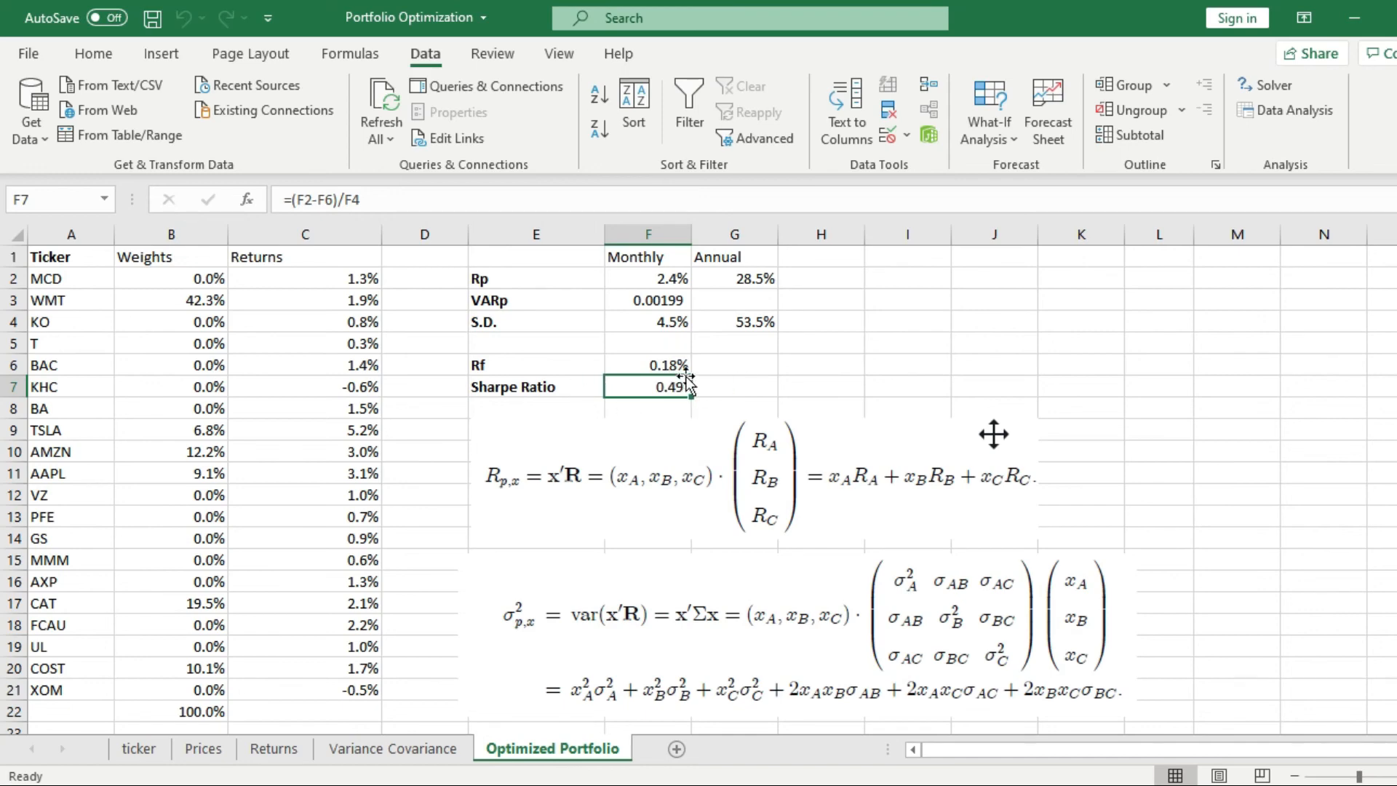
mouse_move(684, 408)
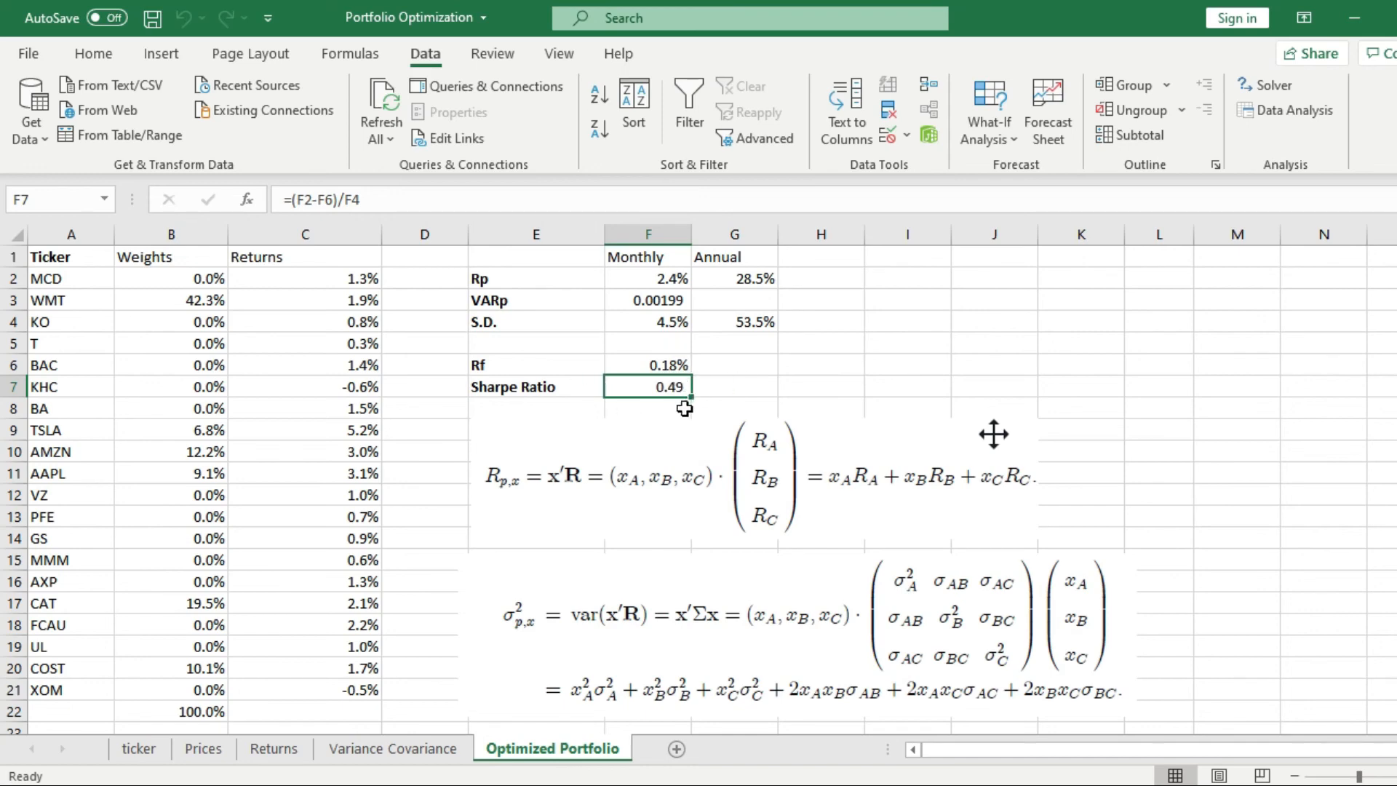
mouse_move(765, 387)
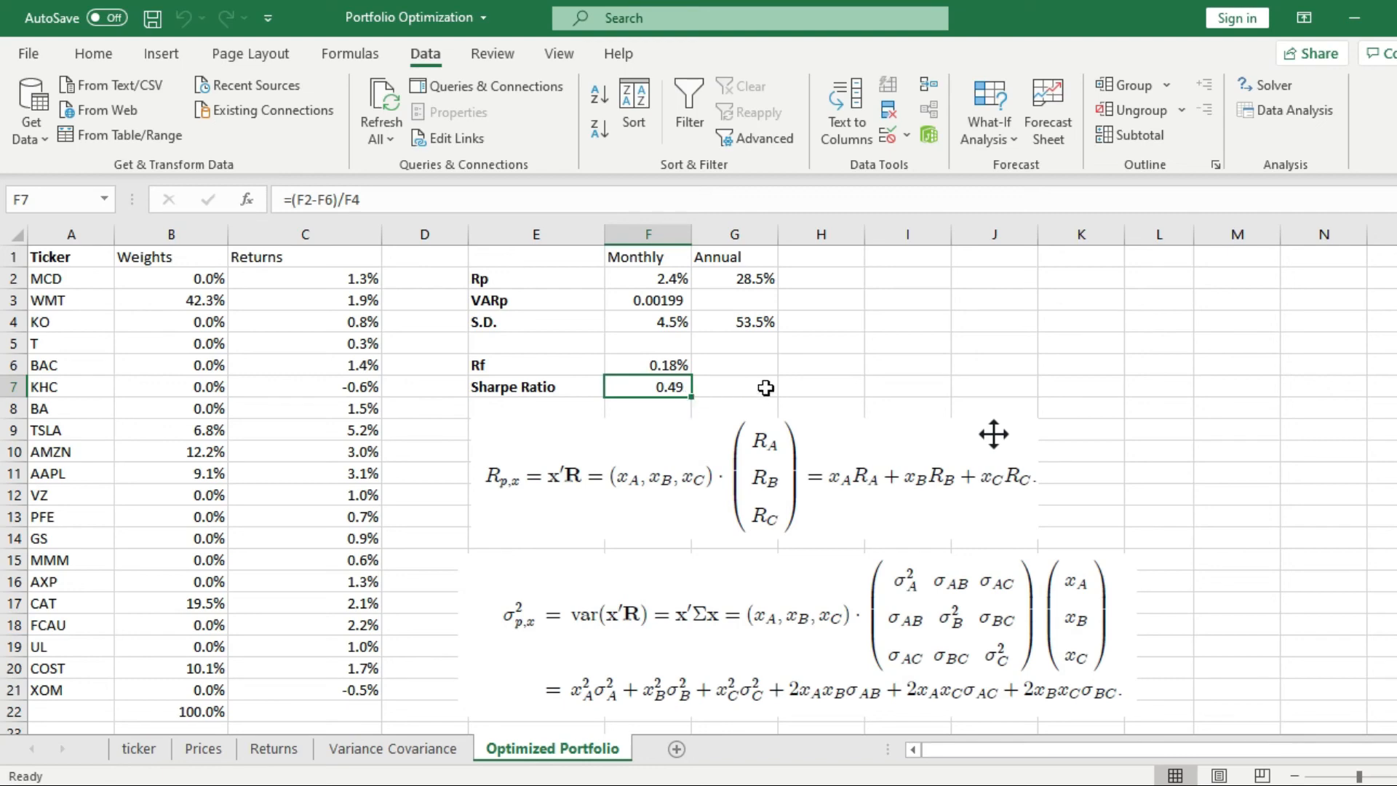
click(306, 473)
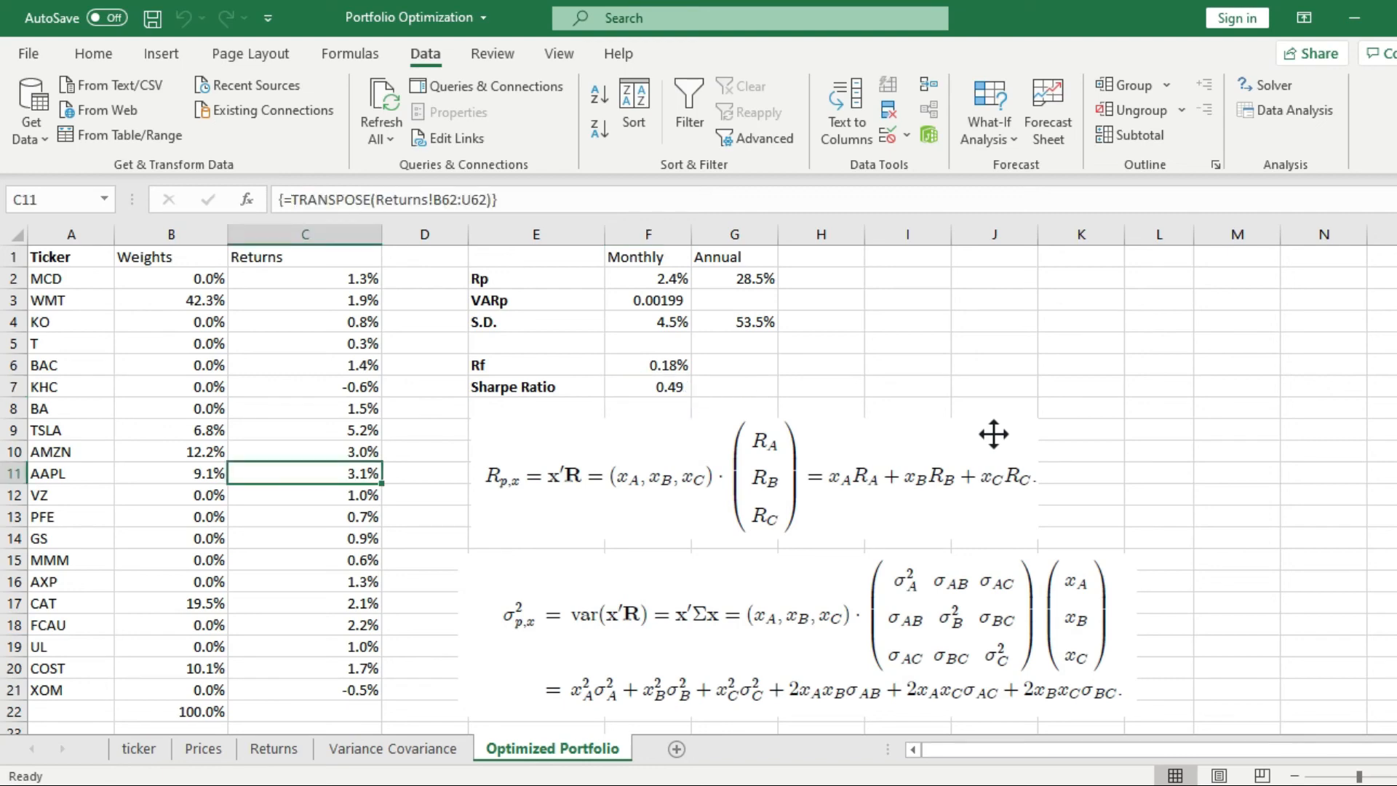